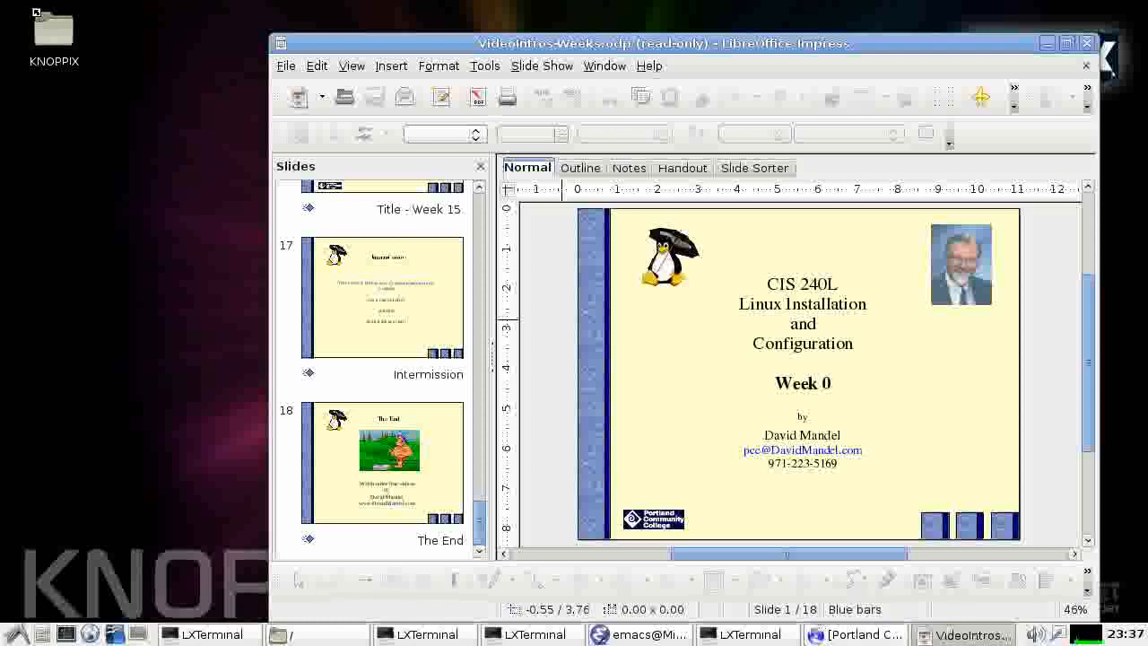
Bring the Portland Community College home page window back to the front
click(853, 635)
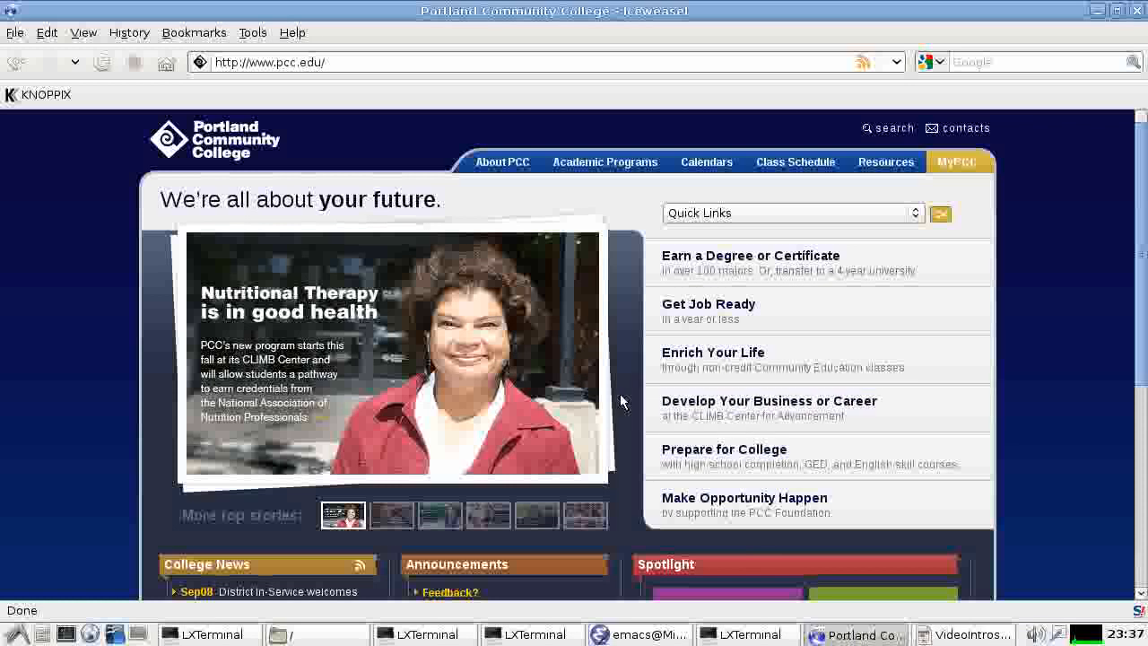
mouse_move(956, 161)
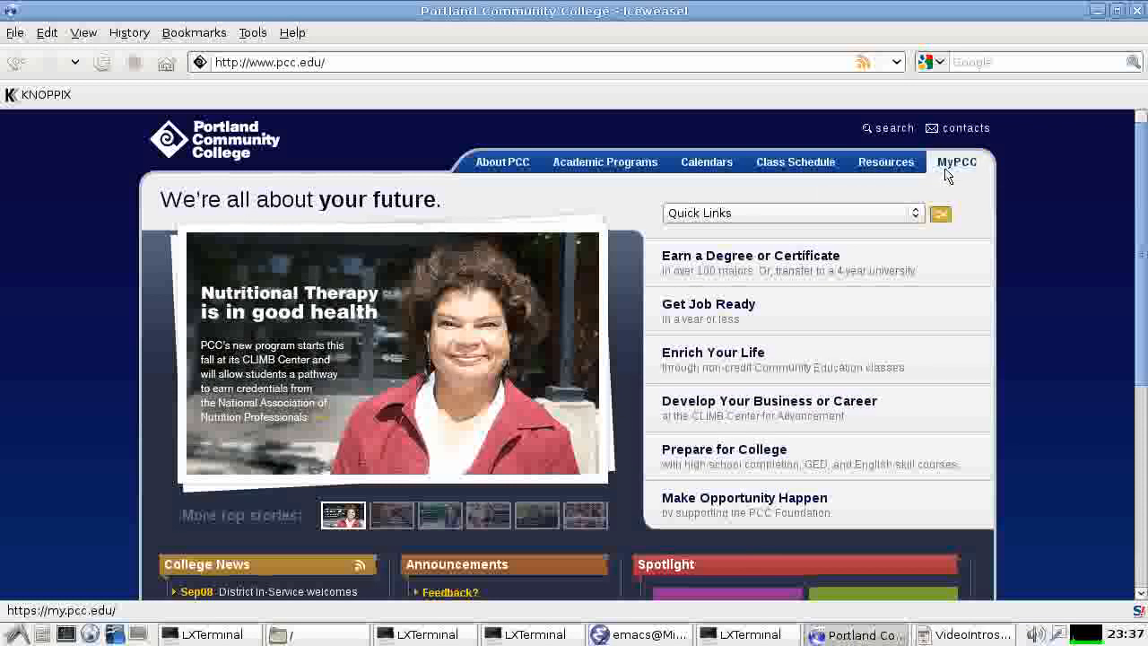
mouse_move(958, 162)
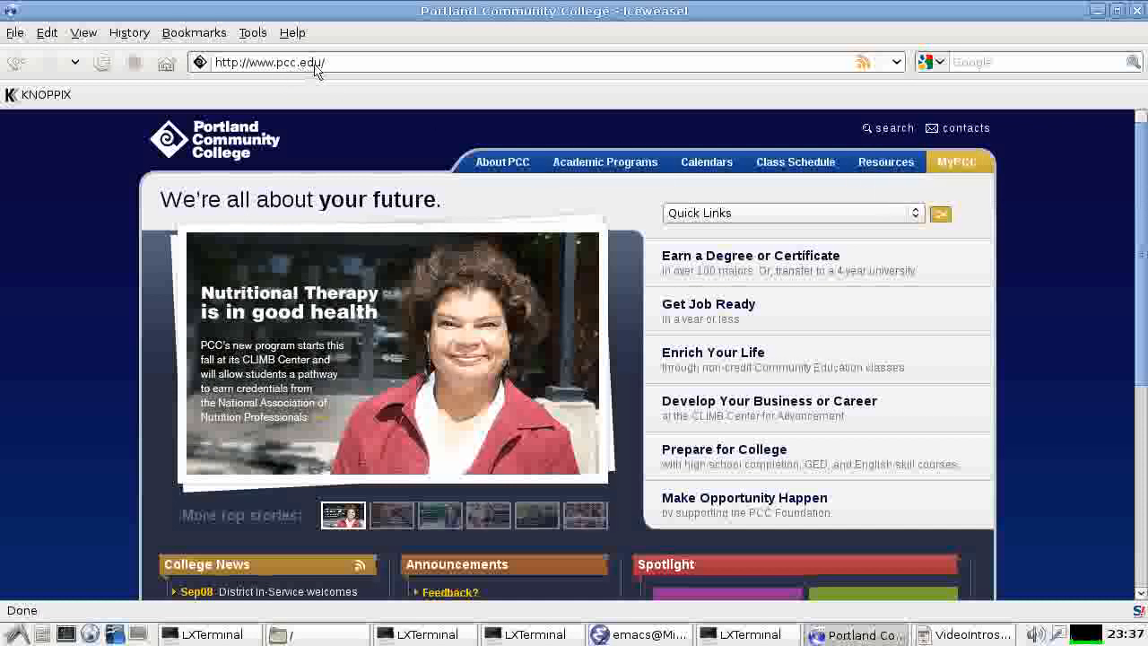
mouse_move(787, 185)
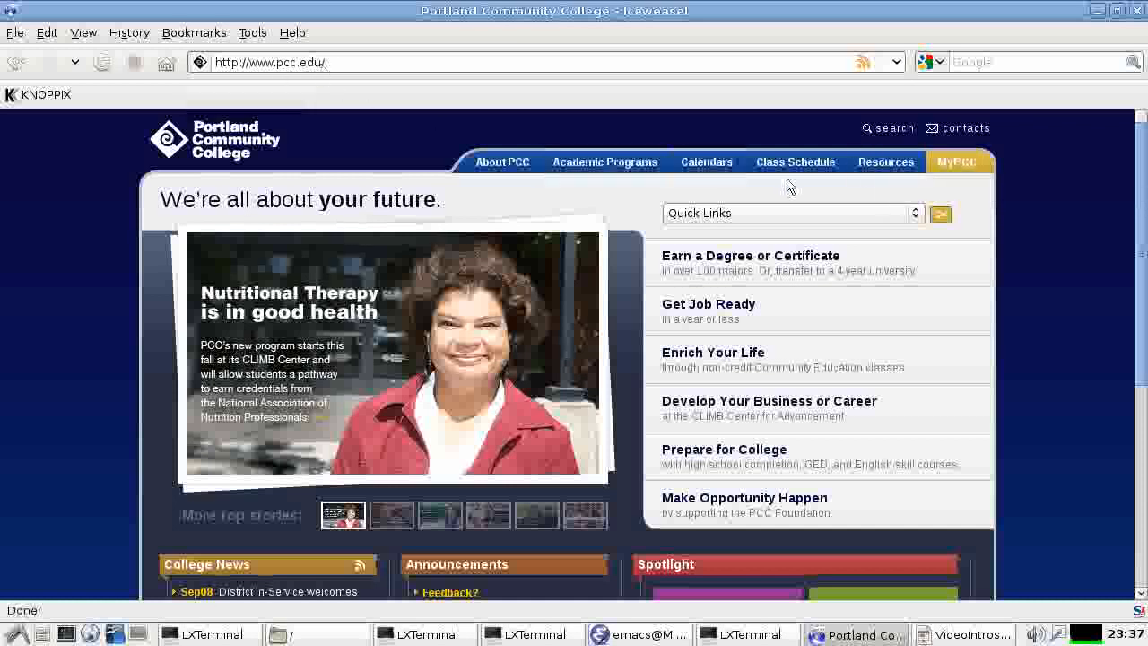
mouse_move(952, 170)
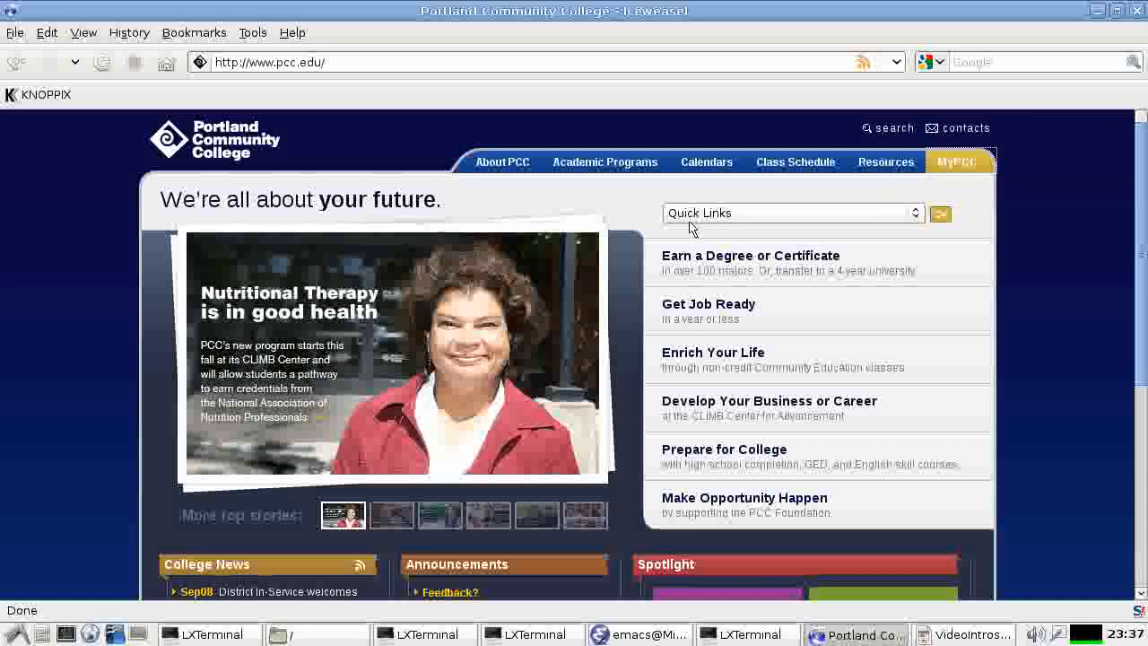
mouse_move(648, 215)
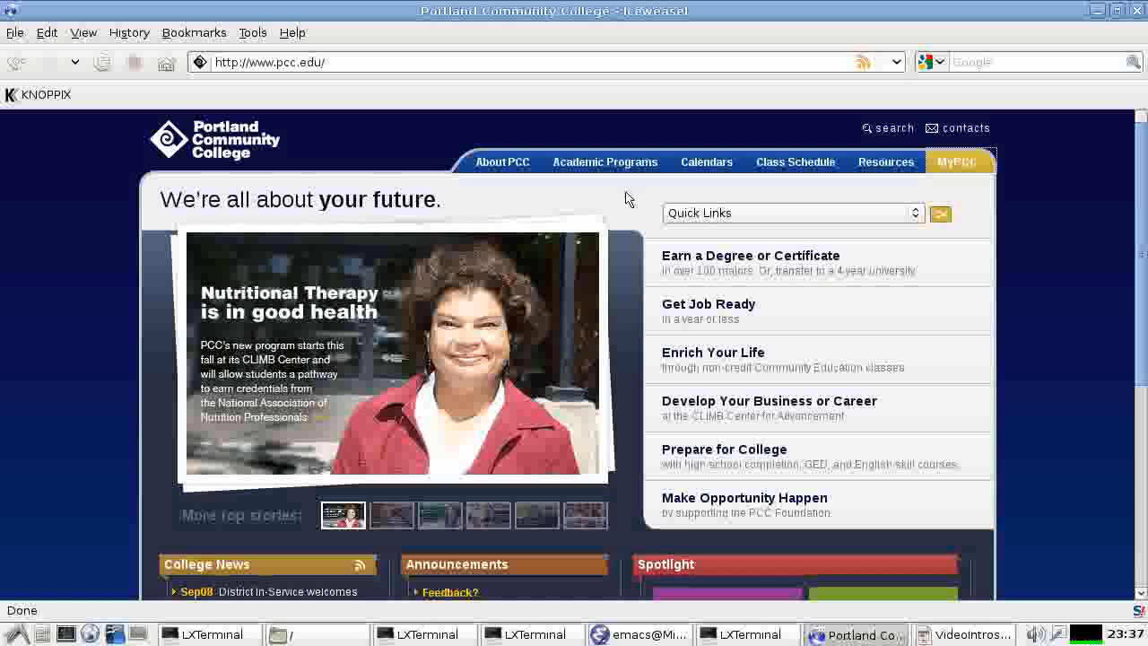
Log in to MyPCC with the demo credentials to reach the MyPCC Home dashboard
click(958, 161)
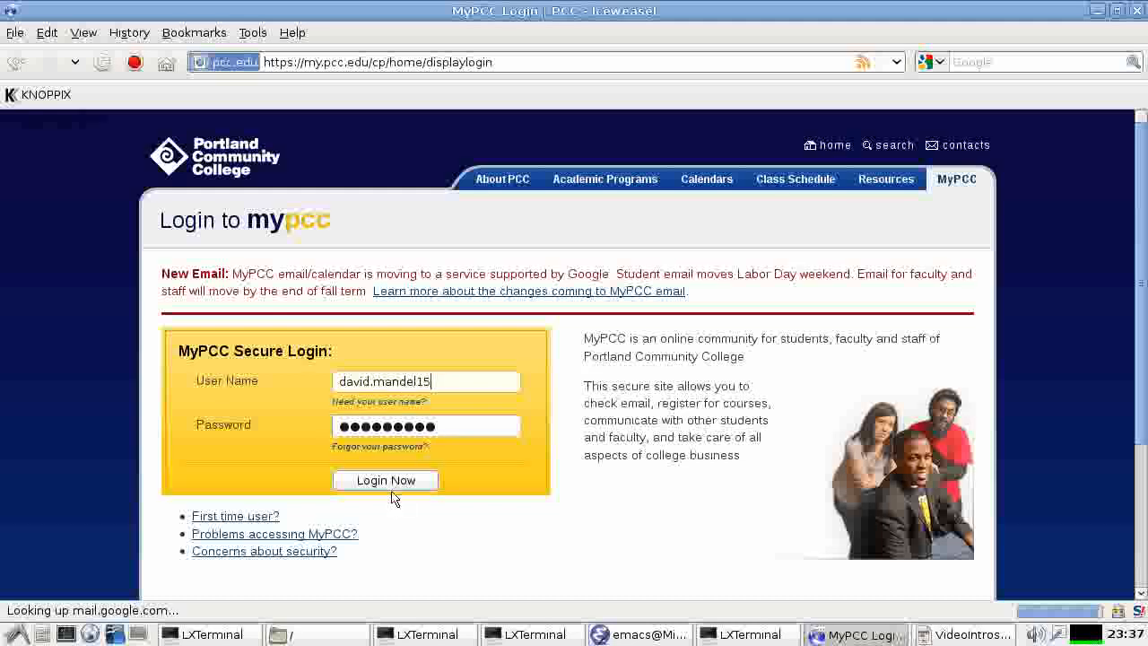
click(383, 481)
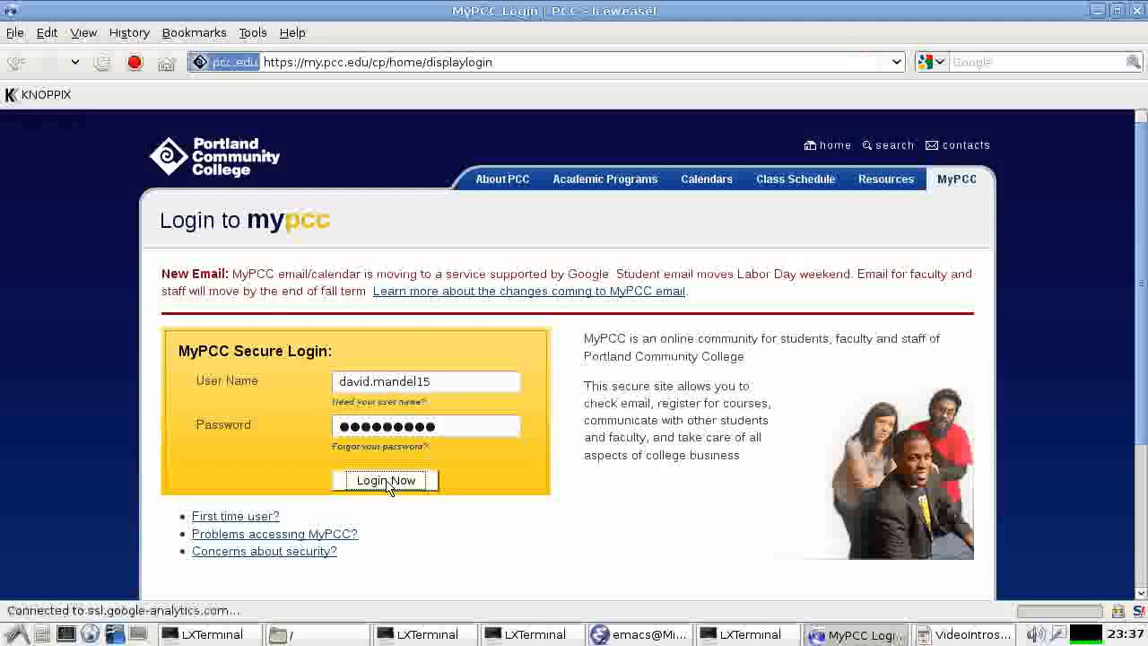
click(384, 481)
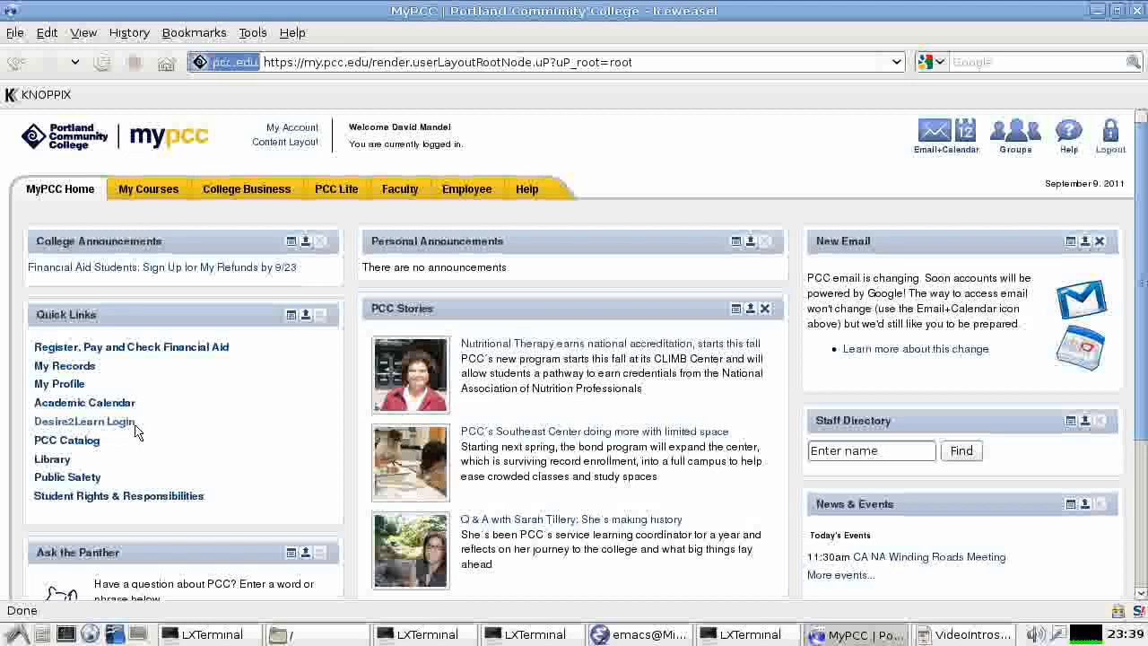
mouse_move(83, 421)
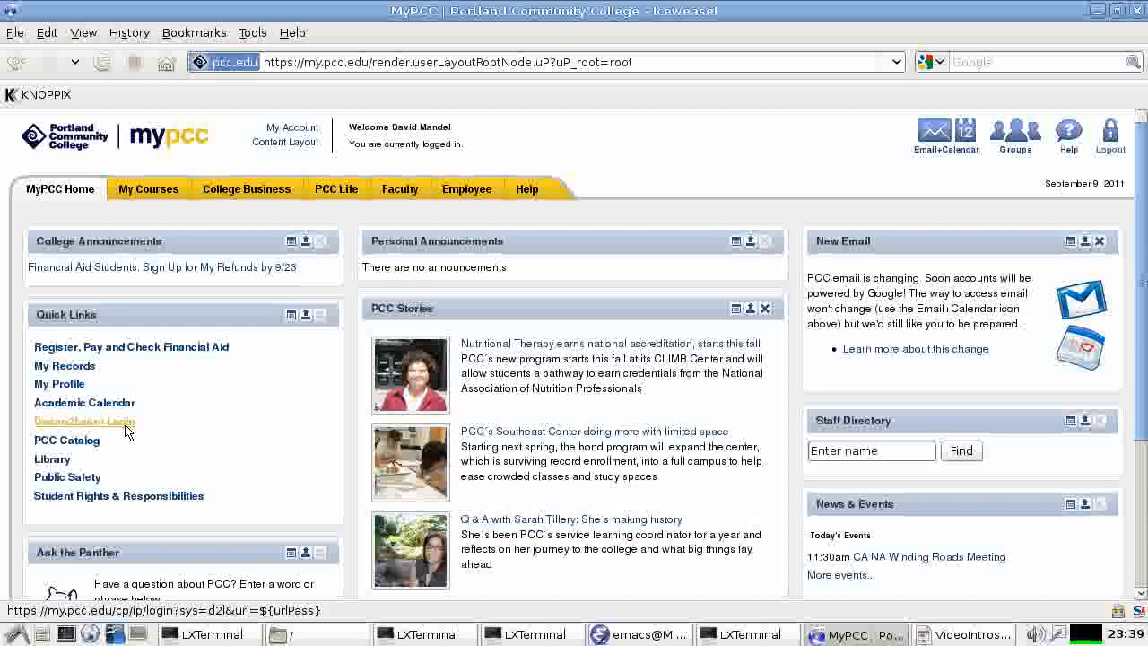
Launch Desire2Learn from Quick Links and scroll the My Courses list down to Distance Learning
click(83, 420)
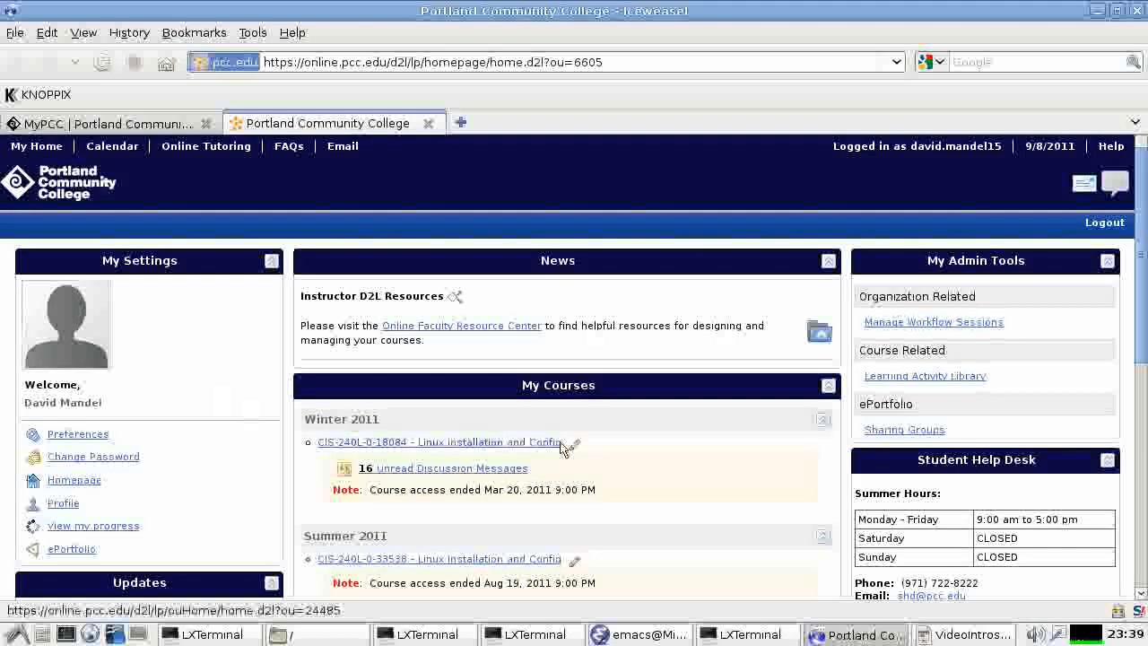
scroll(down, 3)
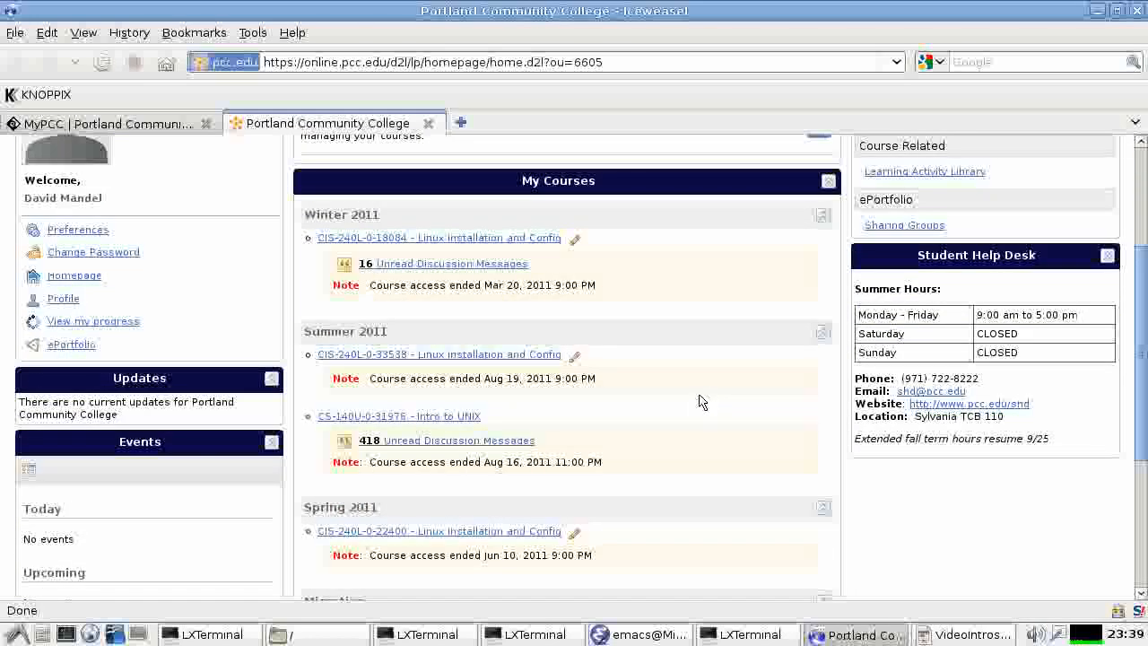
scroll(down, 3)
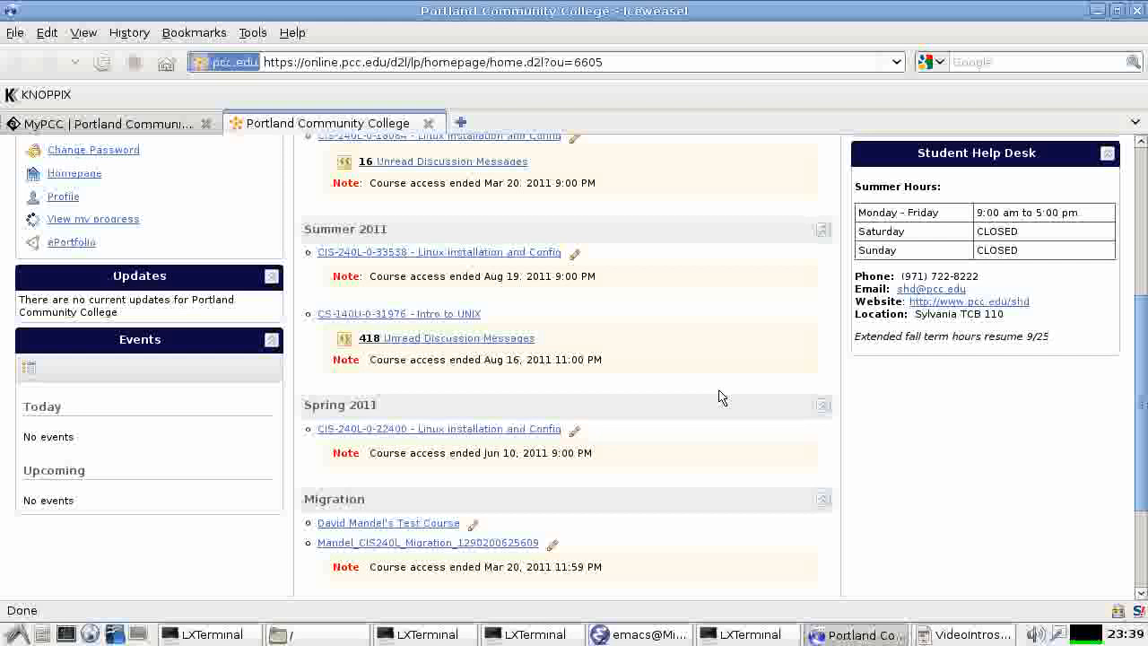
scroll(down, 3)
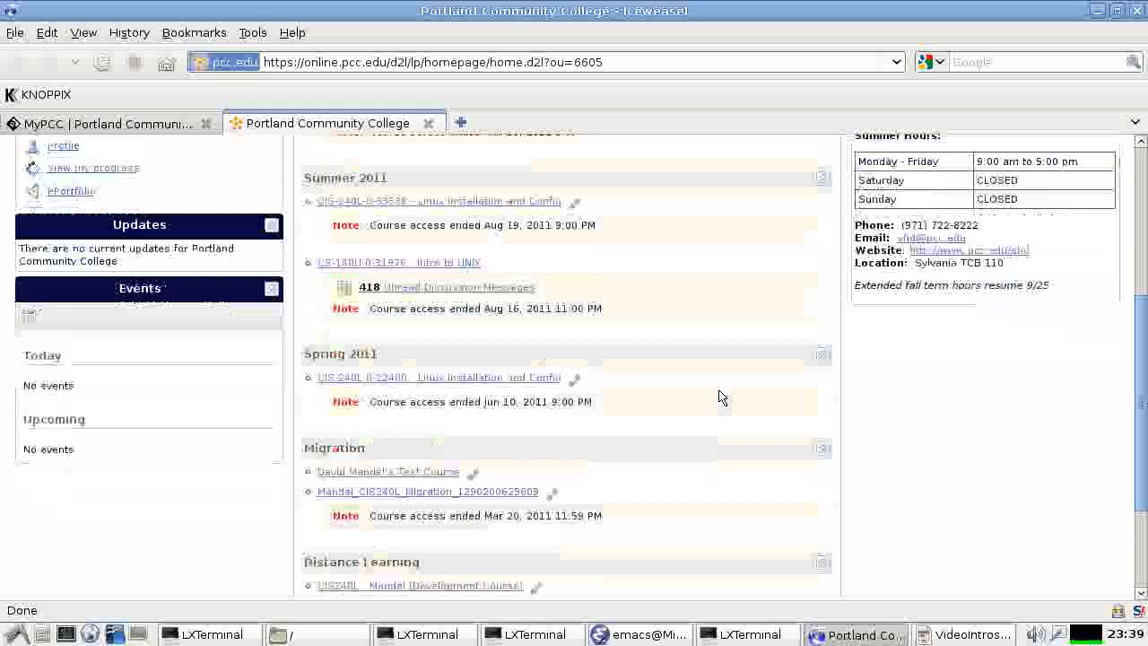
scroll(down, 3)
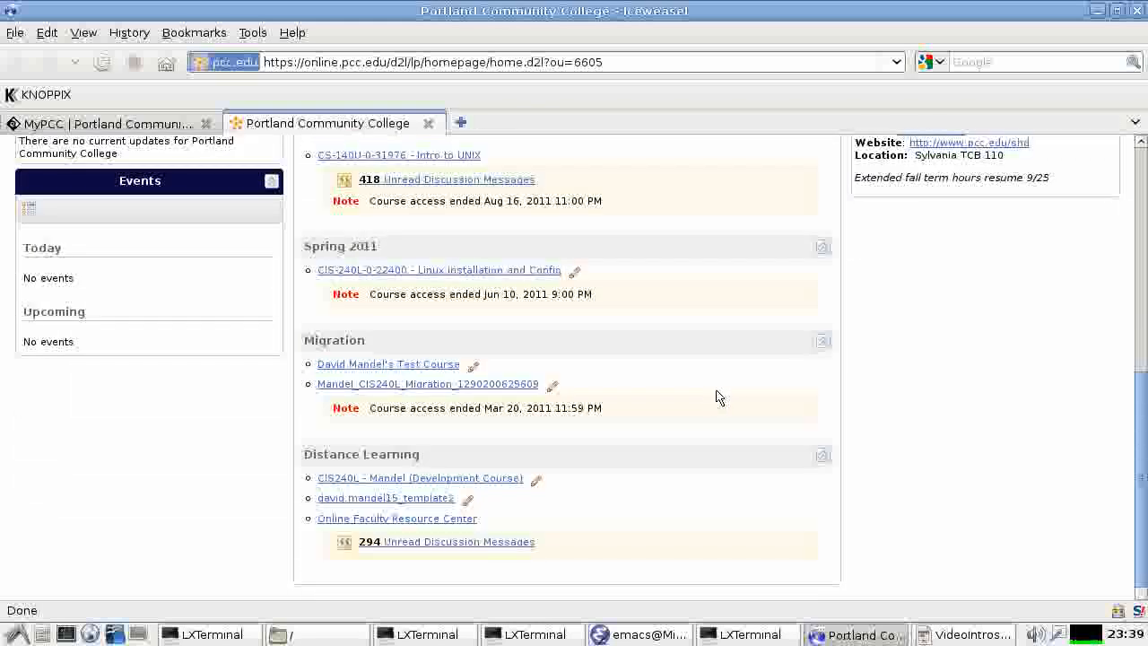
mouse_move(549, 517)
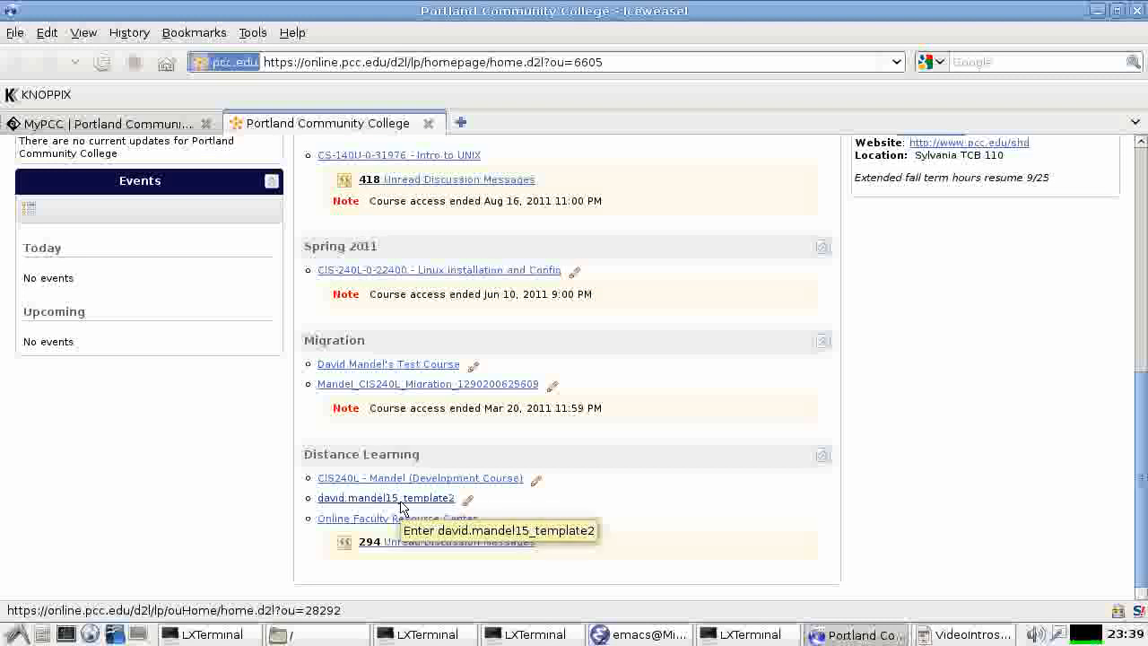
mouse_move(398, 510)
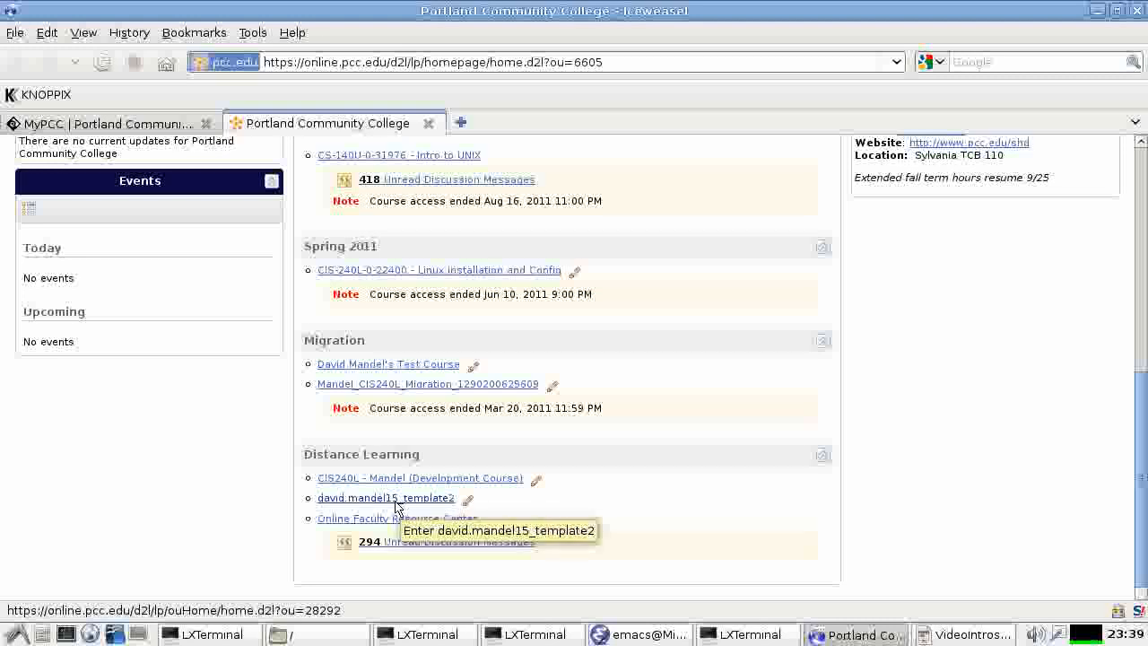
Enter the template demo course and highlight 'Content Tab' in the welcome news instructions
click(386, 498)
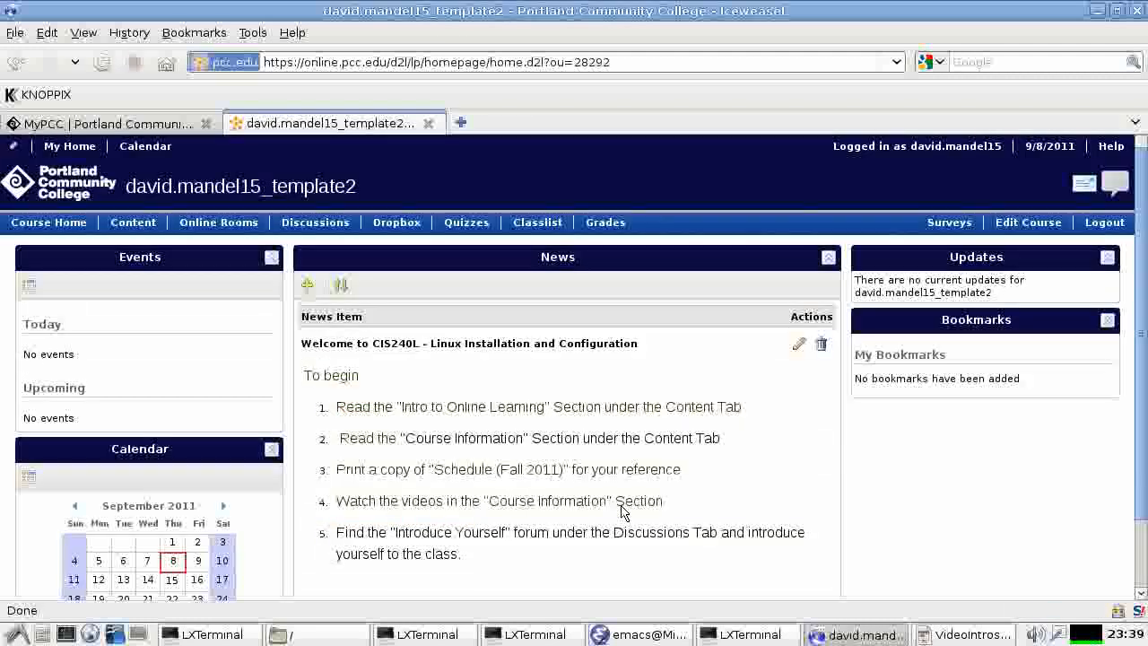
mouse_move(941, 510)
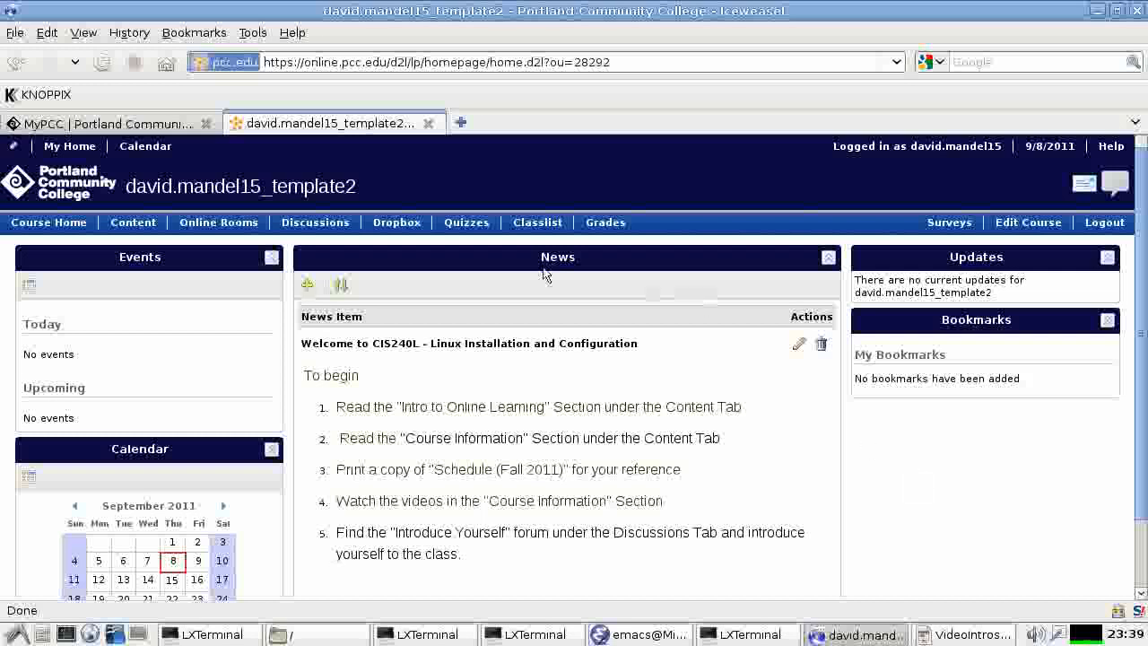
mouse_move(549, 430)
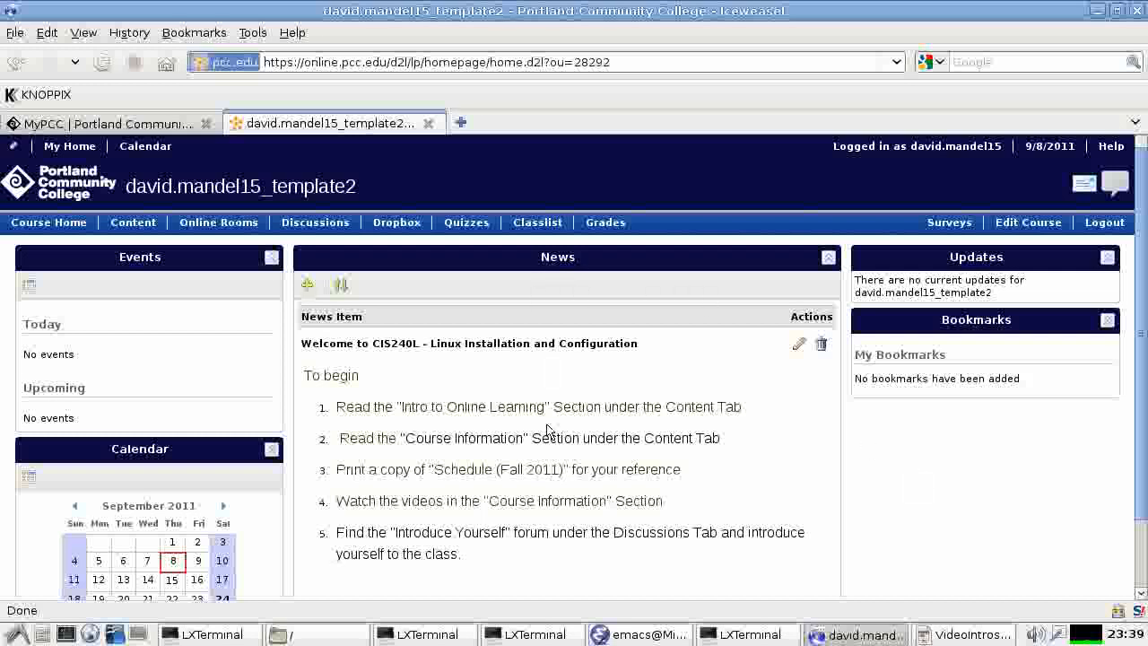
mouse_move(541, 494)
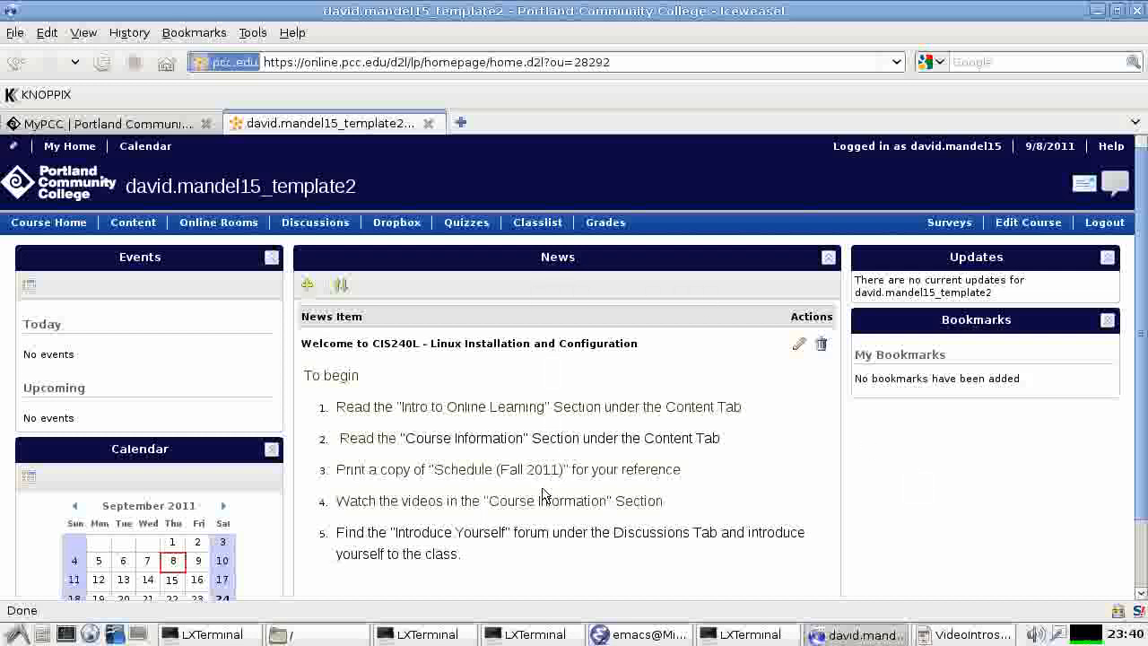
mouse_move(549, 484)
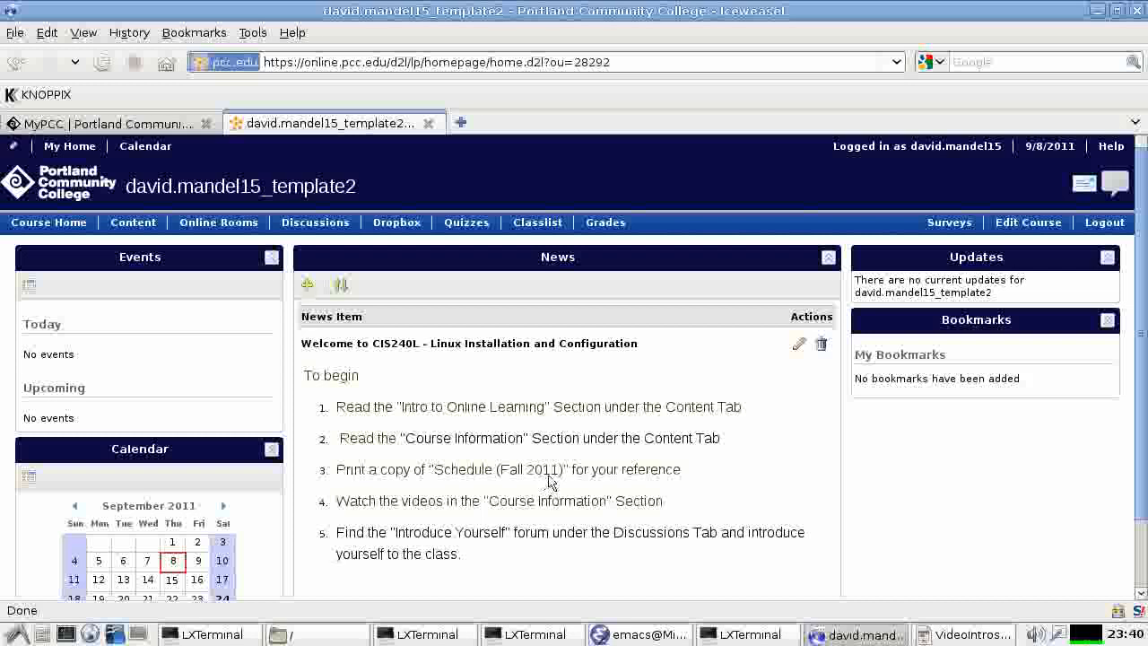
mouse_move(440, 459)
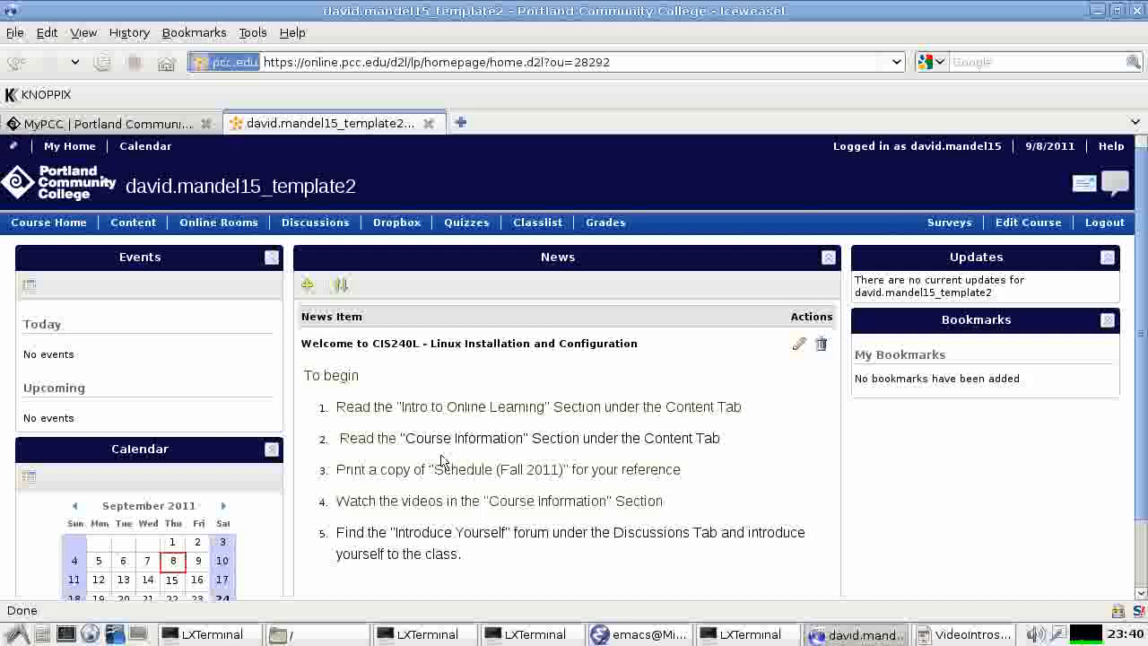
mouse_move(375, 416)
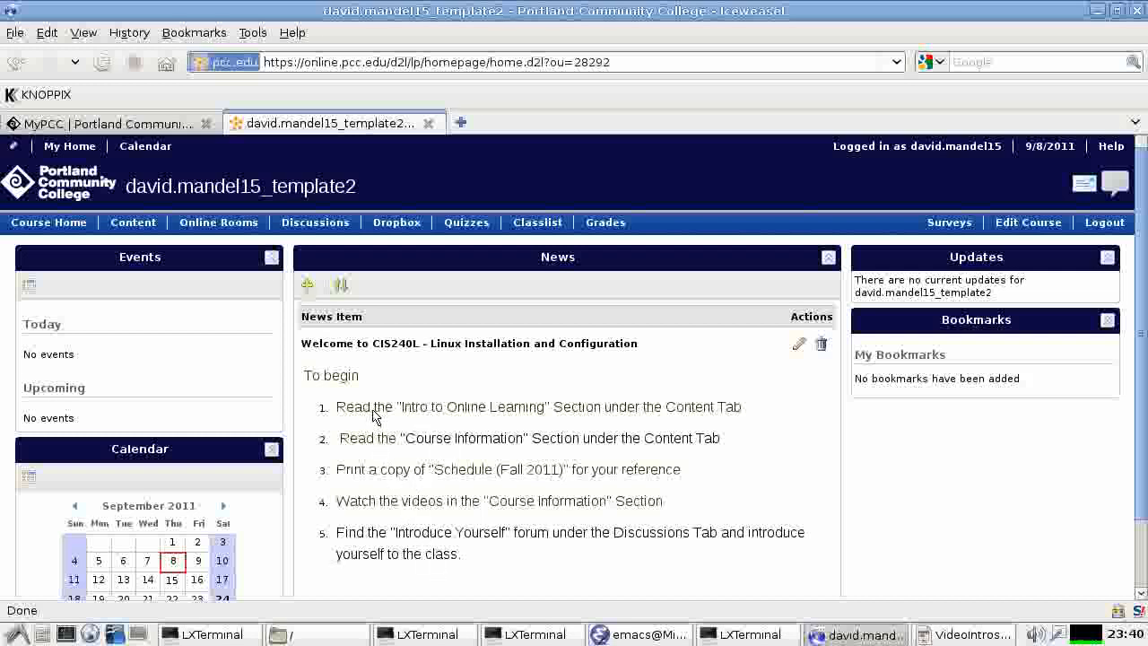
mouse_move(590, 423)
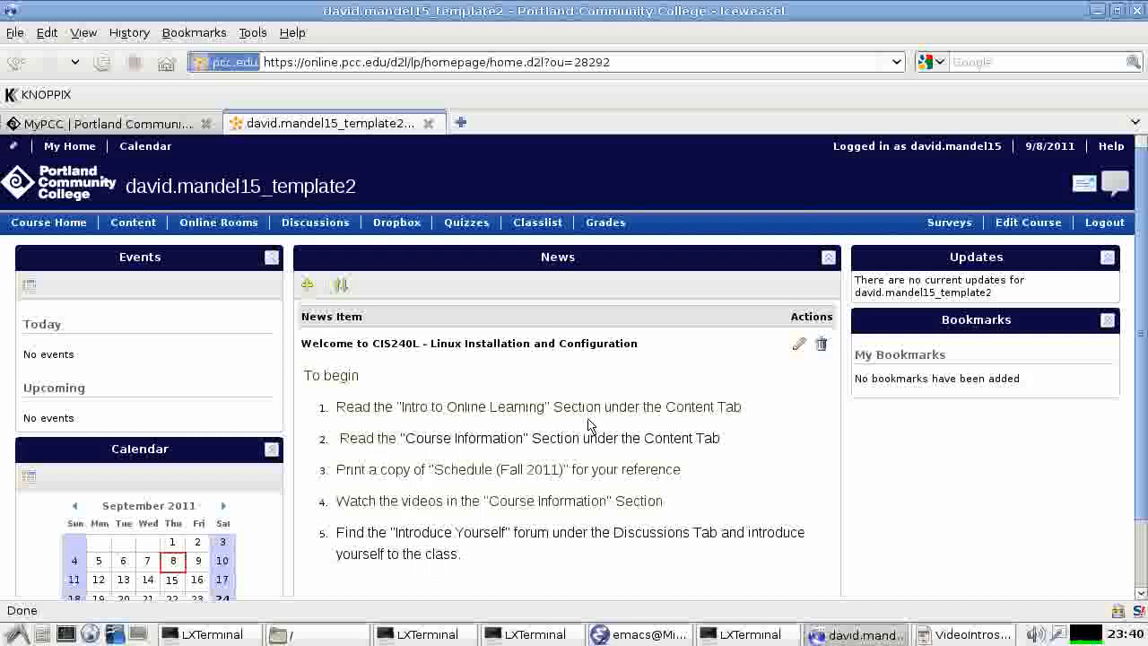
mouse_move(590, 500)
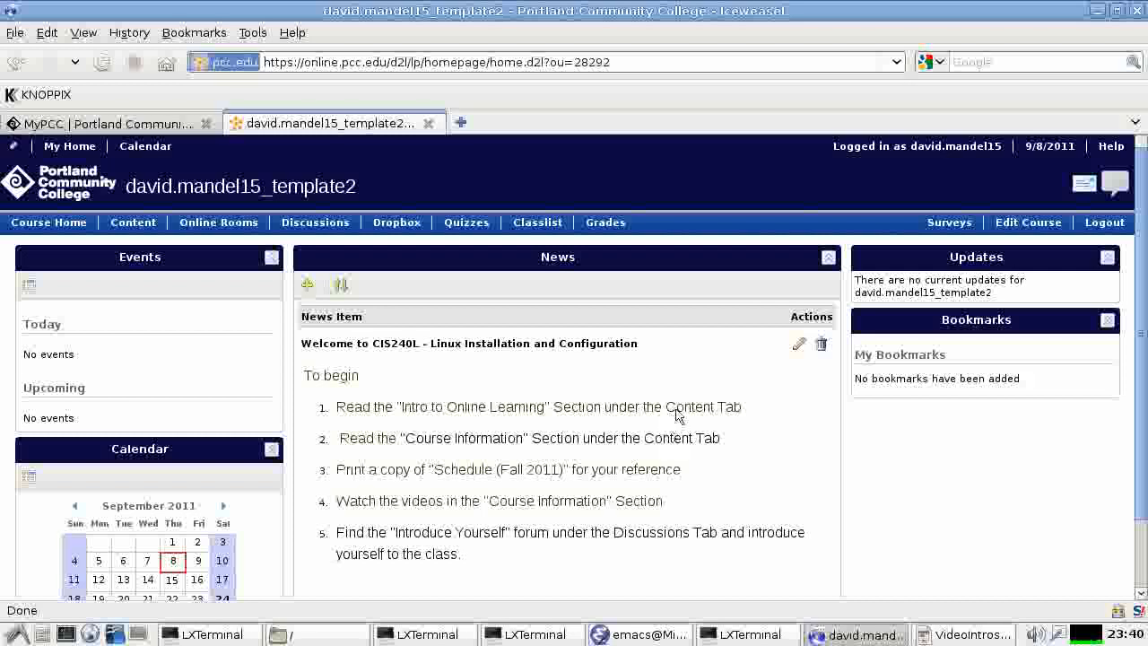
double_click(703, 406)
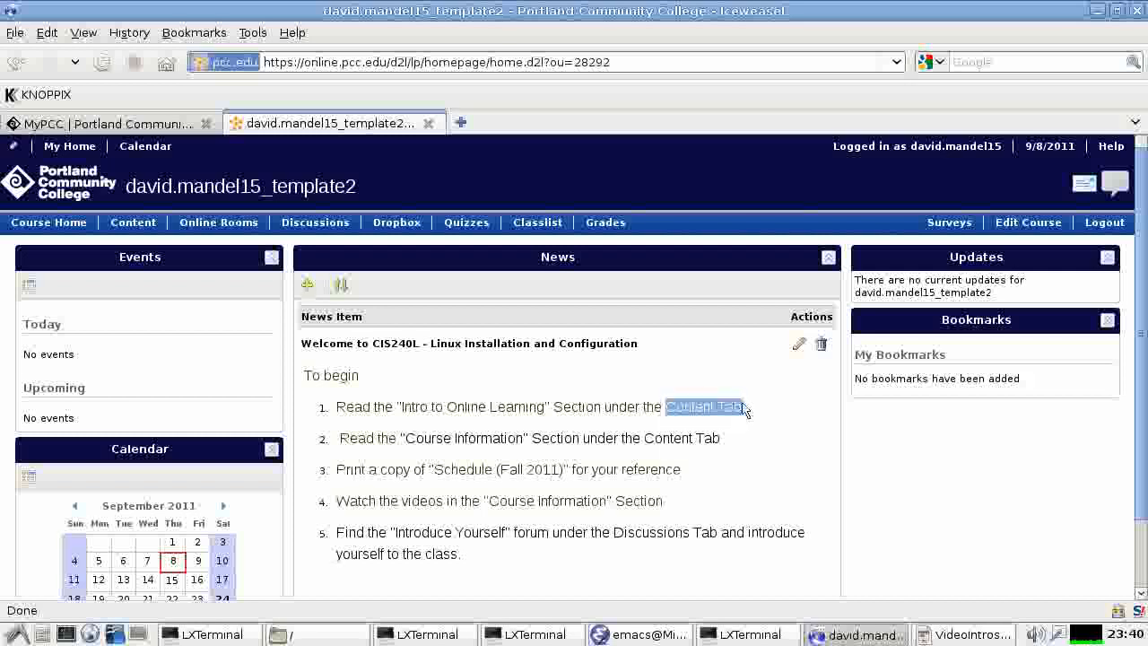
mouse_move(133, 222)
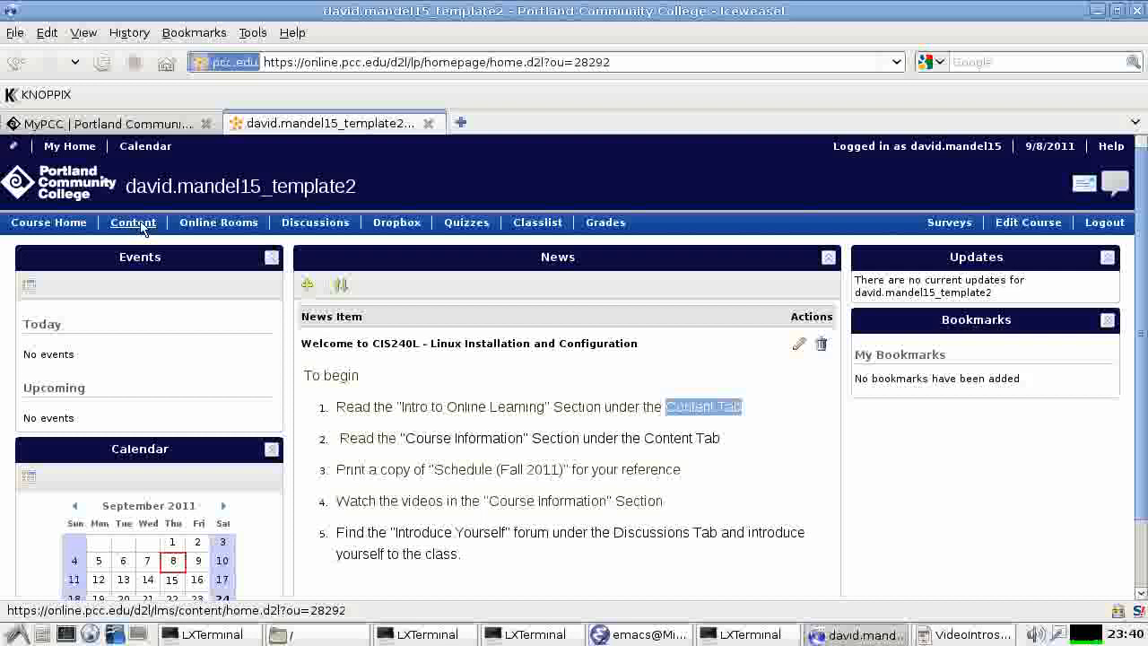
mouse_move(458, 468)
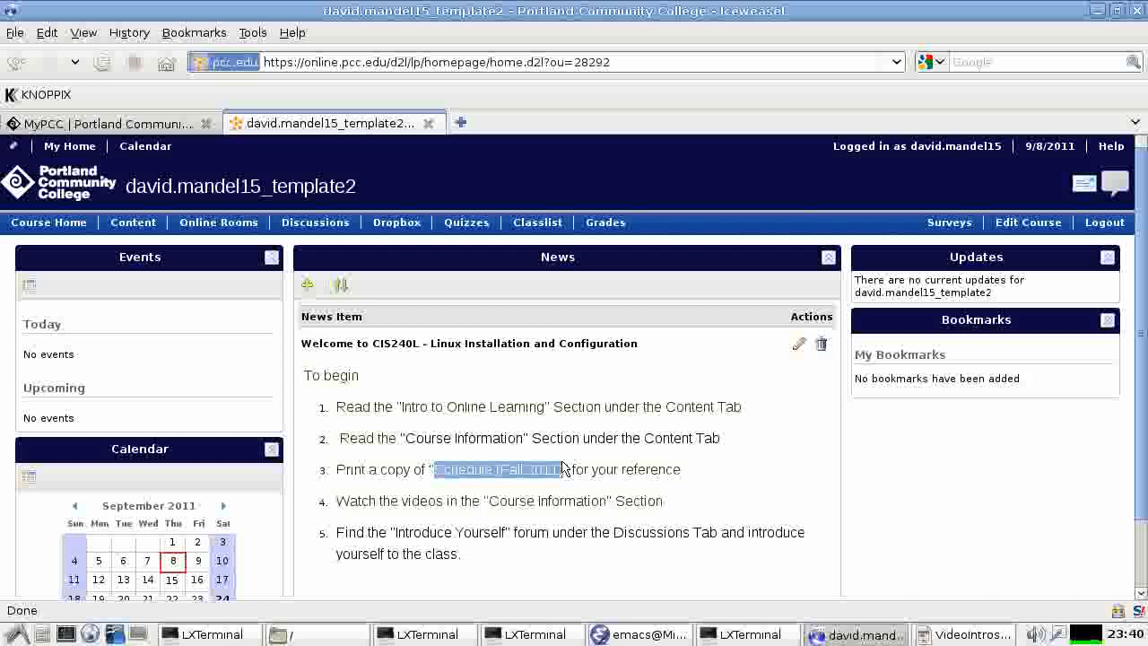
mouse_move(584, 528)
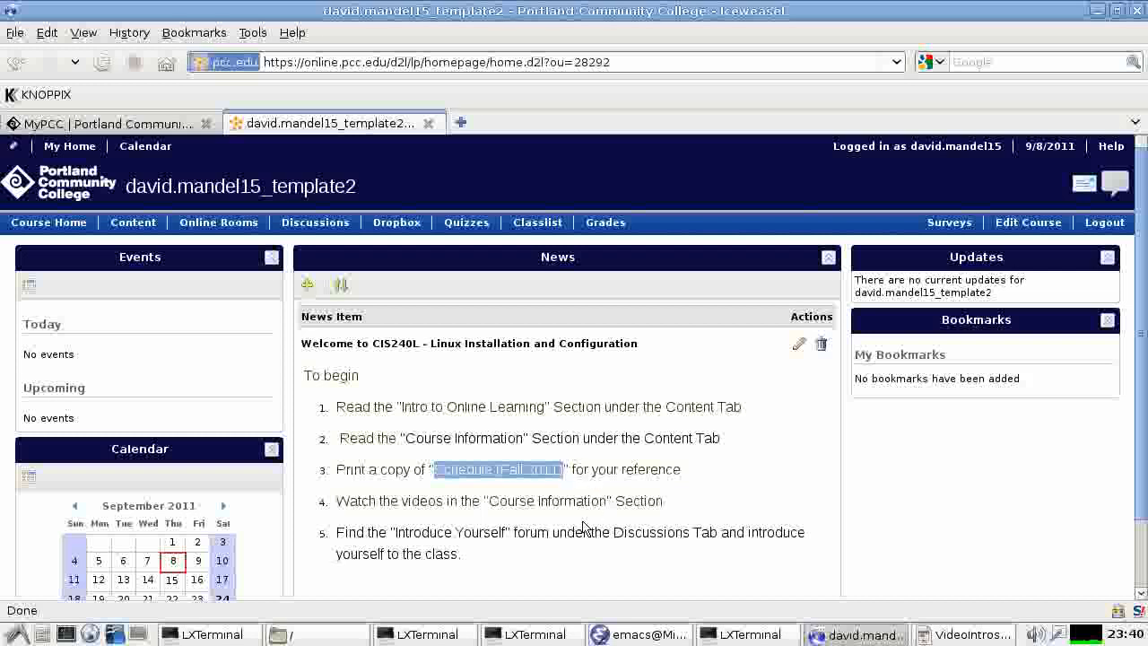
mouse_move(578, 556)
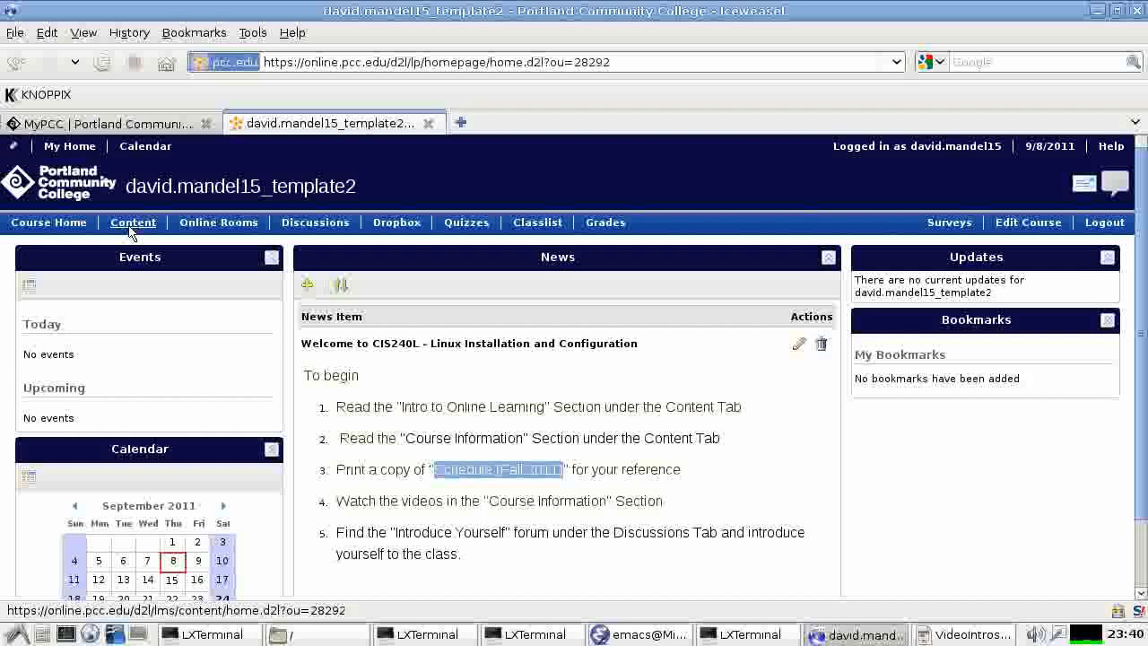
Show the Manage Content page and scroll its module list through Week 12 Finals Week
click(133, 222)
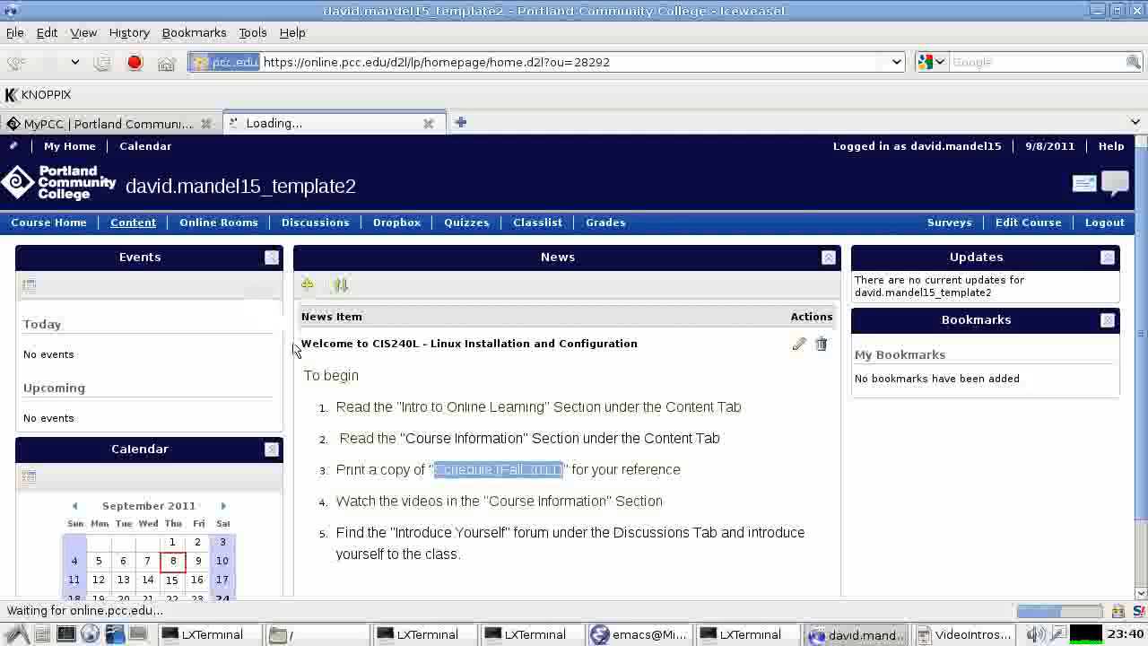
click(133, 223)
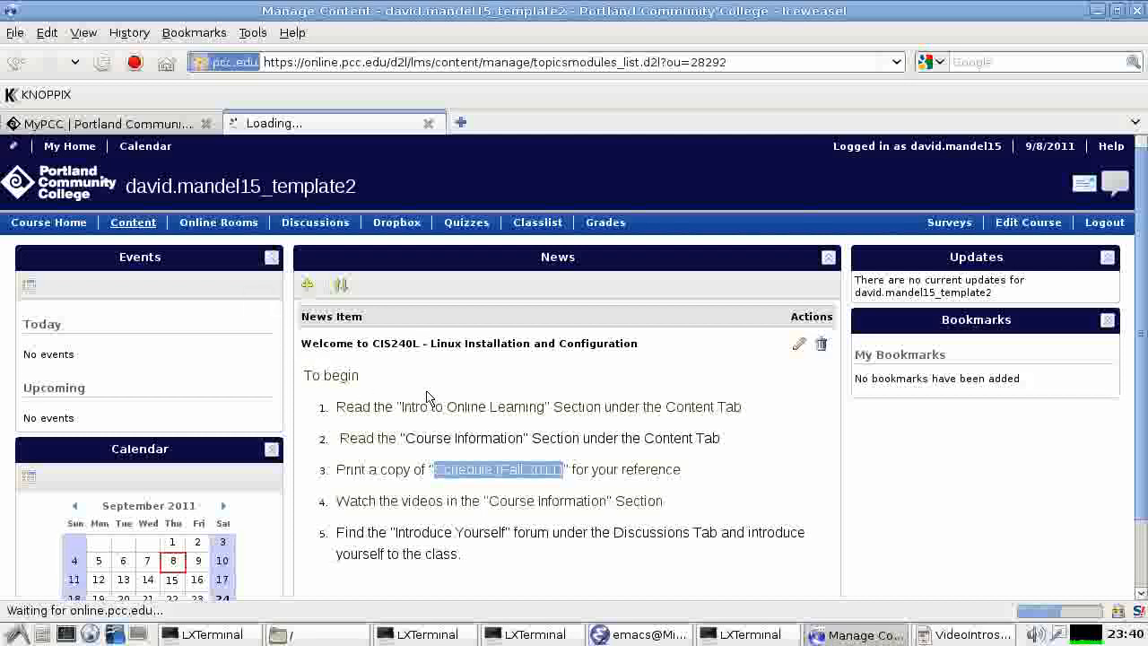
click(132, 222)
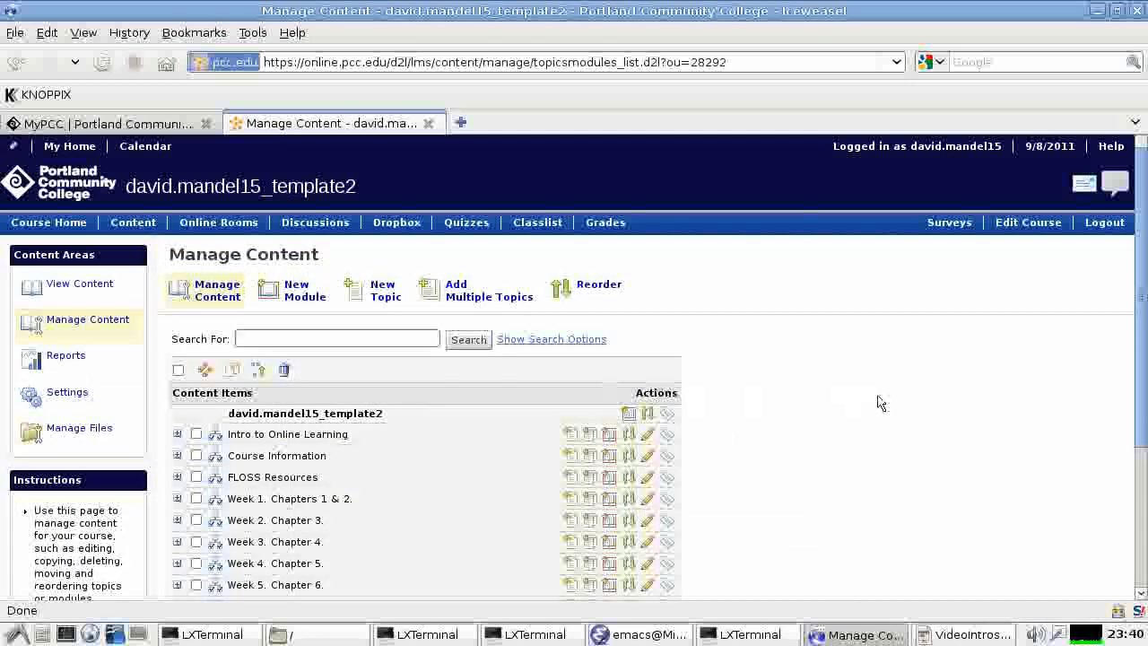
scroll(down, 3)
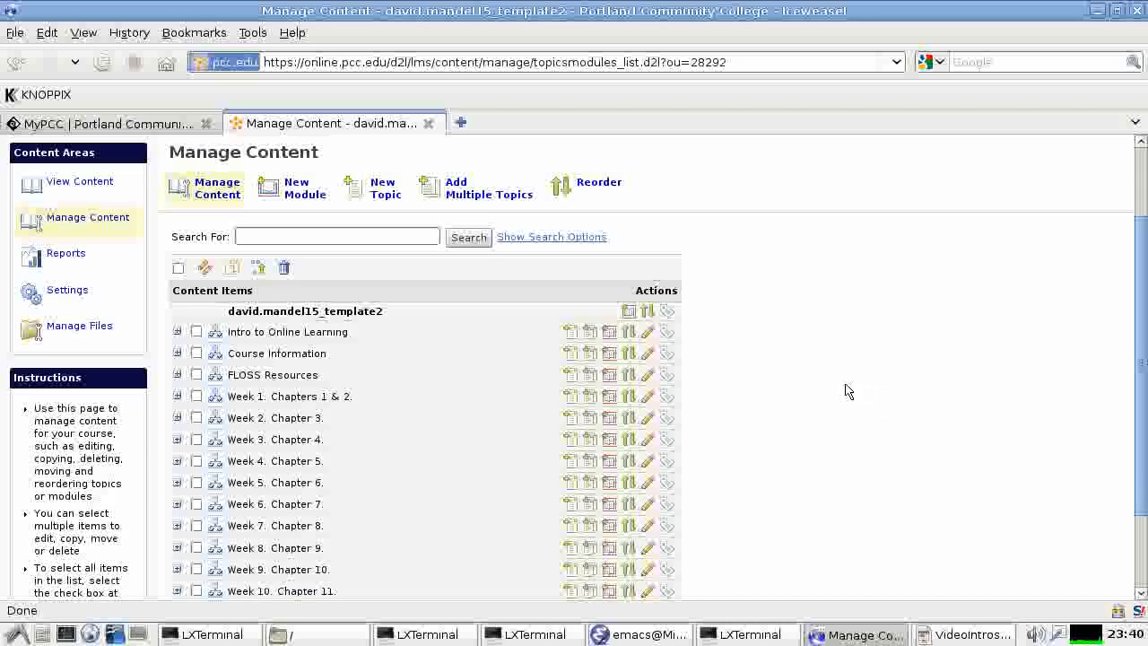
scroll(down, 3)
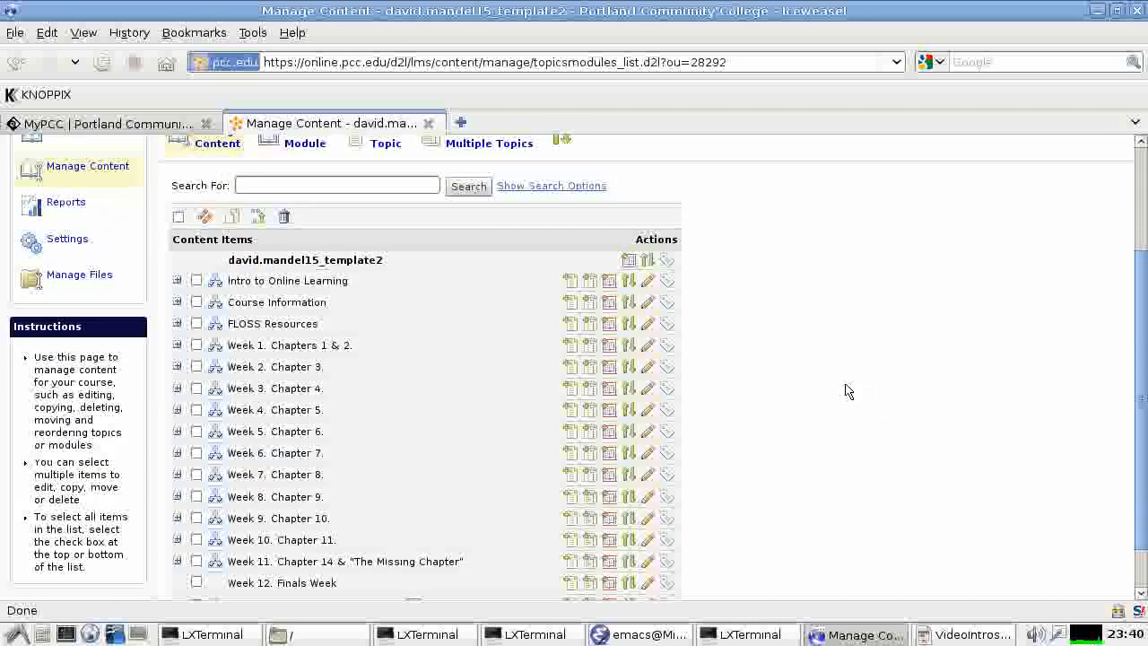
mouse_move(782, 462)
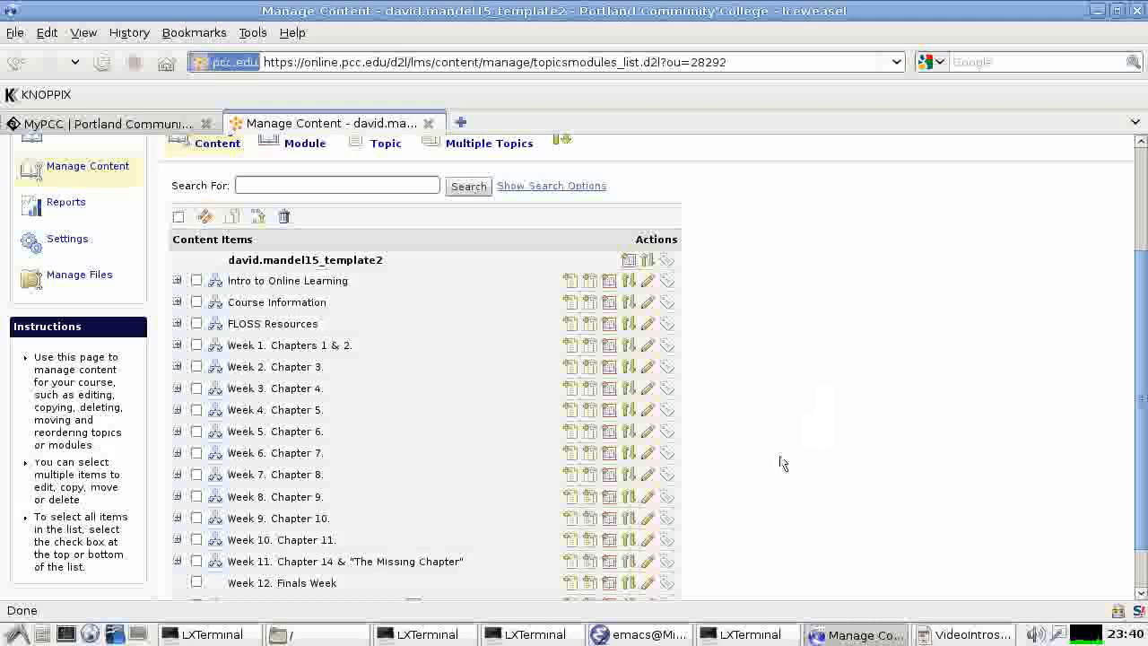
mouse_move(585, 406)
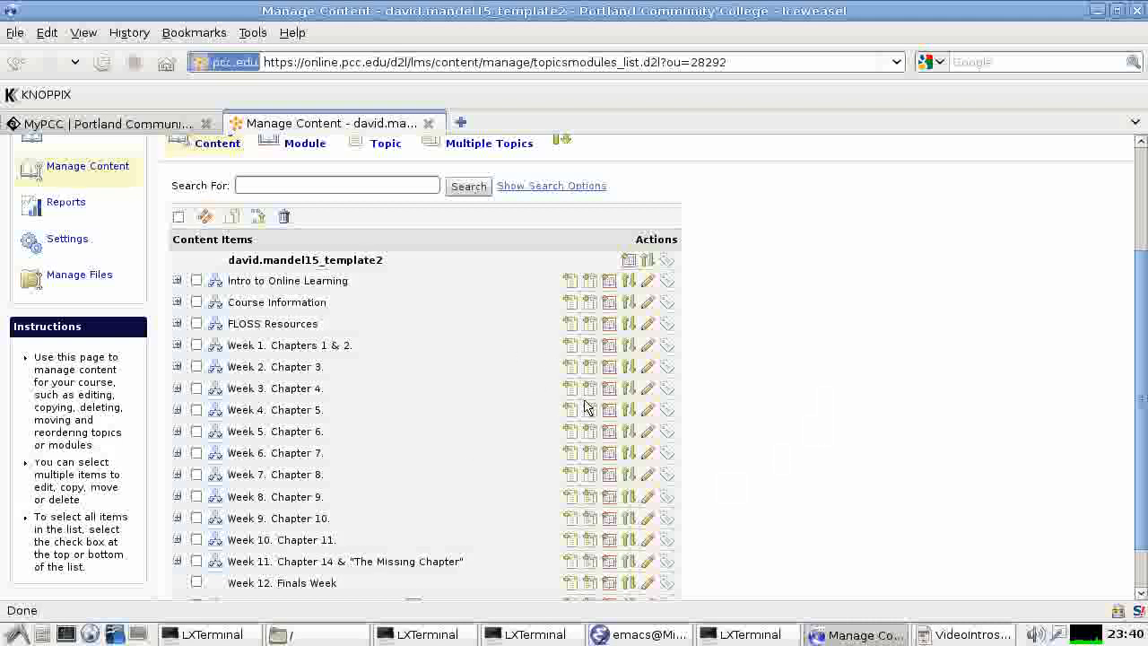
mouse_move(624, 427)
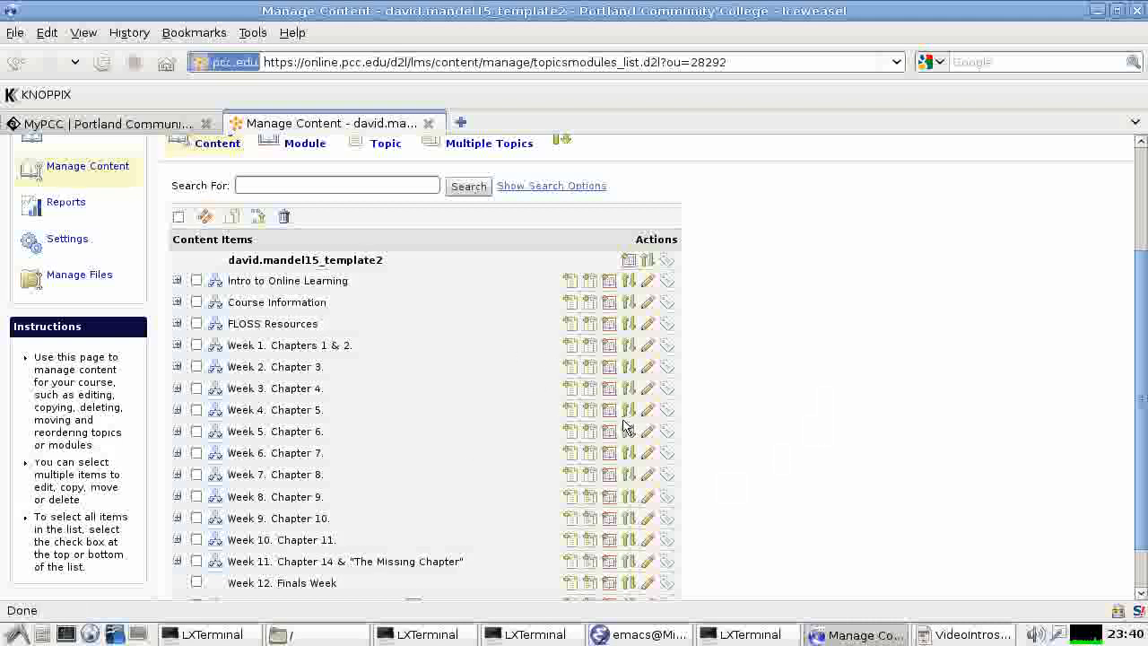
mouse_move(560, 362)
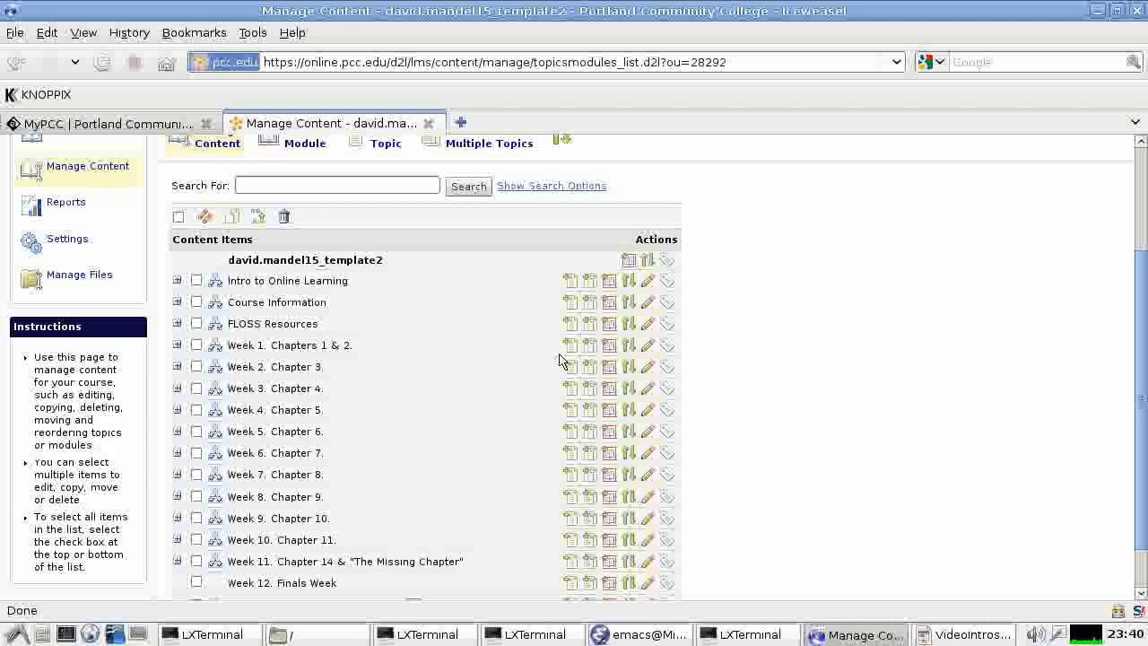
mouse_move(624, 452)
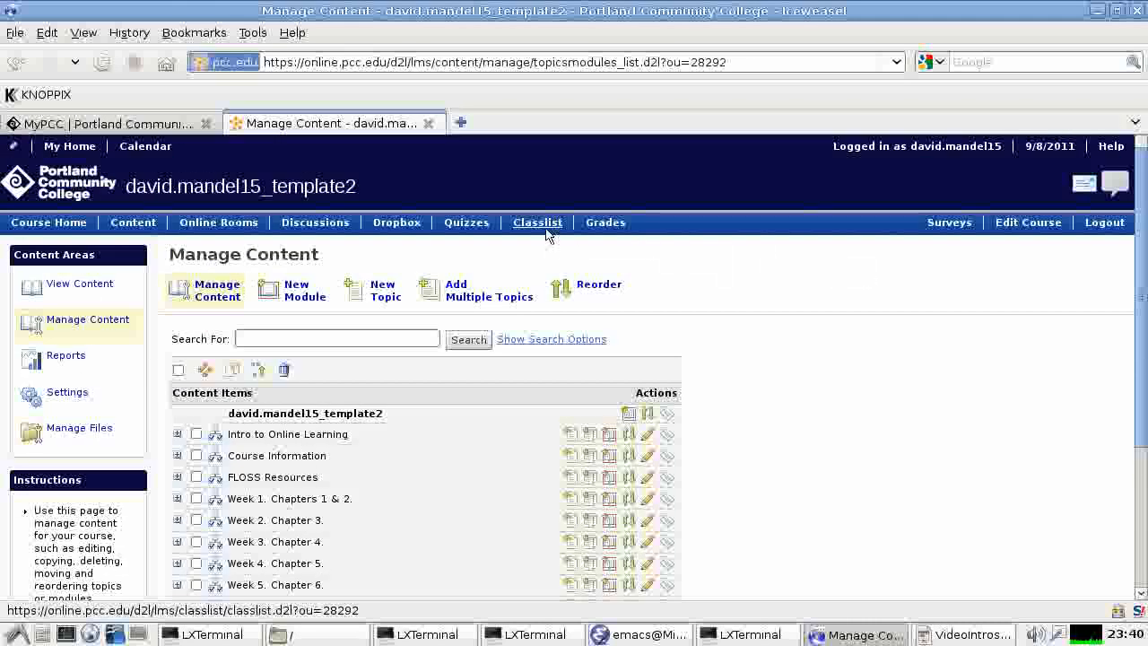
From the Classlist, impersonate the Demo Student participant and confirm the switch
click(538, 223)
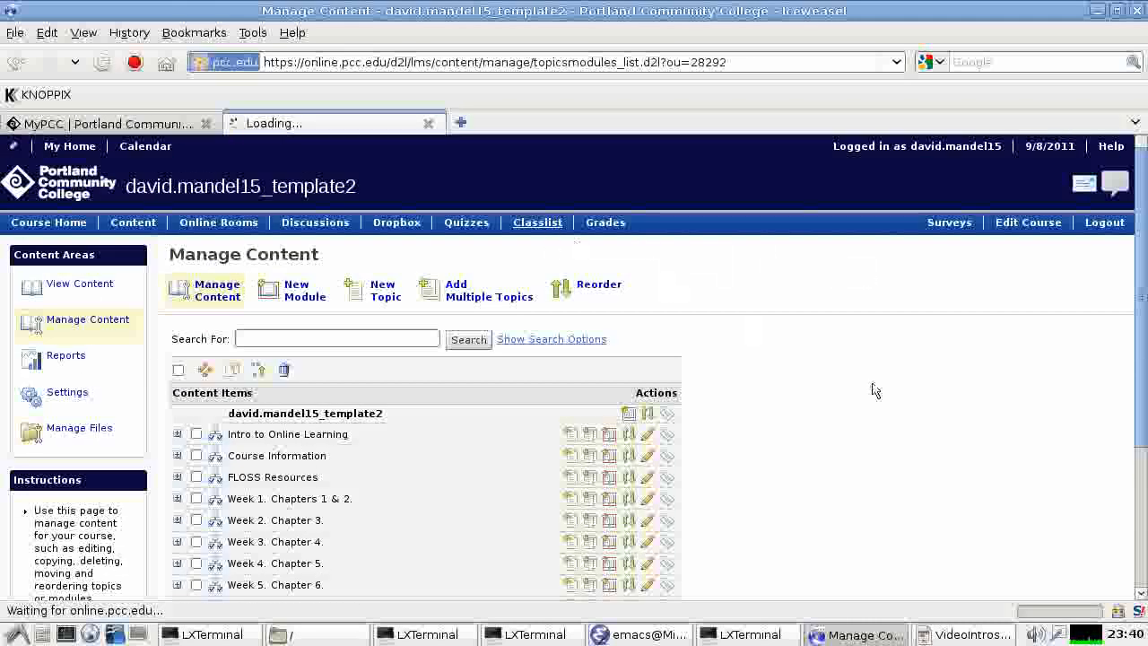
click(537, 222)
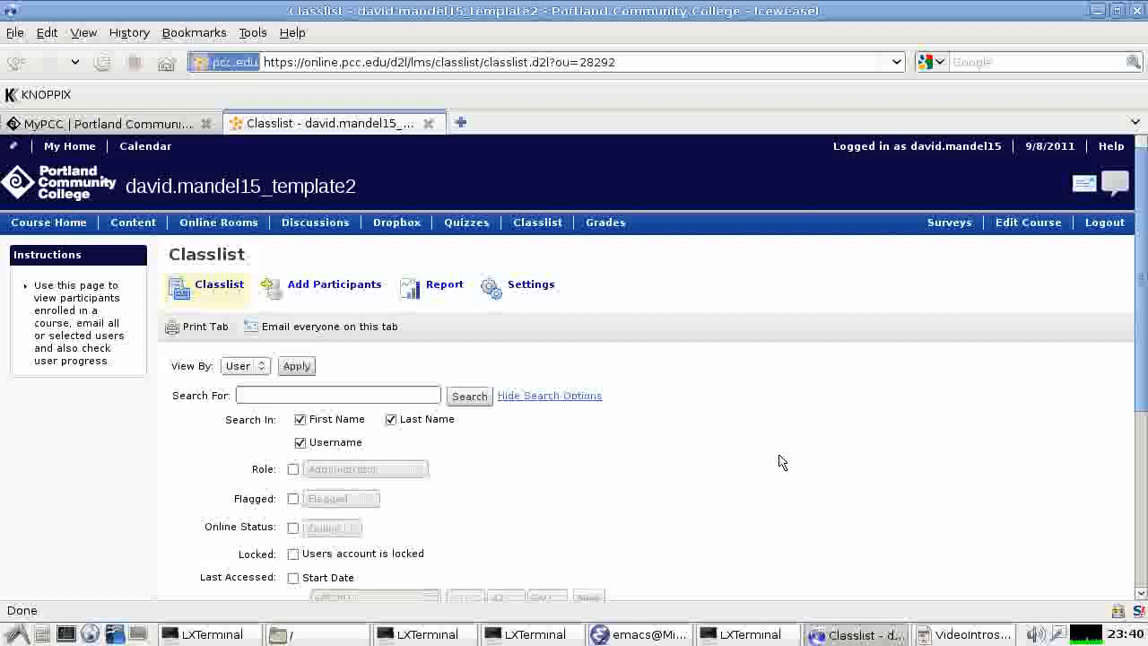
mouse_move(607, 223)
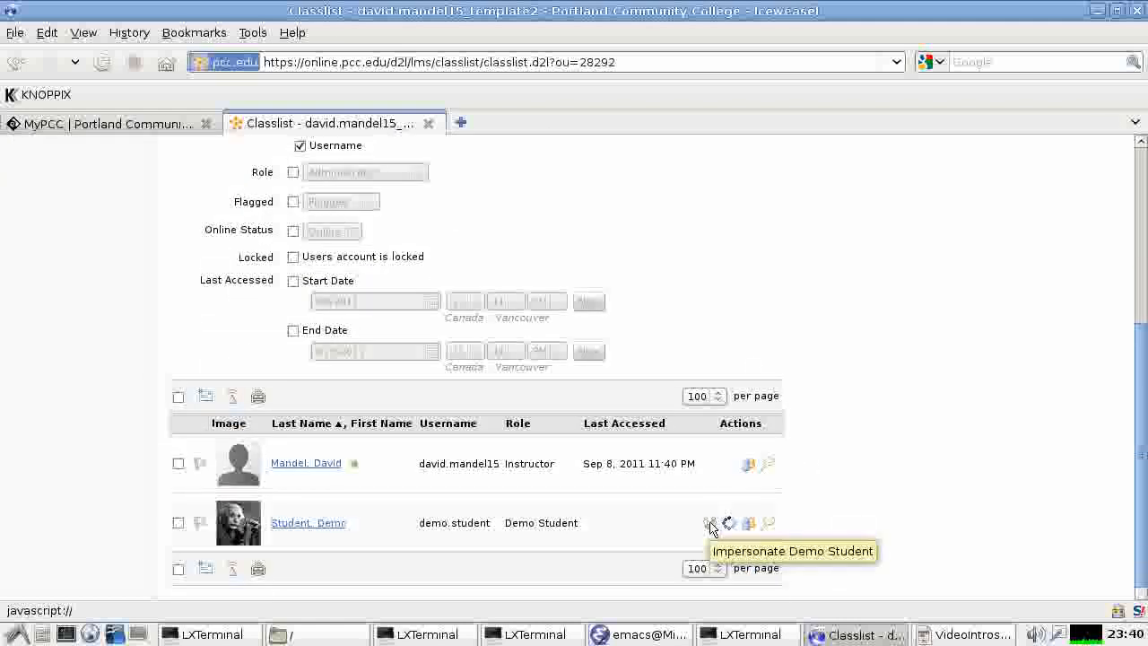
click(710, 524)
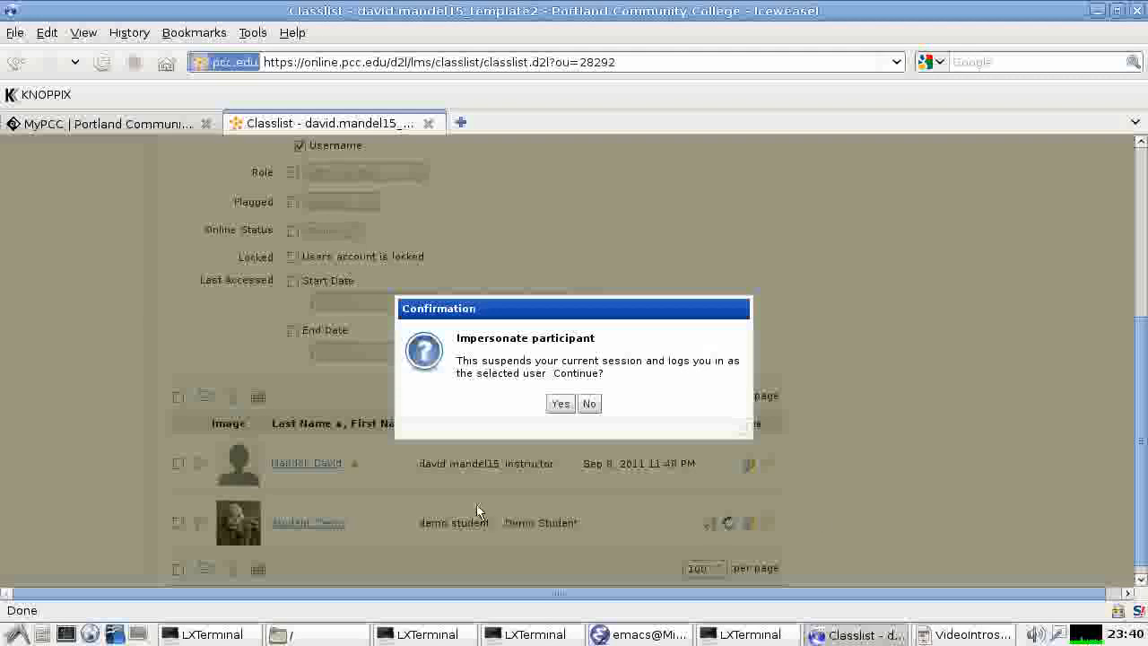
mouse_move(553, 459)
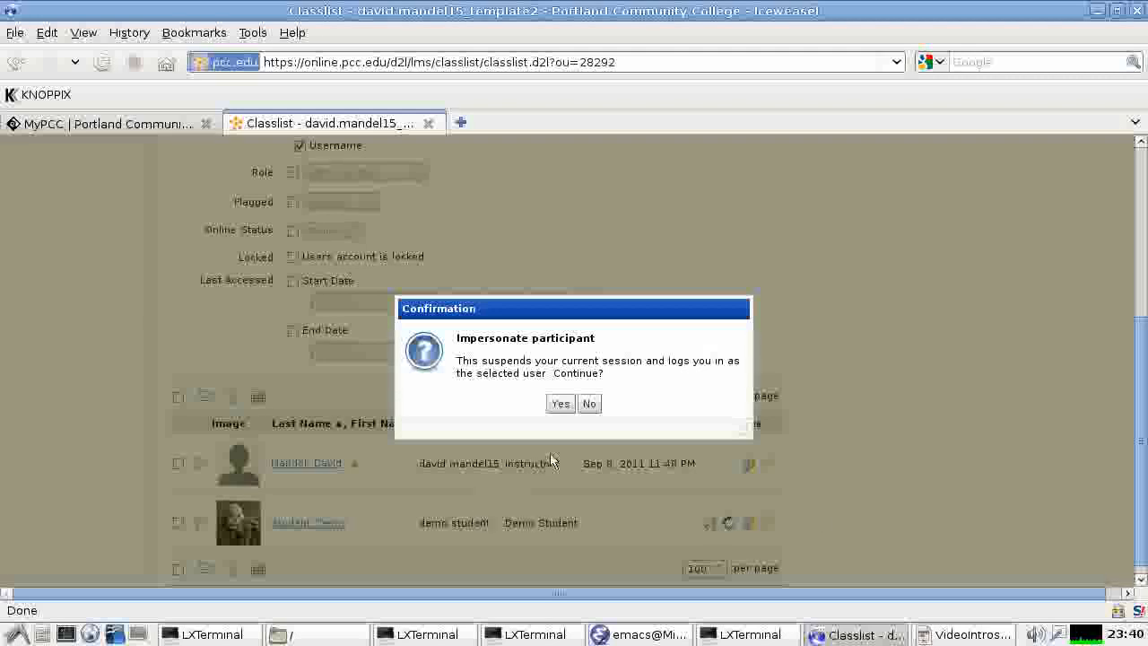
click(559, 404)
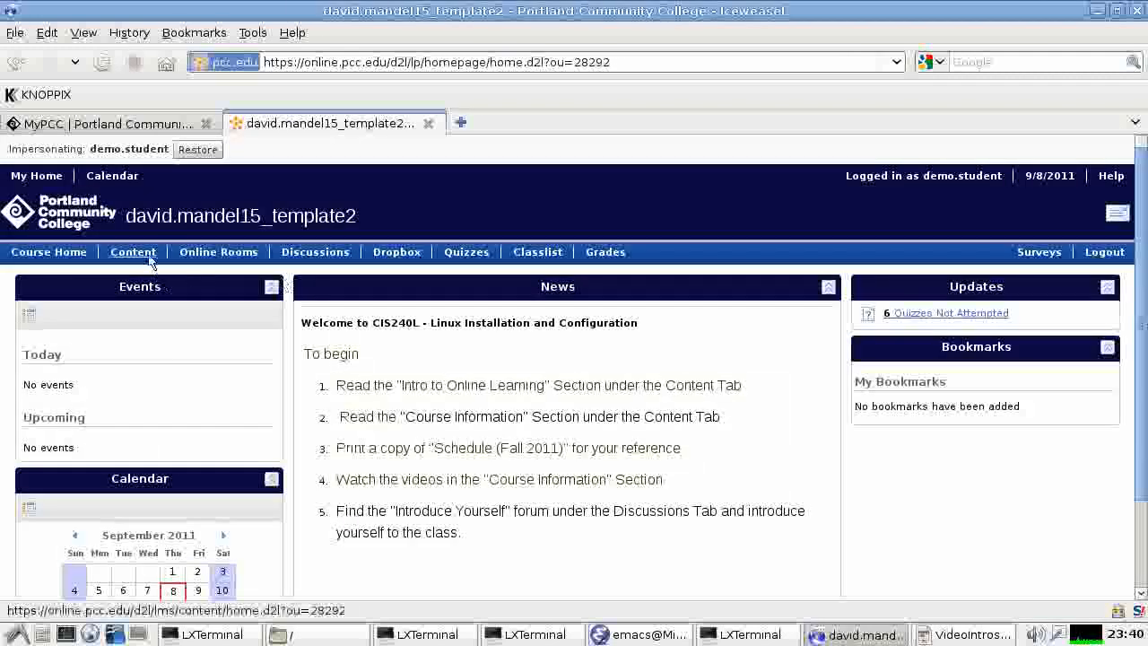
View the student Table of Contents and collapse the Intro, Week 1, Week 2 and Week 11 modules
click(133, 251)
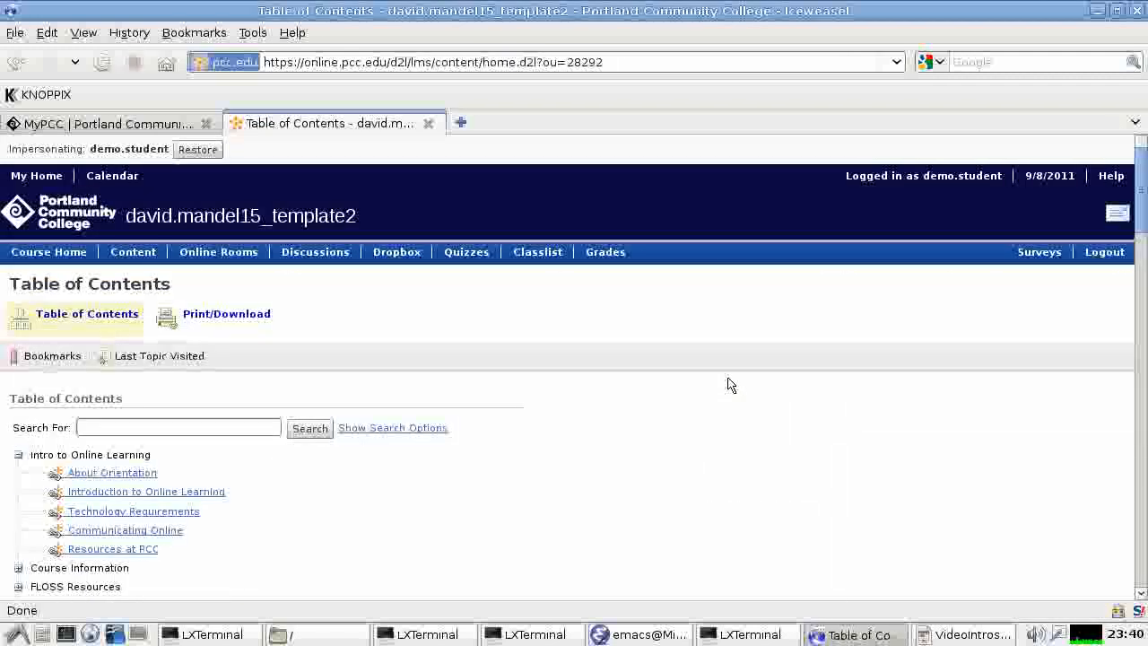
scroll(down, 3)
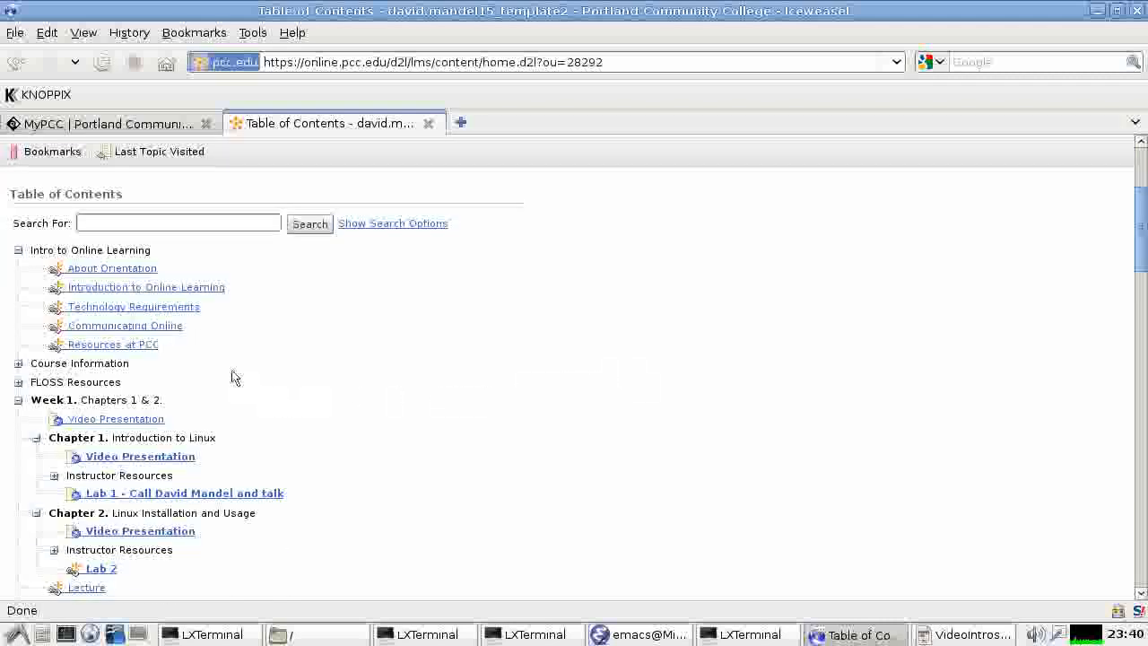
mouse_move(18, 258)
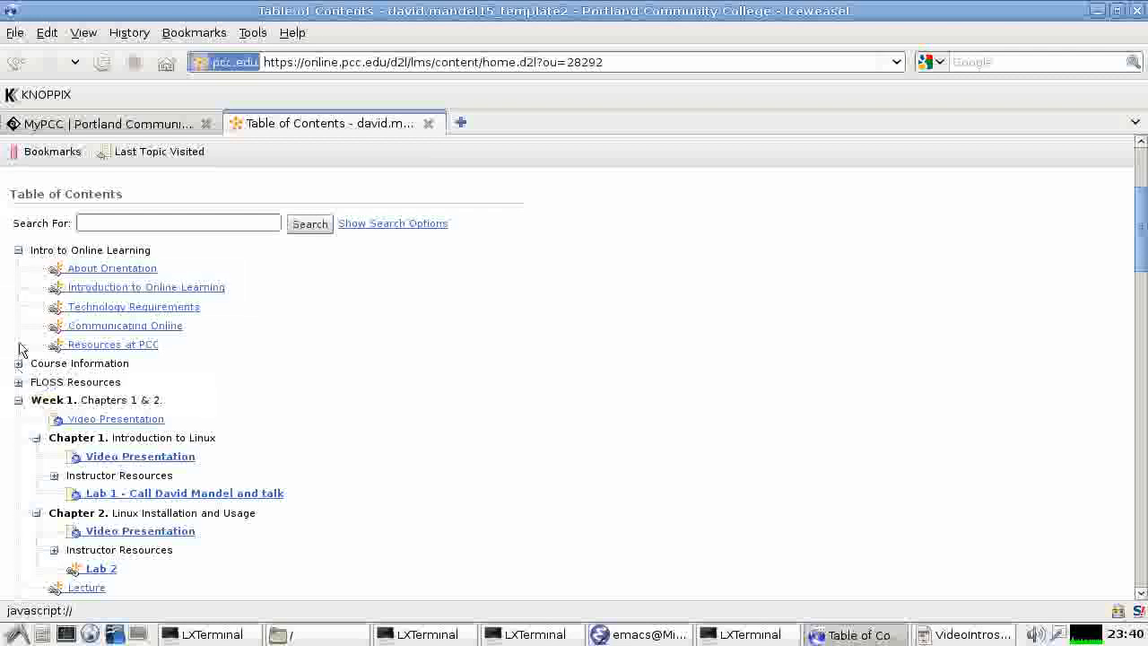
click(18, 251)
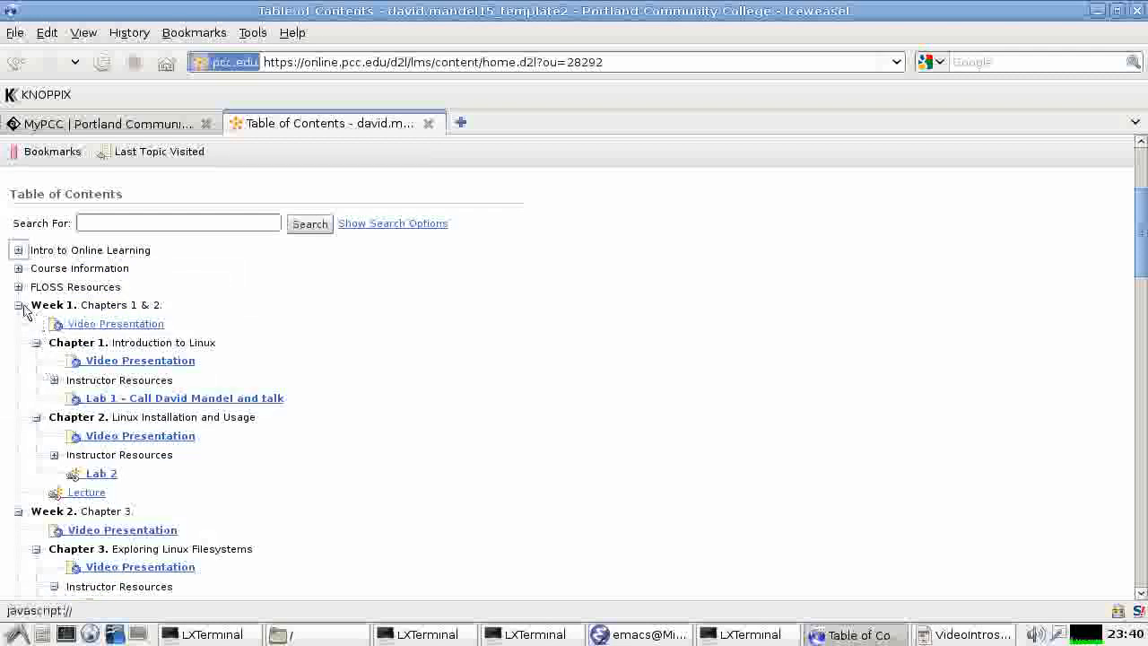
click(18, 305)
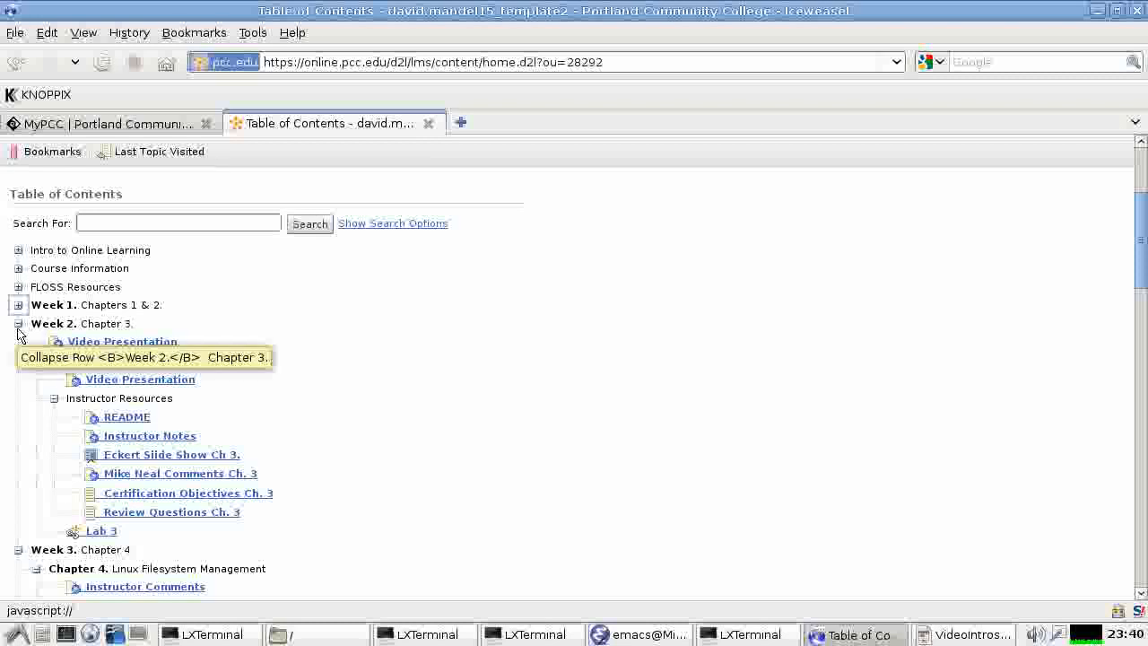
click(18, 323)
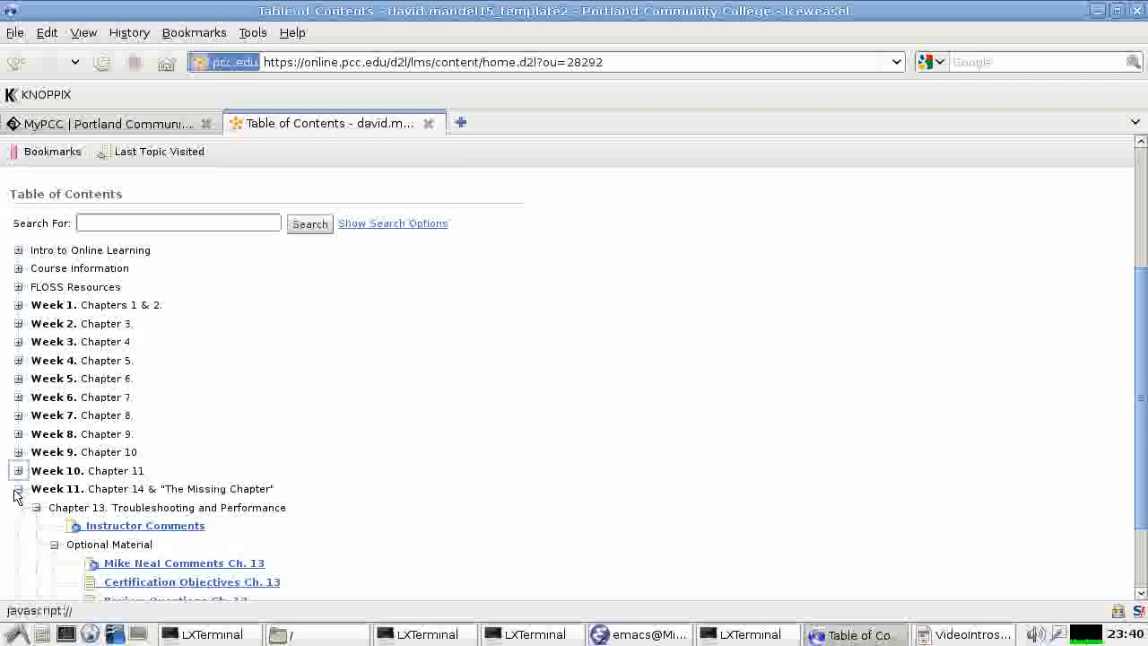
click(18, 488)
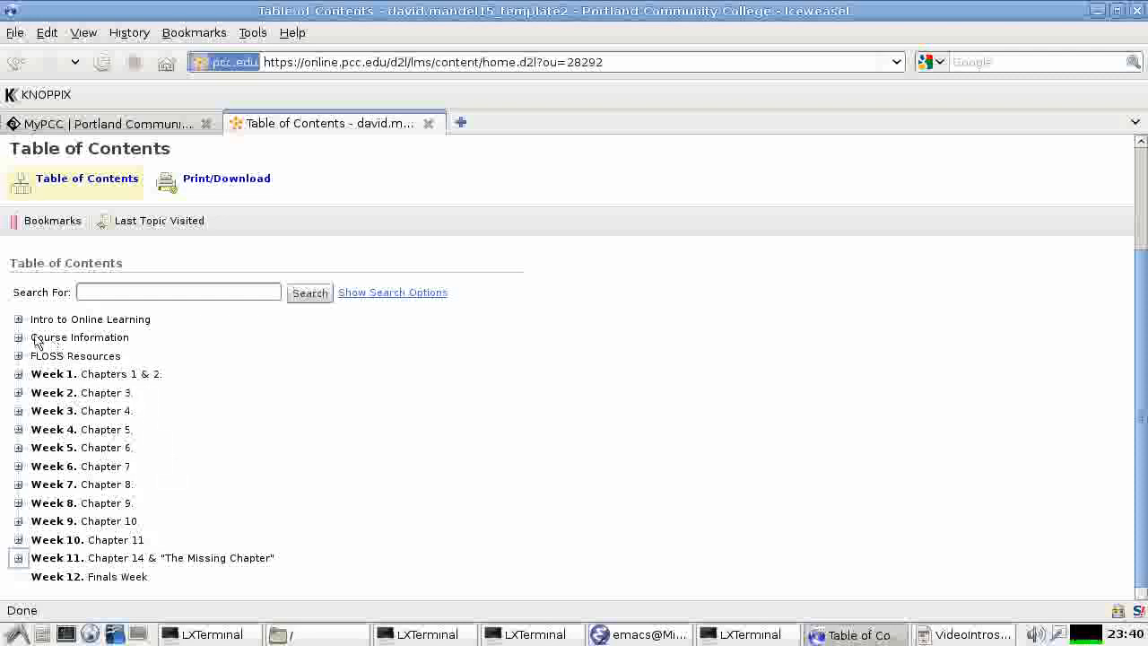
Expand and collapse Intro to Online Learning, then expand the Course Information section
double_click(89, 320)
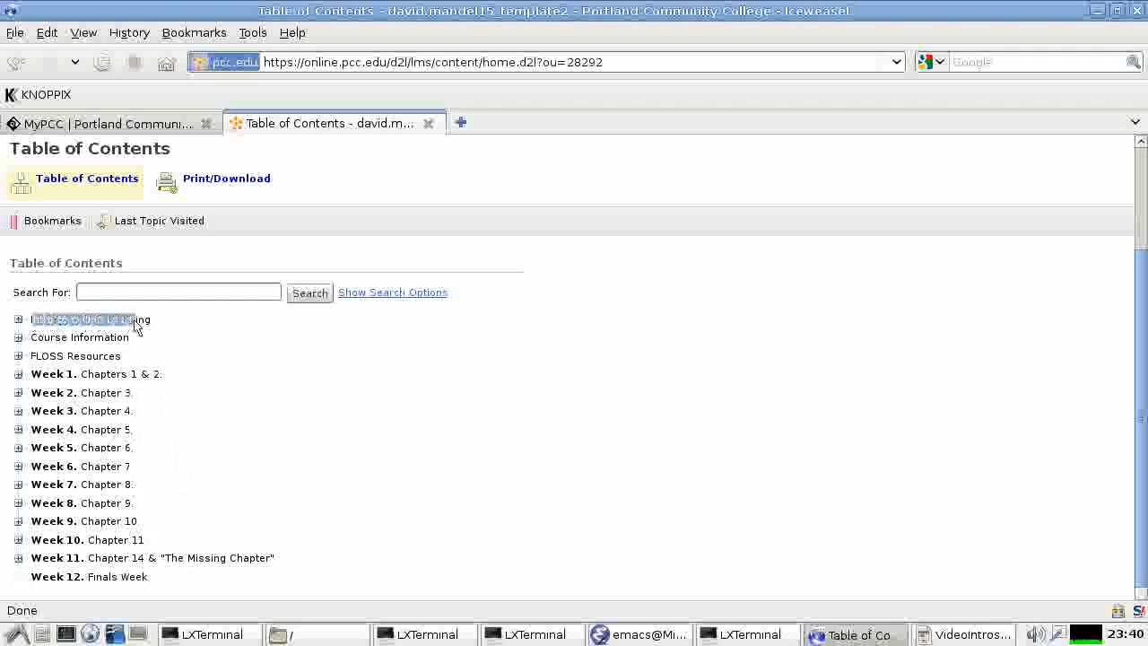
click(90, 319)
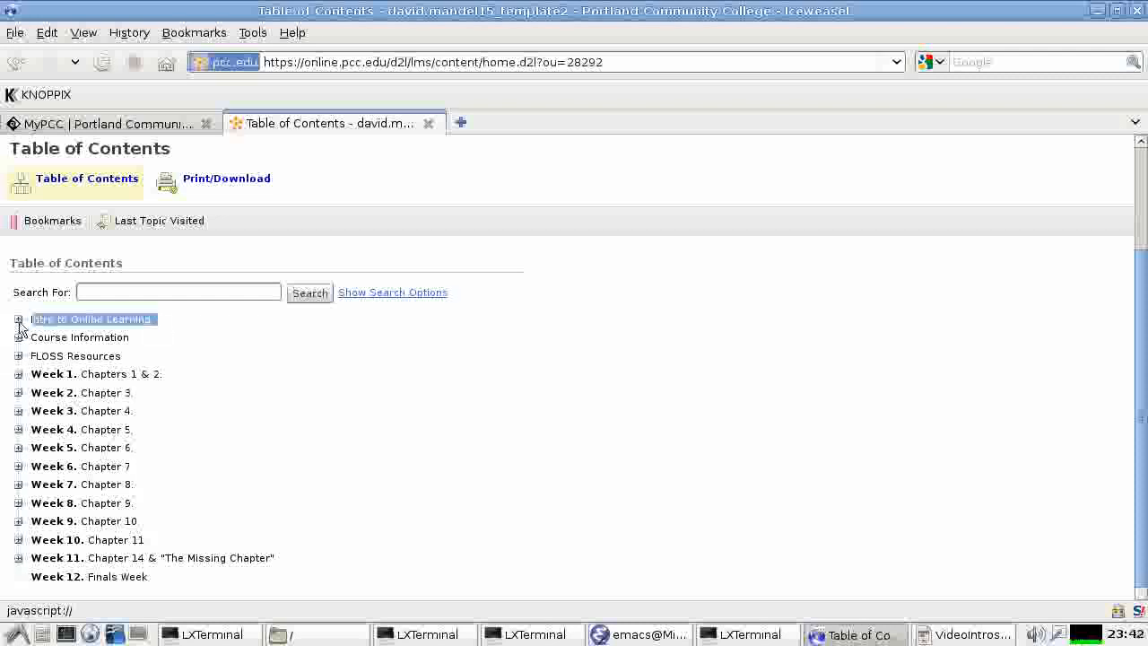
click(18, 319)
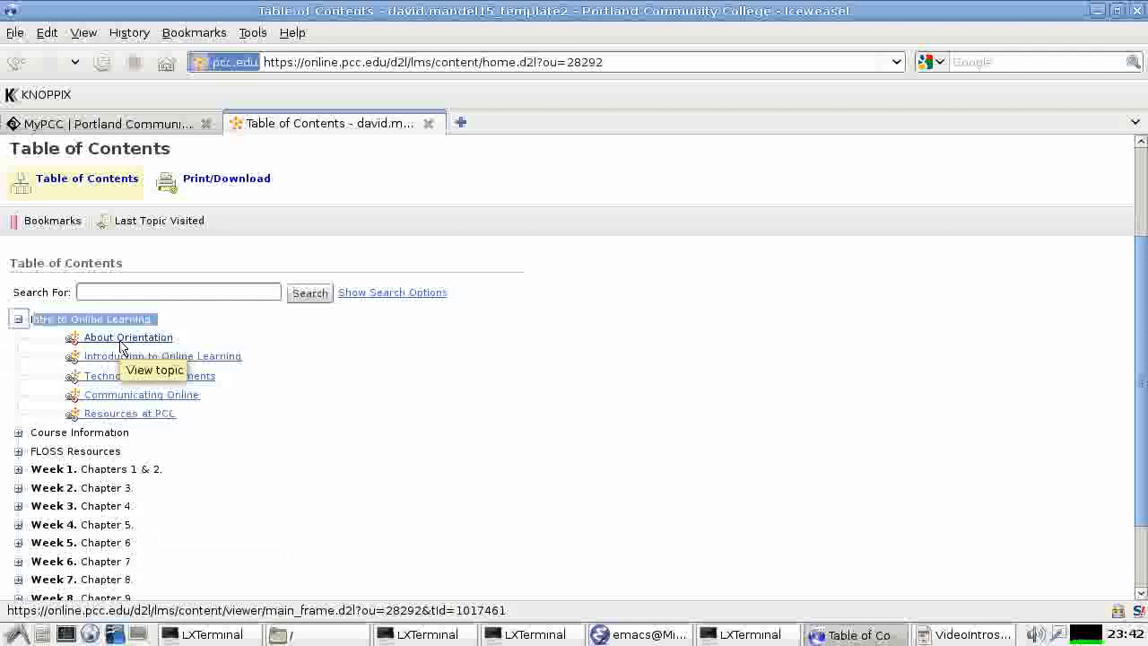
mouse_move(158, 412)
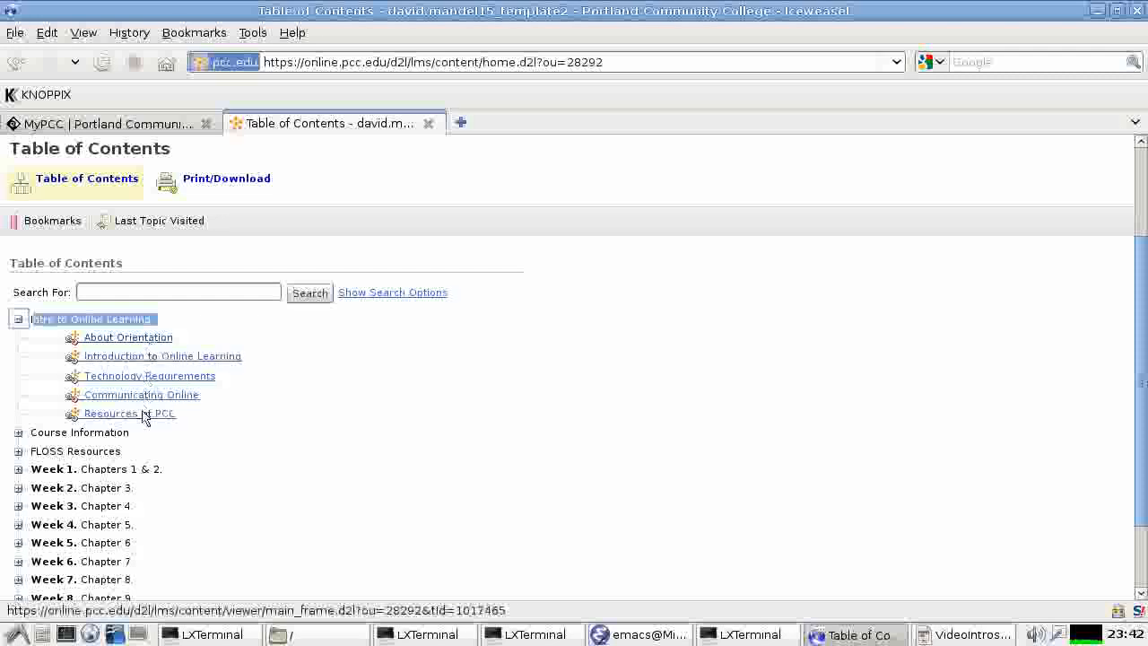
mouse_move(143, 413)
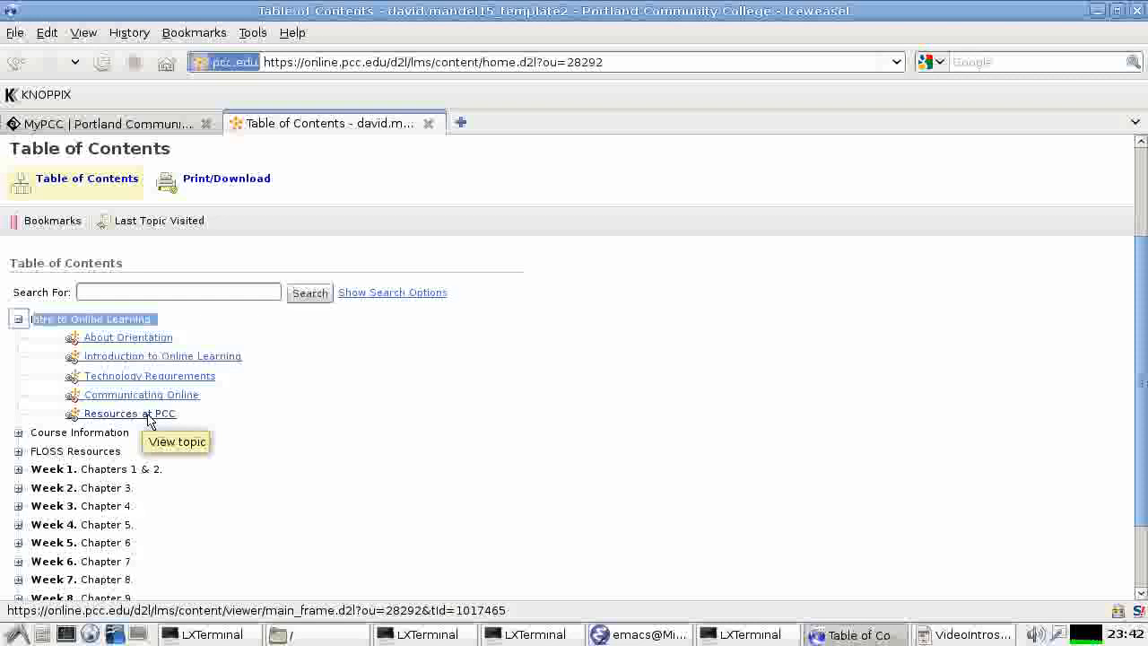
mouse_move(150, 431)
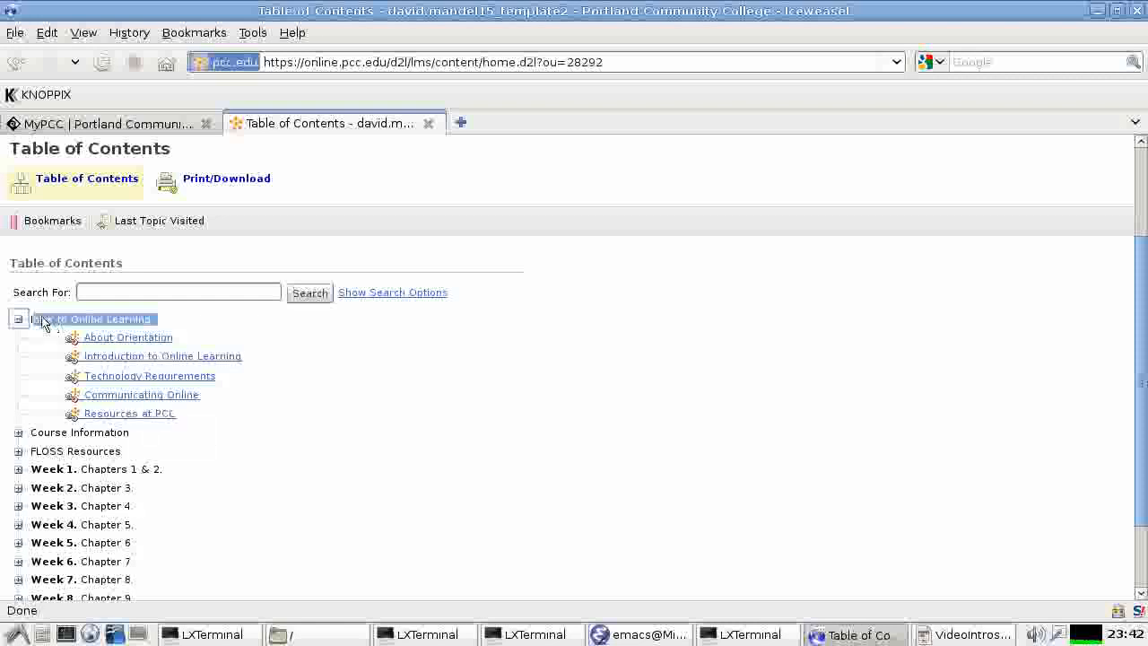
click(18, 319)
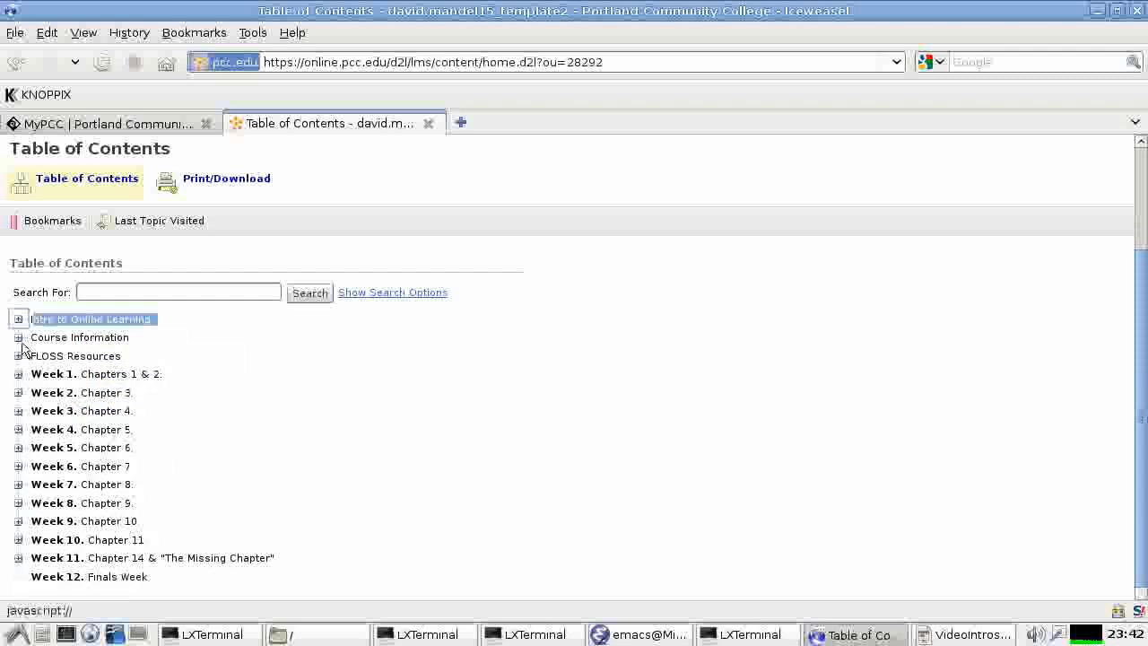
click(18, 338)
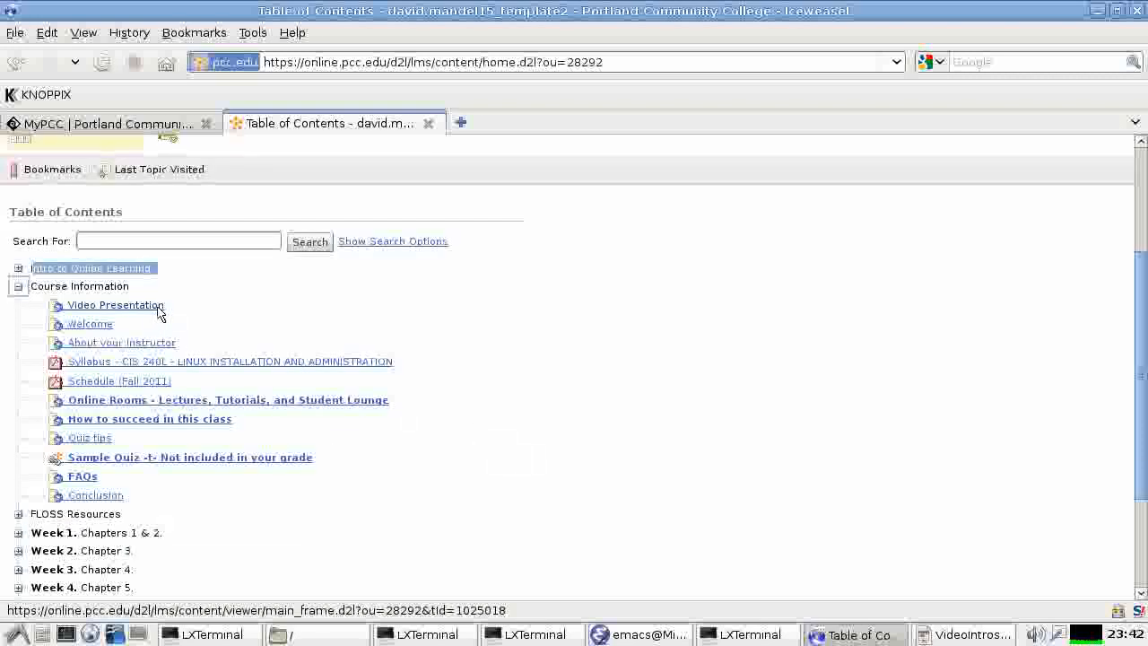
mouse_move(179, 309)
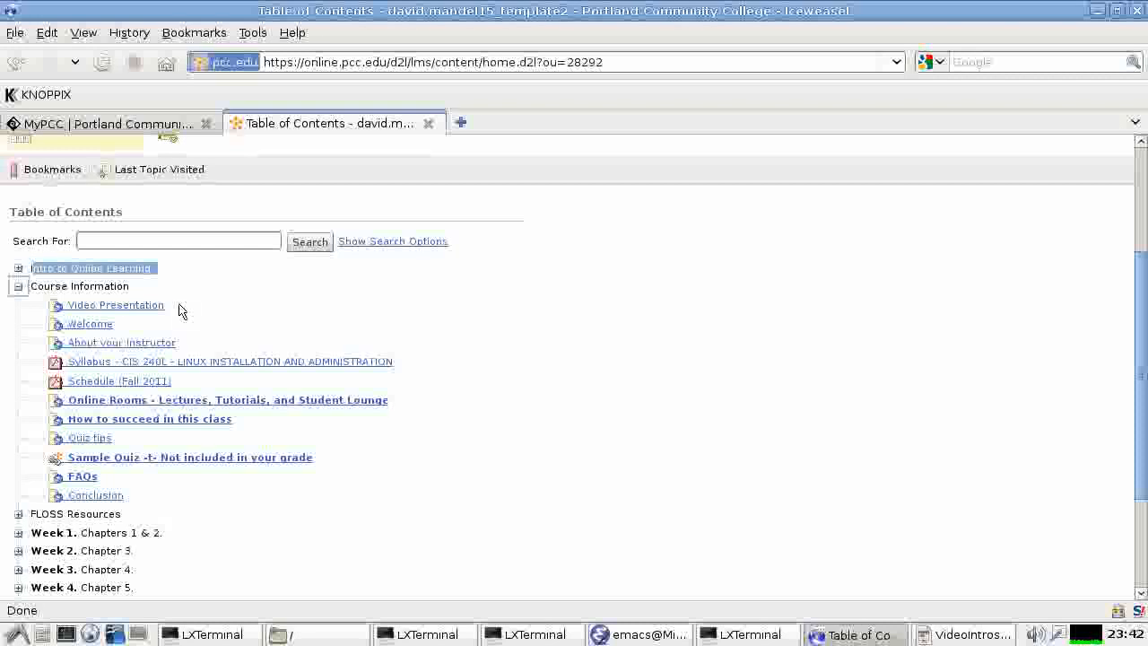
mouse_move(115, 305)
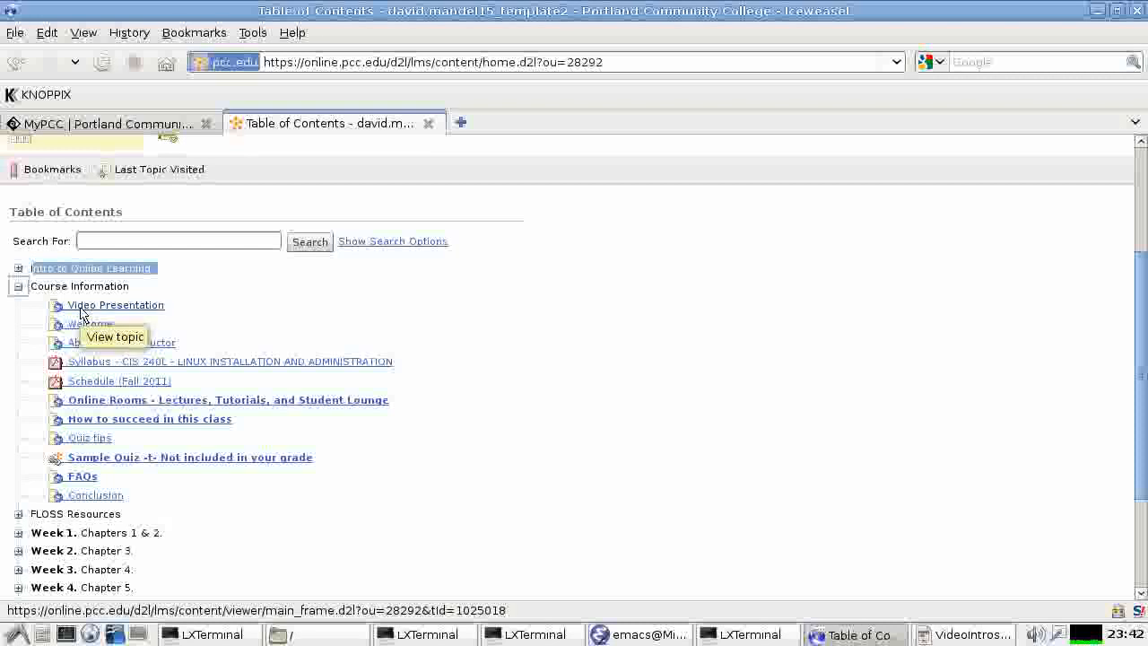
View the Video Presentation topic with its embedded Linux video
click(115, 305)
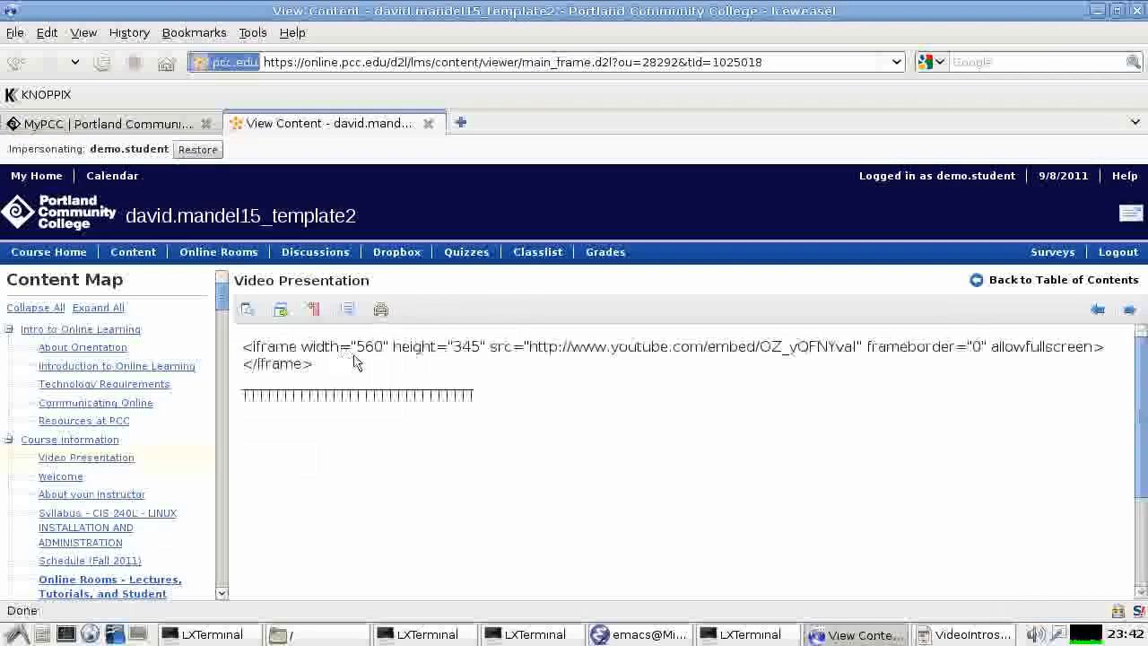
mouse_move(445, 468)
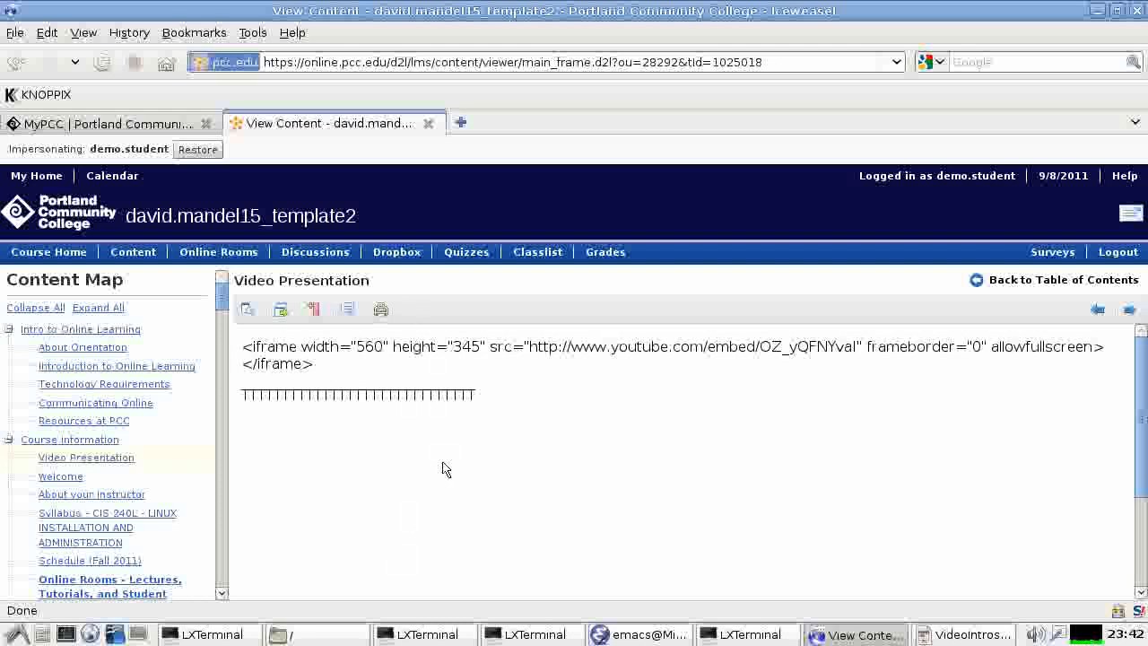
mouse_move(457, 468)
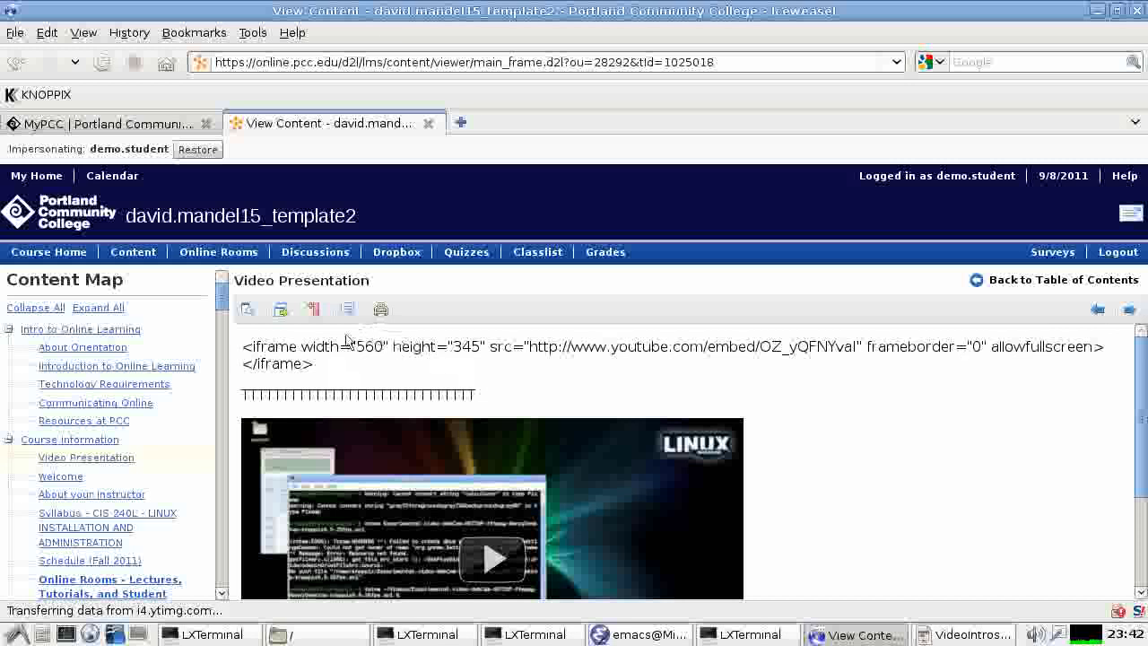
mouse_move(492, 445)
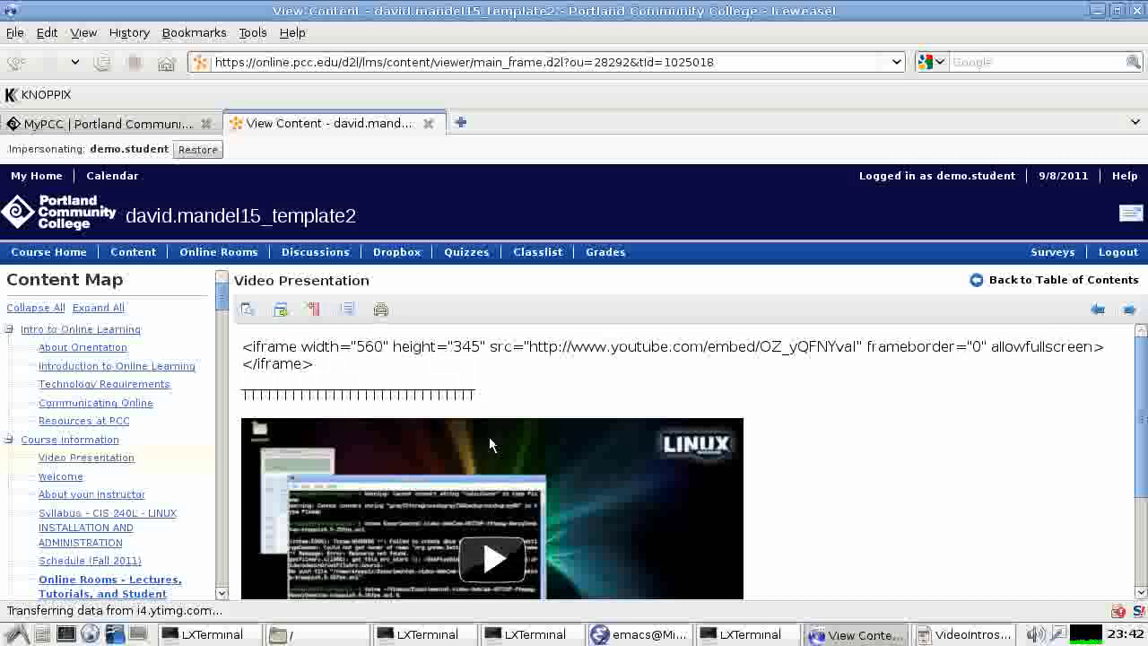
mouse_move(446, 176)
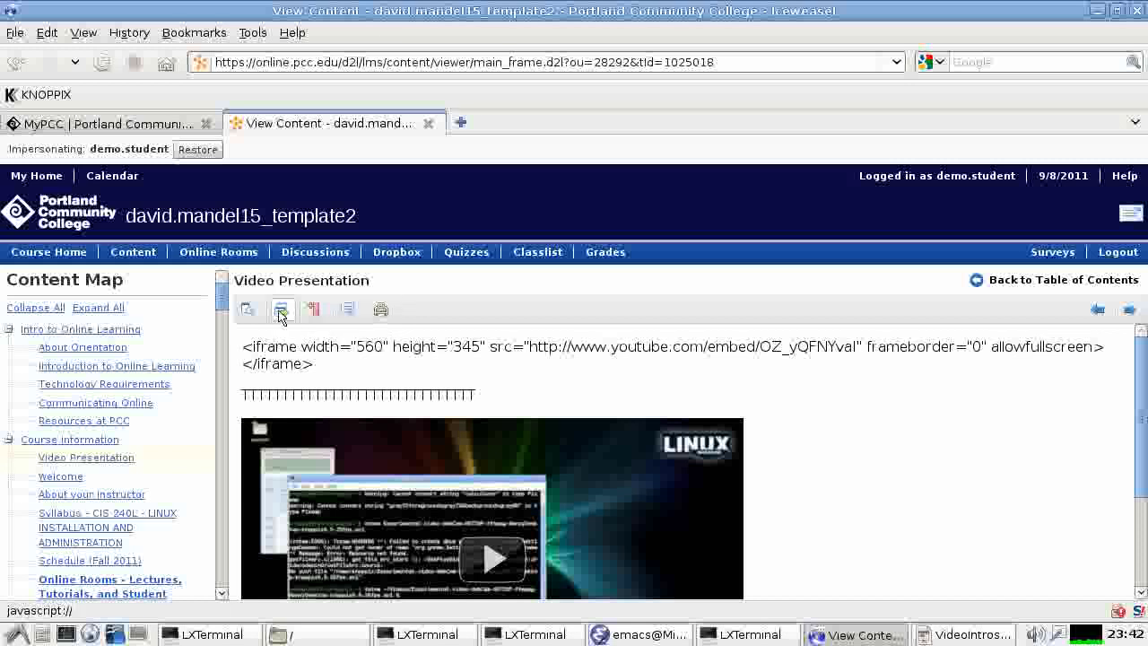
mouse_move(282, 309)
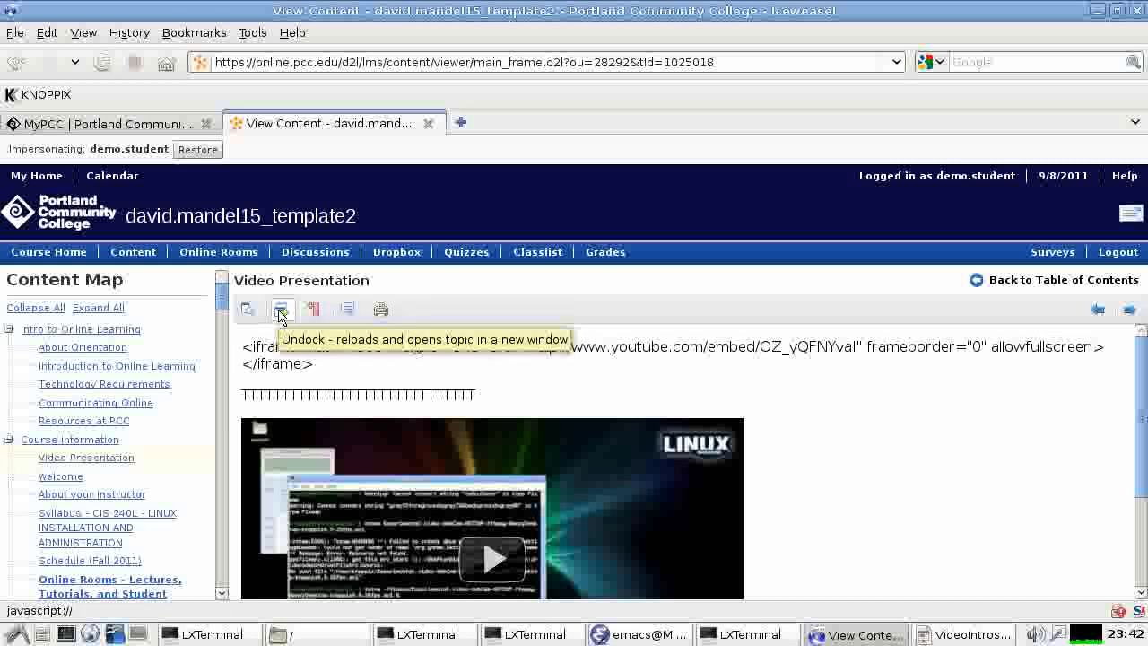
click(283, 309)
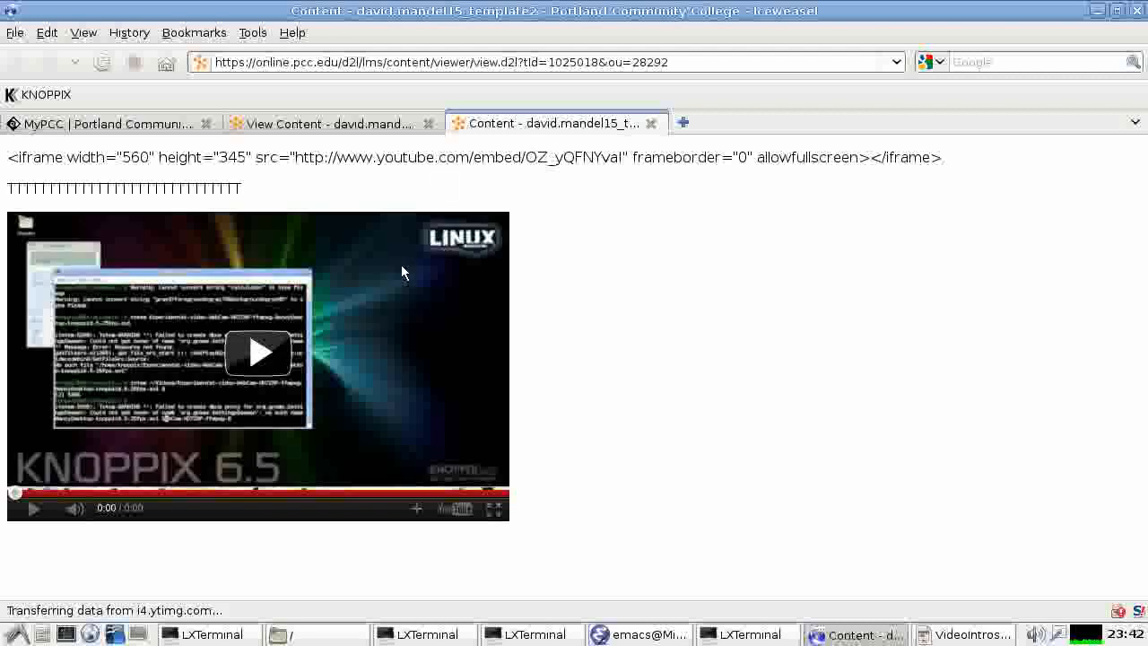
click(652, 122)
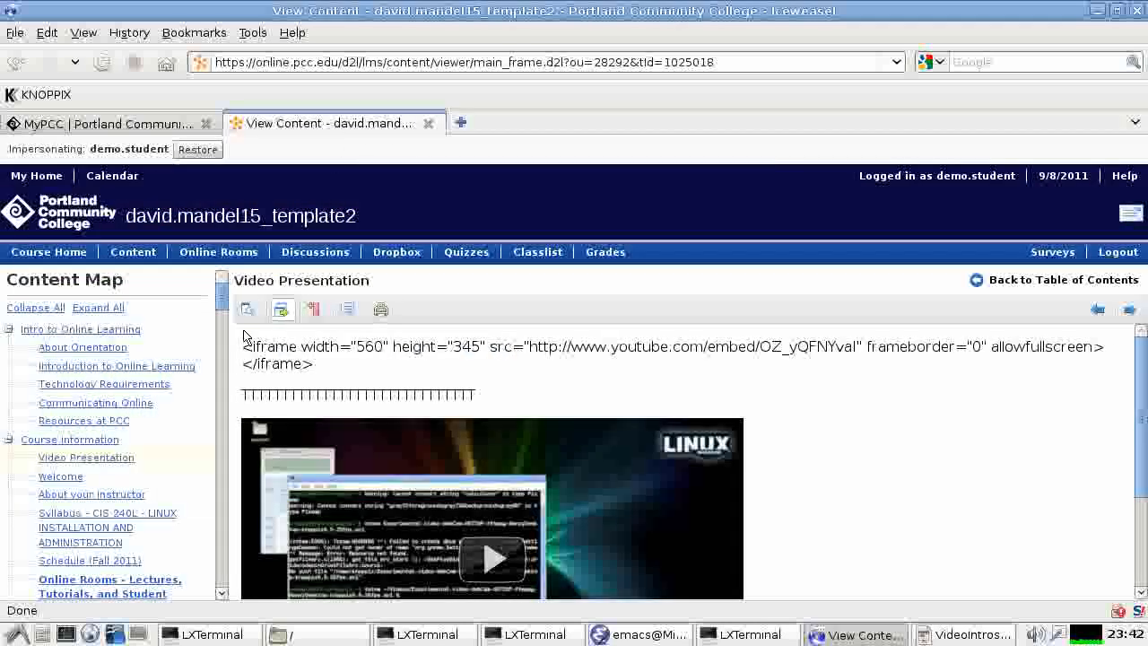
mouse_move(133, 287)
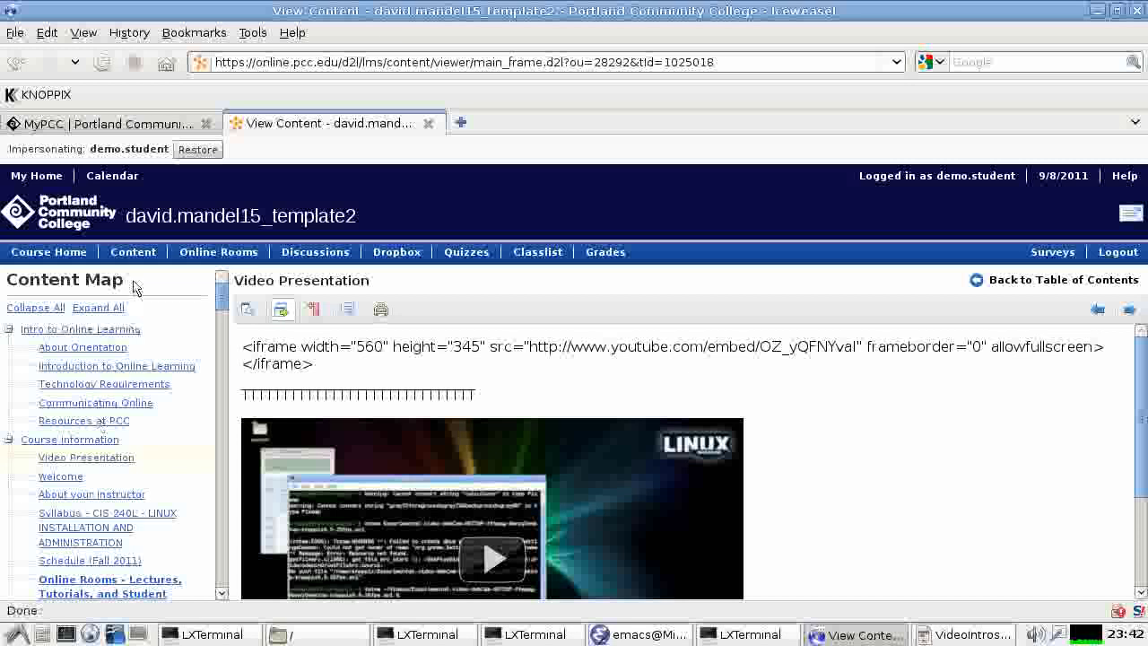
Return to the Table of Contents and expand Week 1 to show its chapter videos and labs
click(1062, 280)
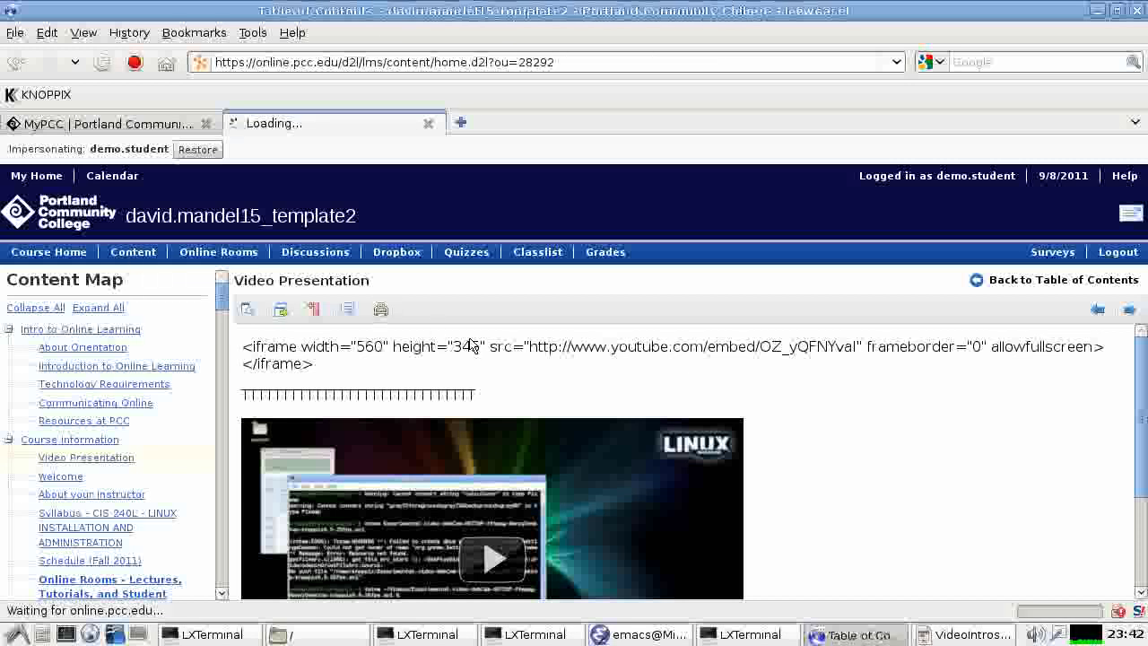
click(1062, 280)
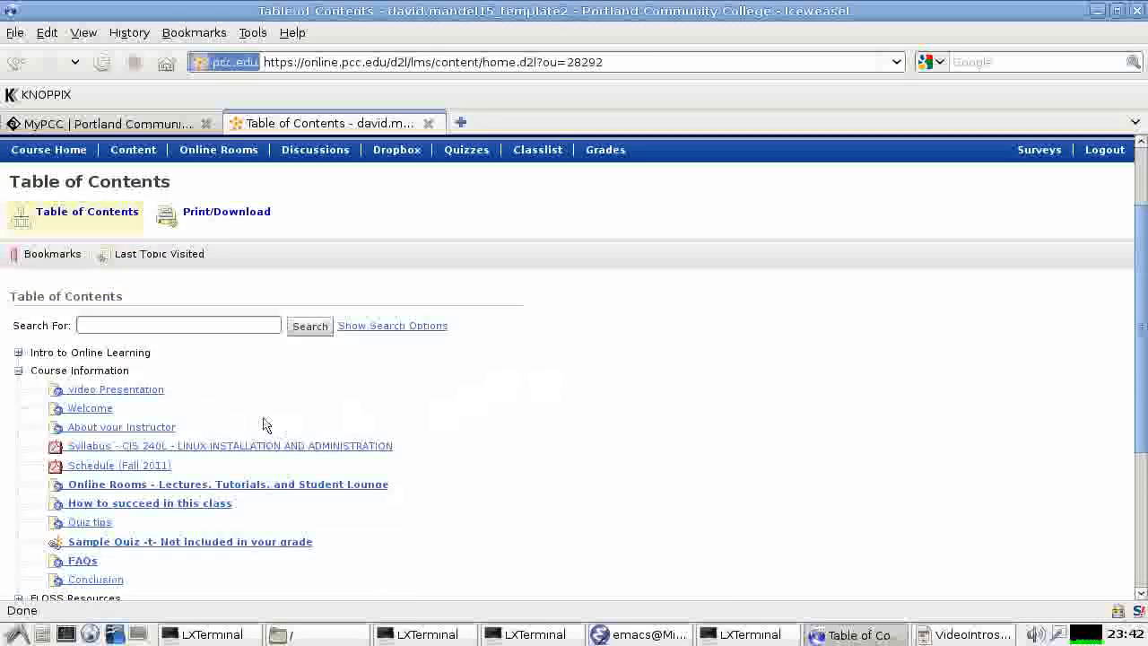
scroll(down, 3)
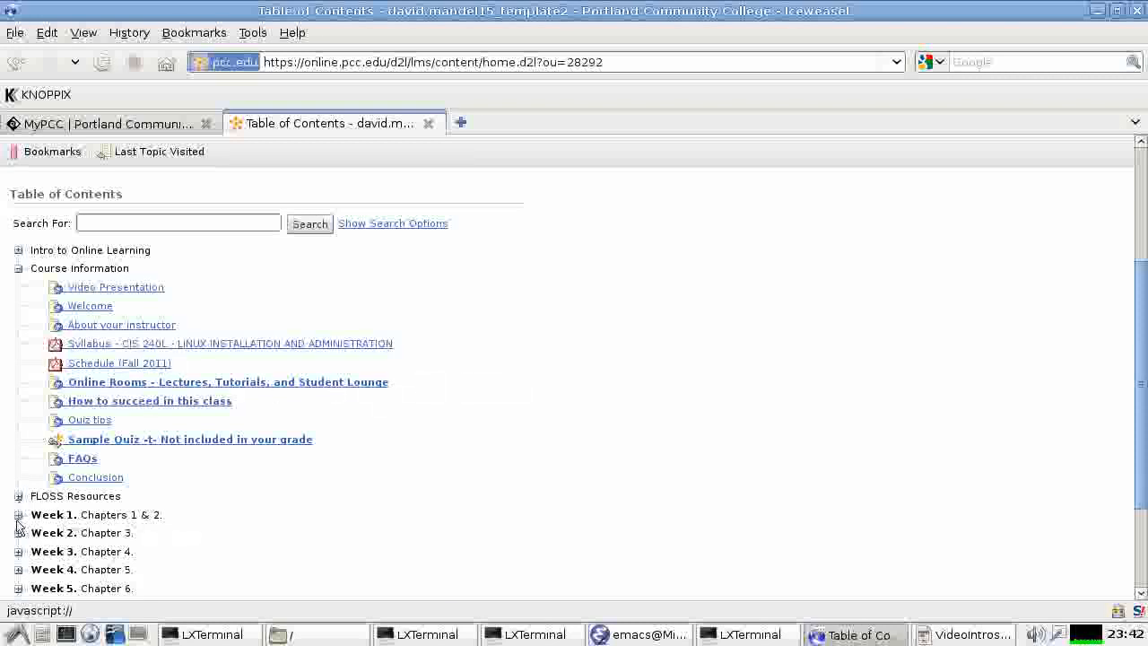
click(18, 513)
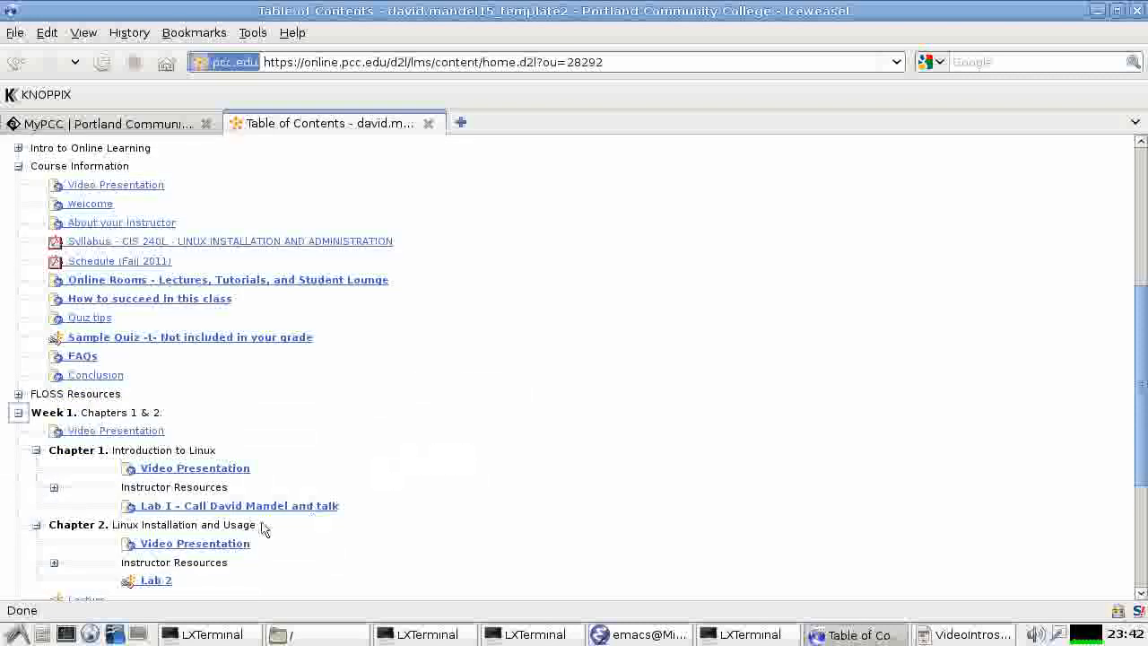
scroll(down, 3)
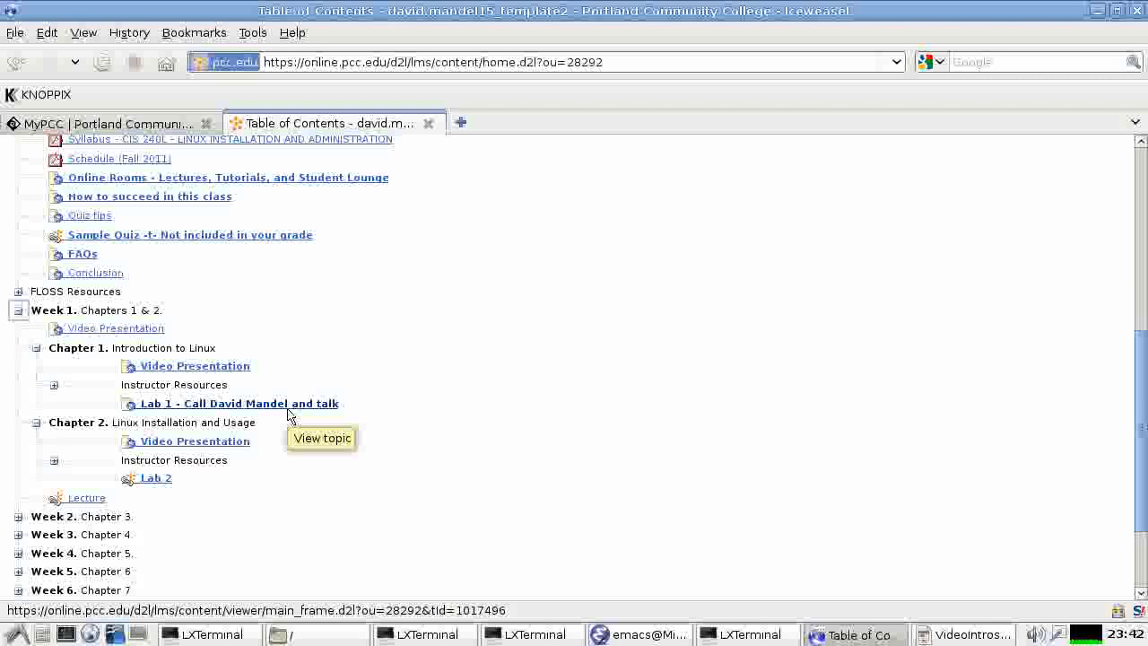
mouse_move(289, 405)
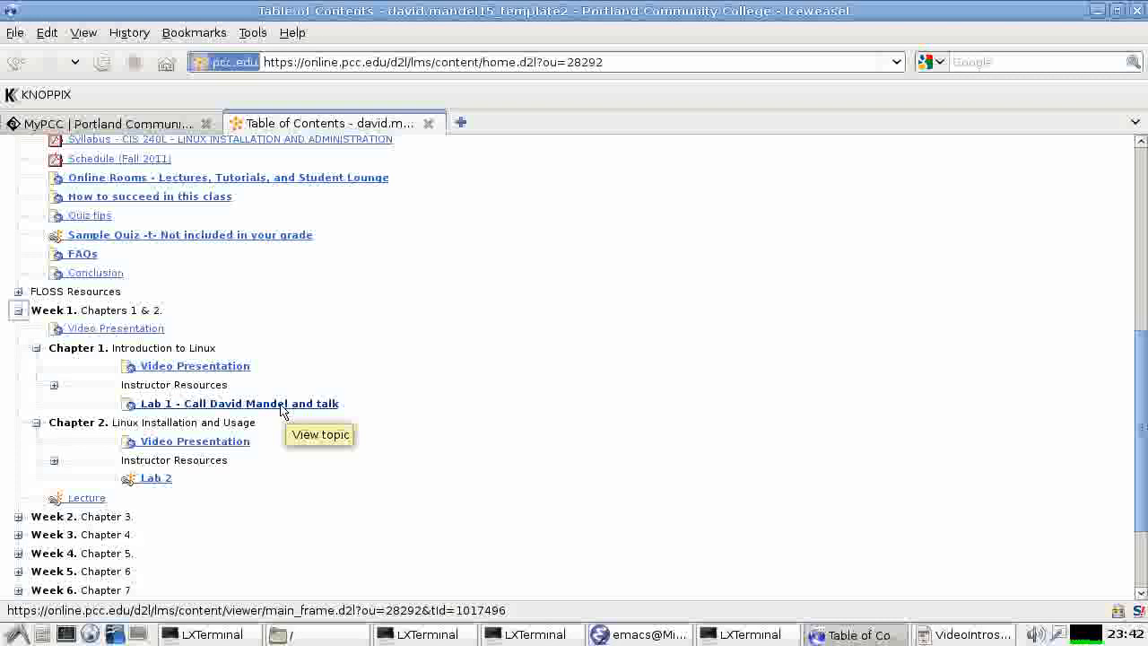
mouse_move(147, 398)
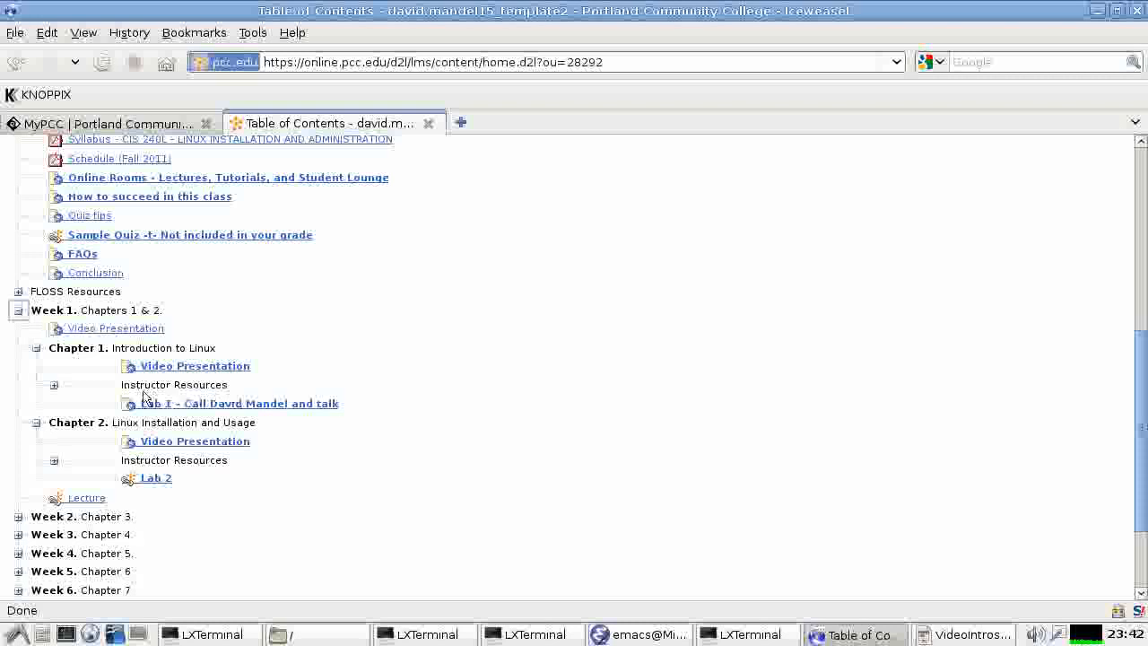
mouse_move(194, 441)
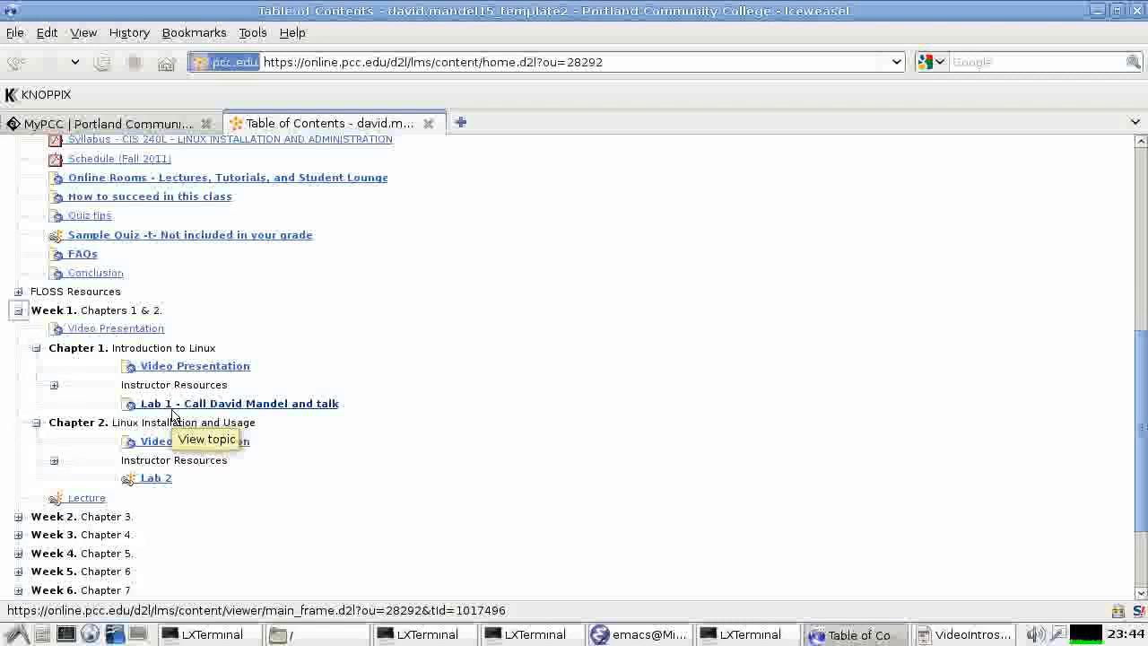
scroll(up, 3)
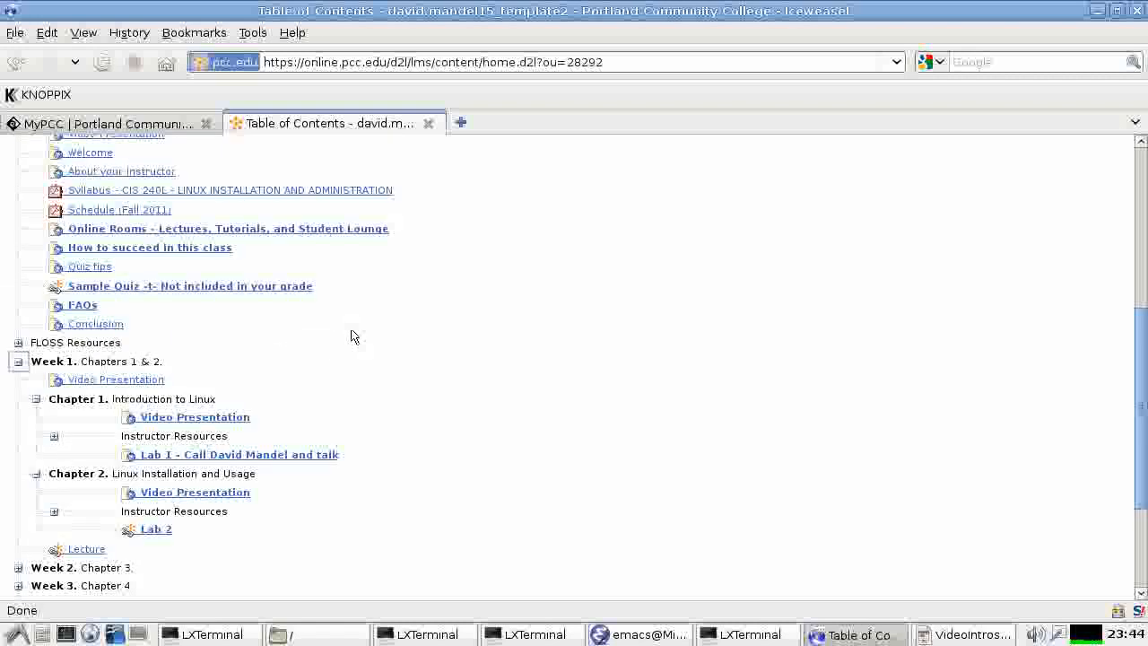
scroll(up, 3)
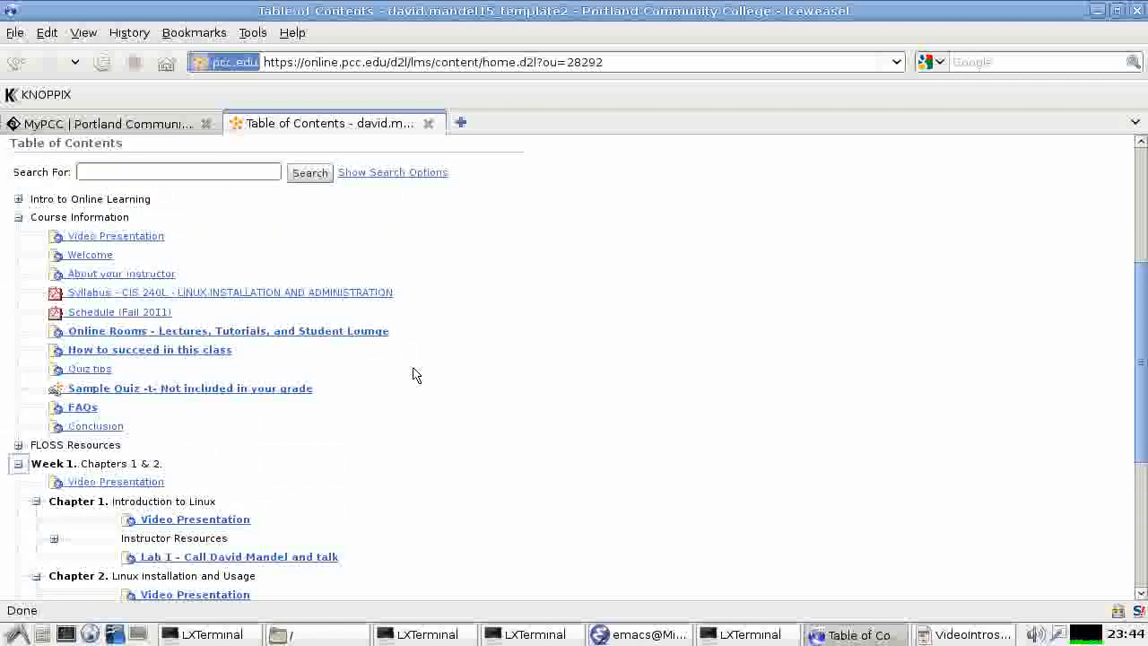
scroll(down, 3)
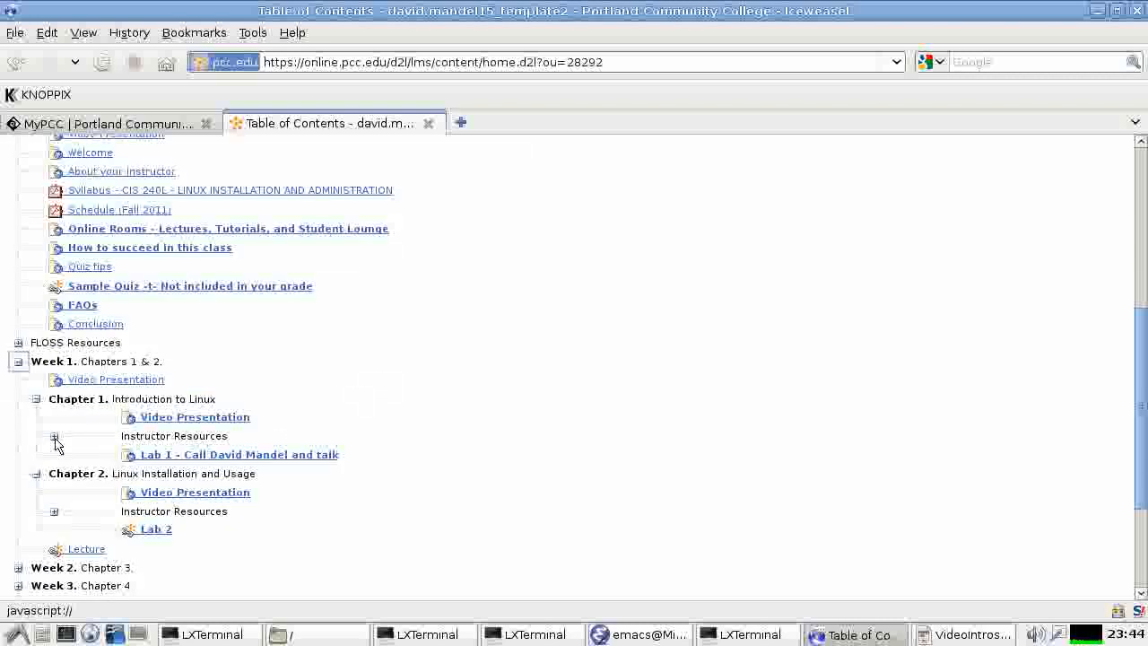
click(54, 437)
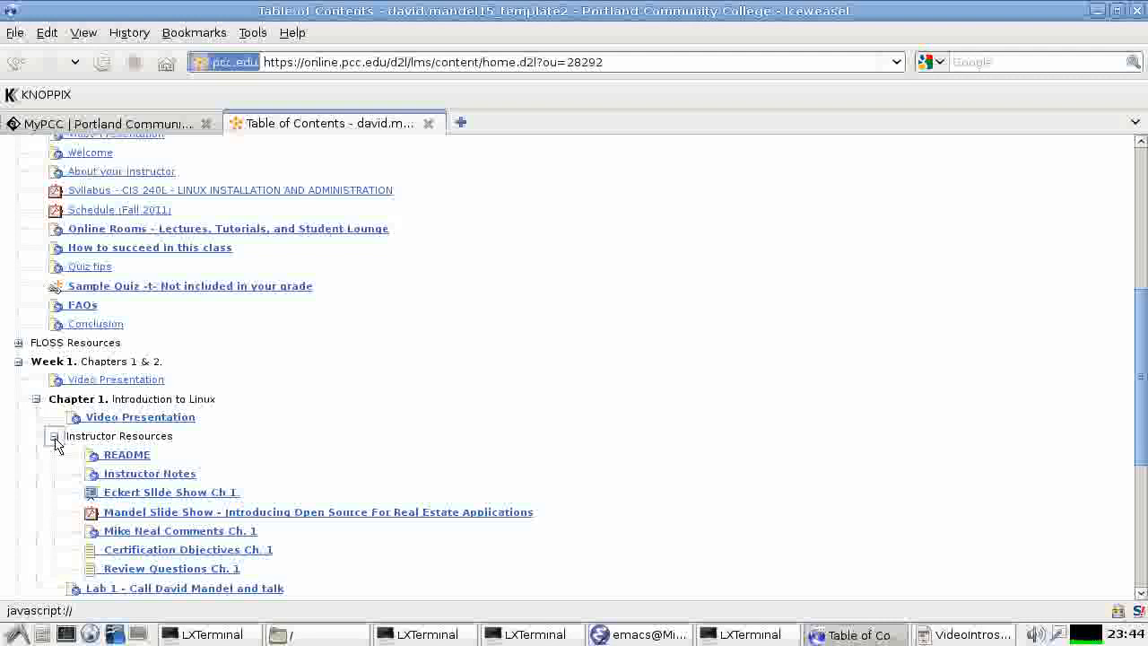
click(53, 438)
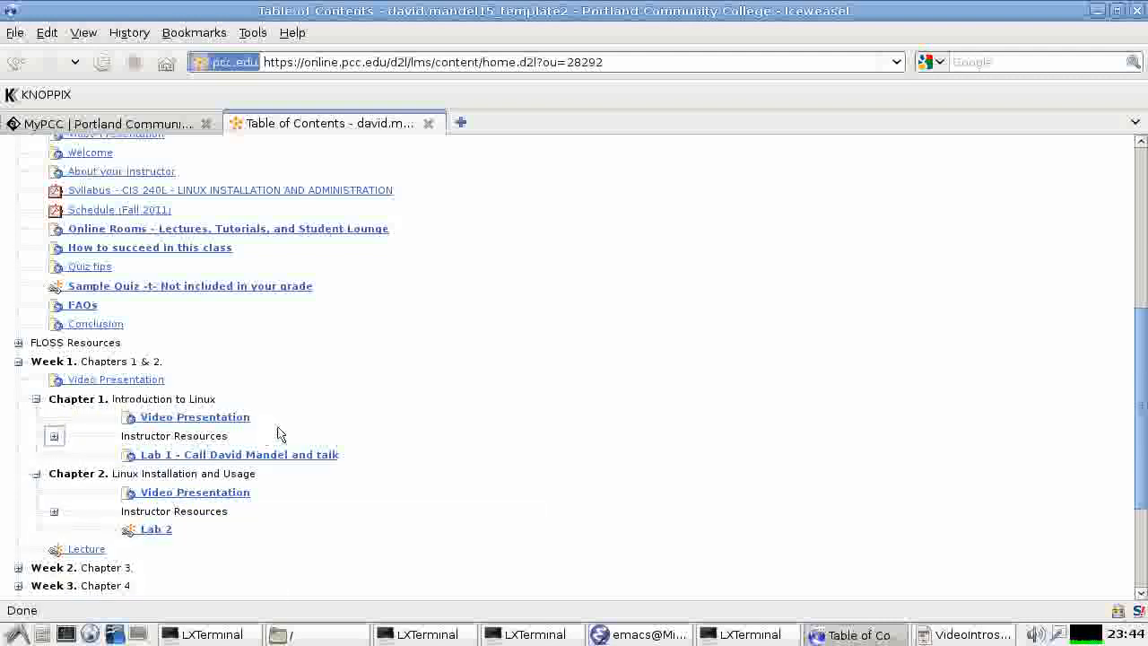
mouse_move(449, 431)
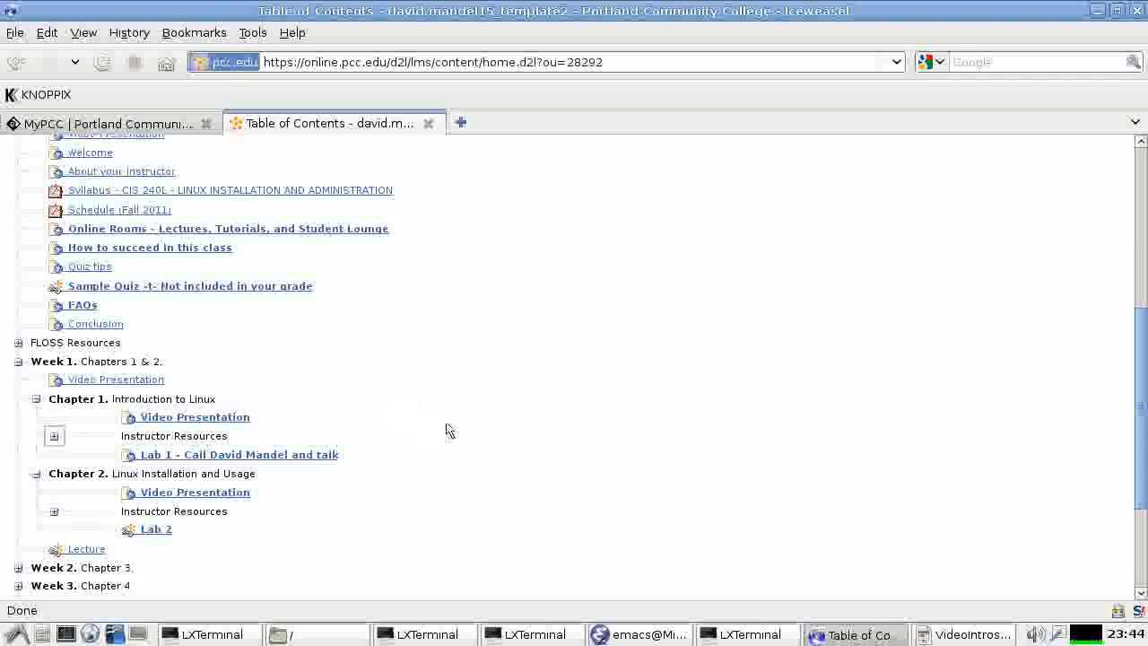
scroll(up, 3)
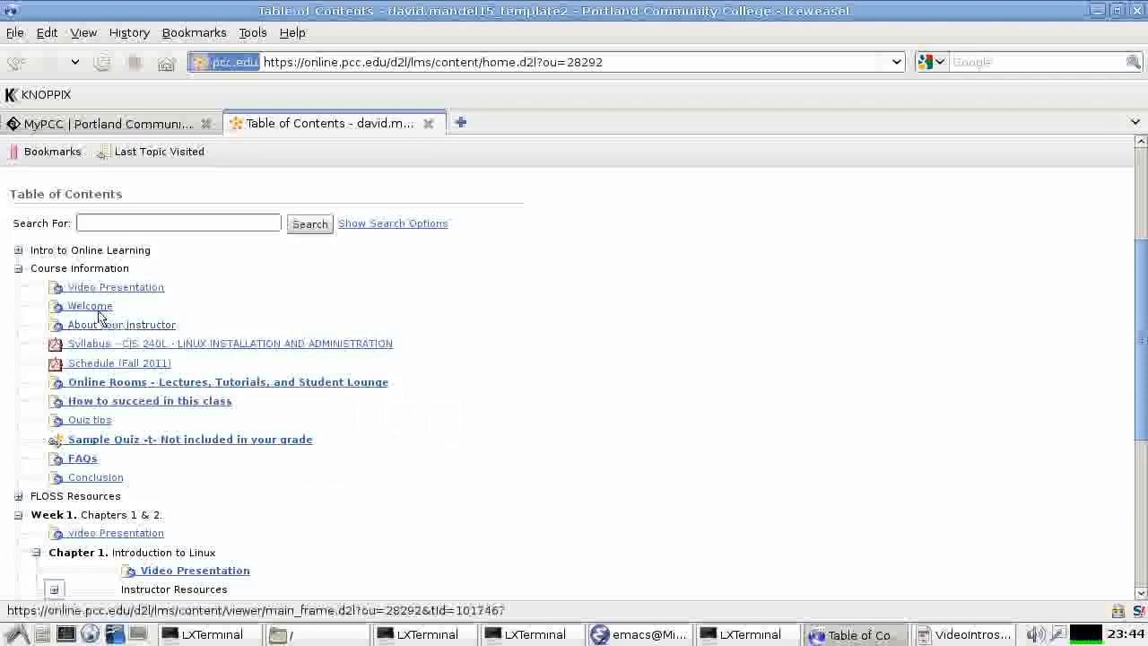
click(90, 305)
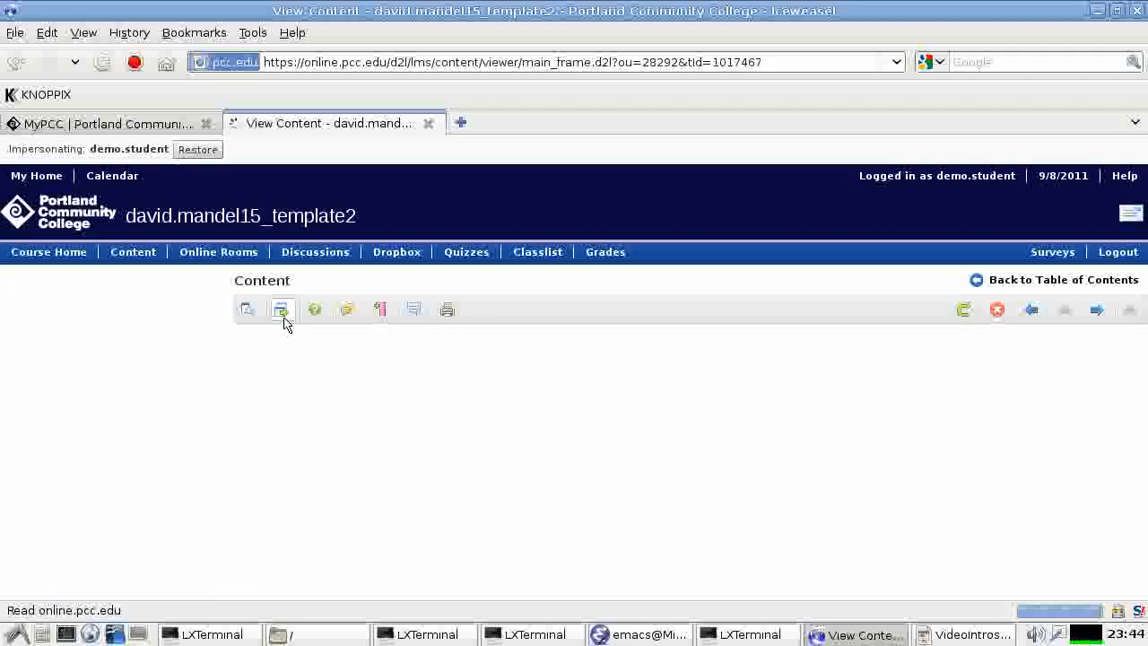
click(280, 308)
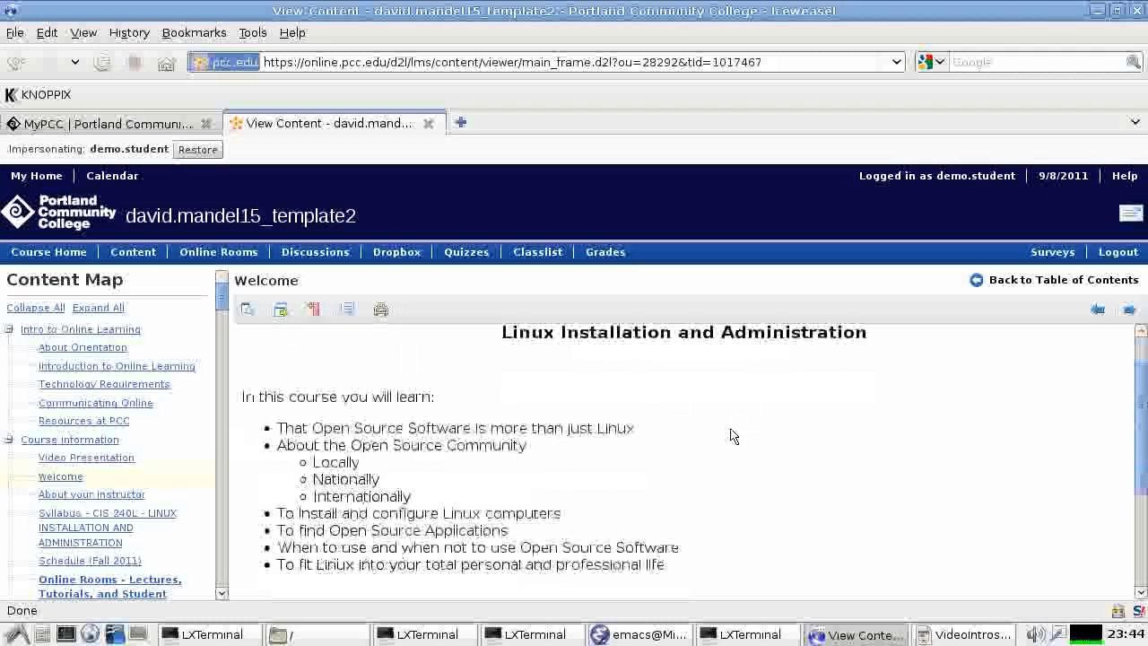
scroll(down, 3)
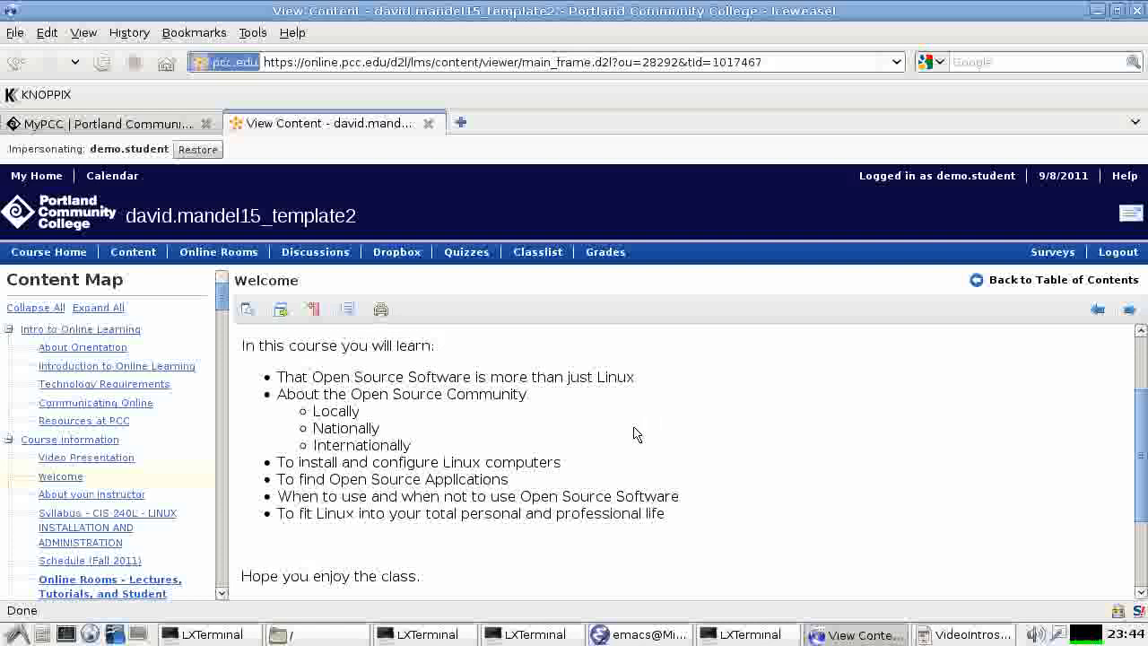
mouse_move(506, 417)
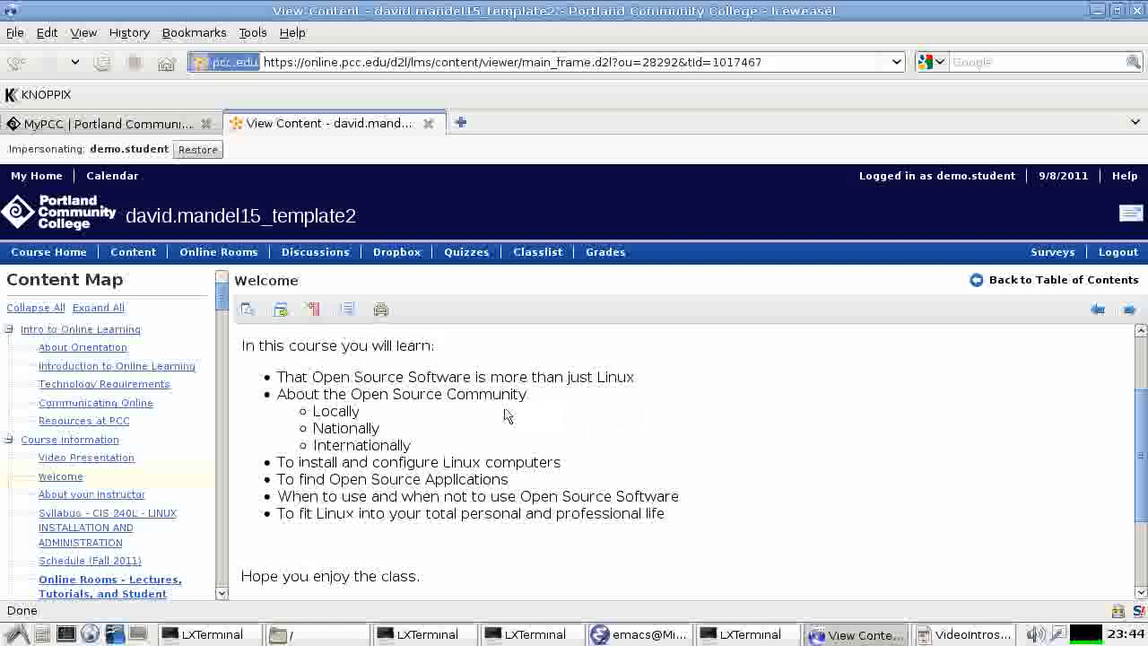
mouse_move(490, 419)
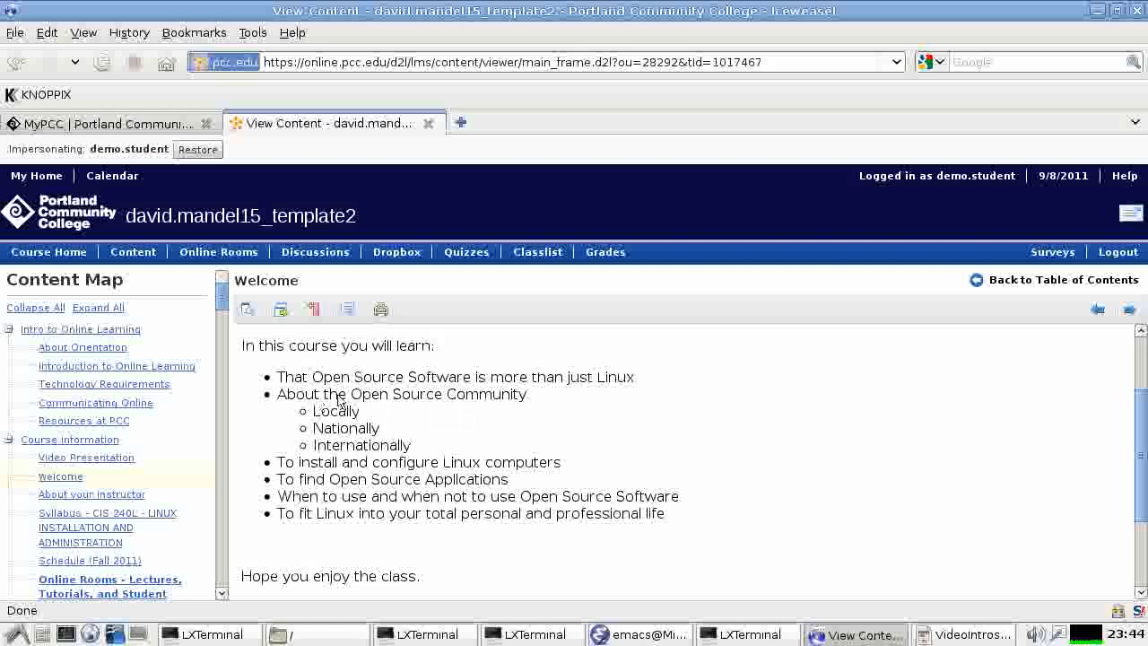
mouse_move(446, 384)
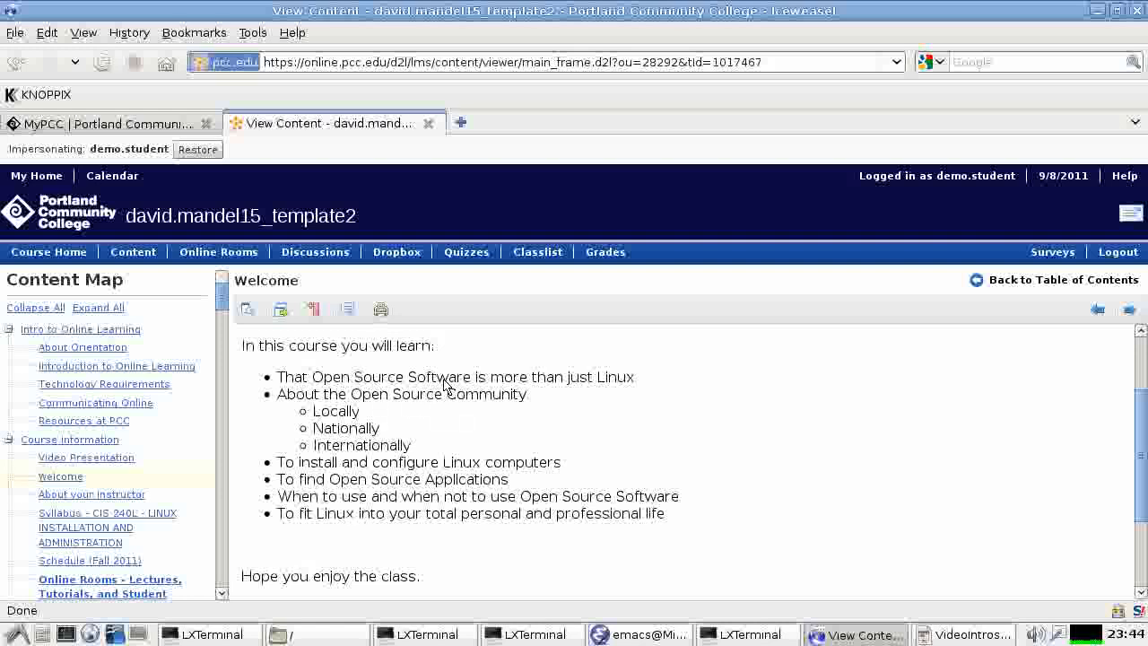
mouse_move(350, 429)
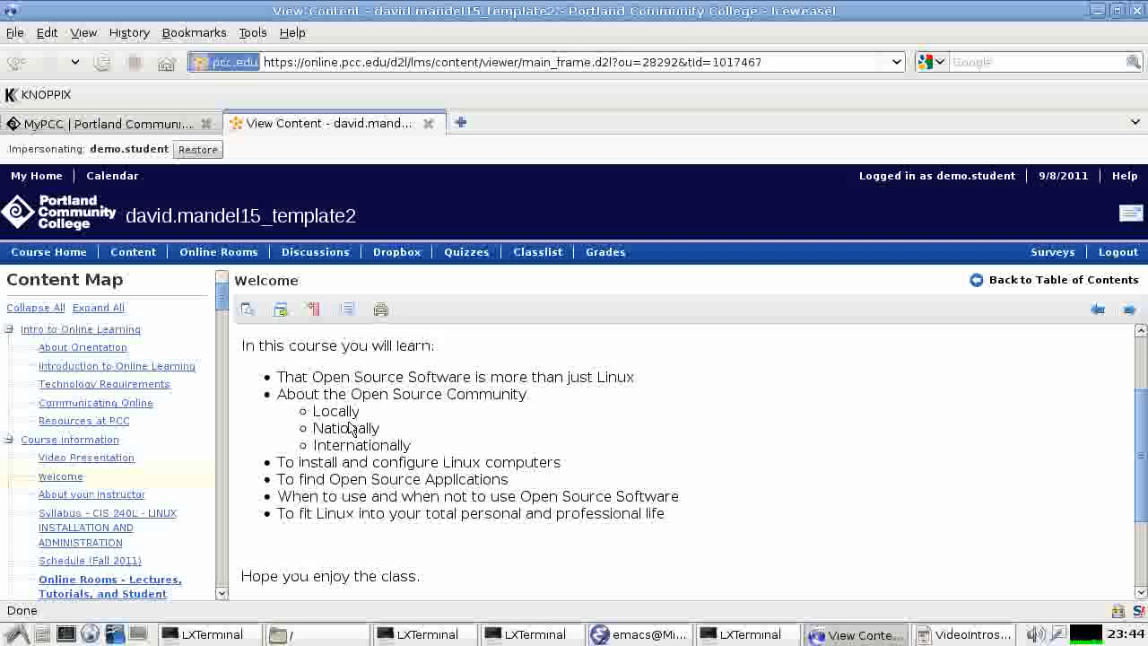
mouse_move(493, 474)
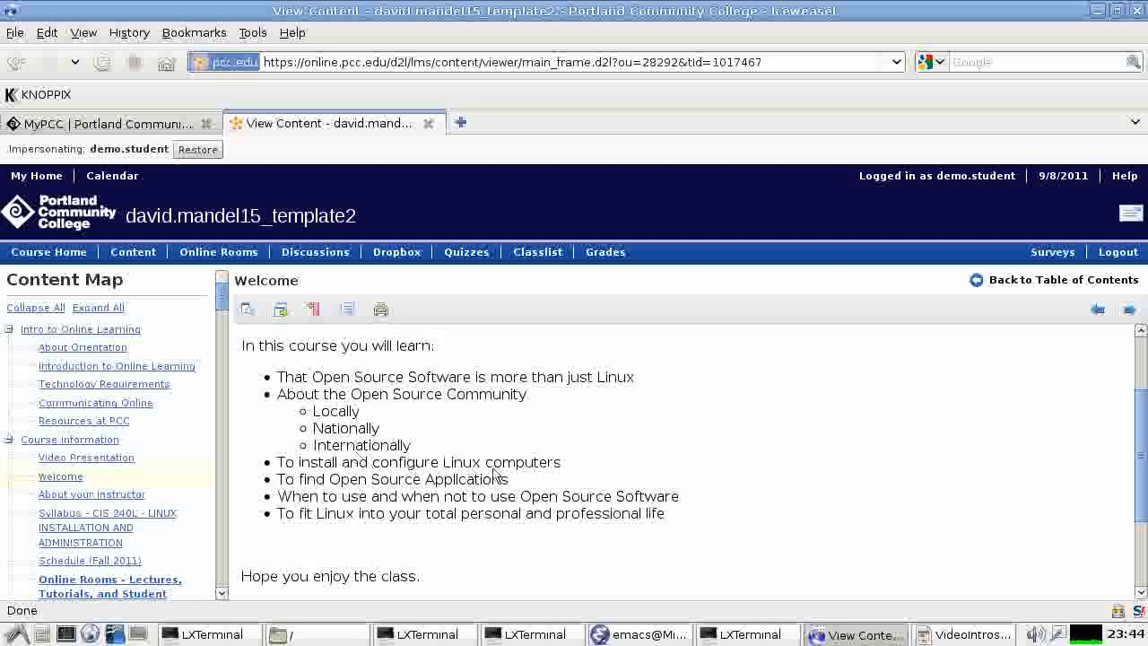
mouse_move(395, 475)
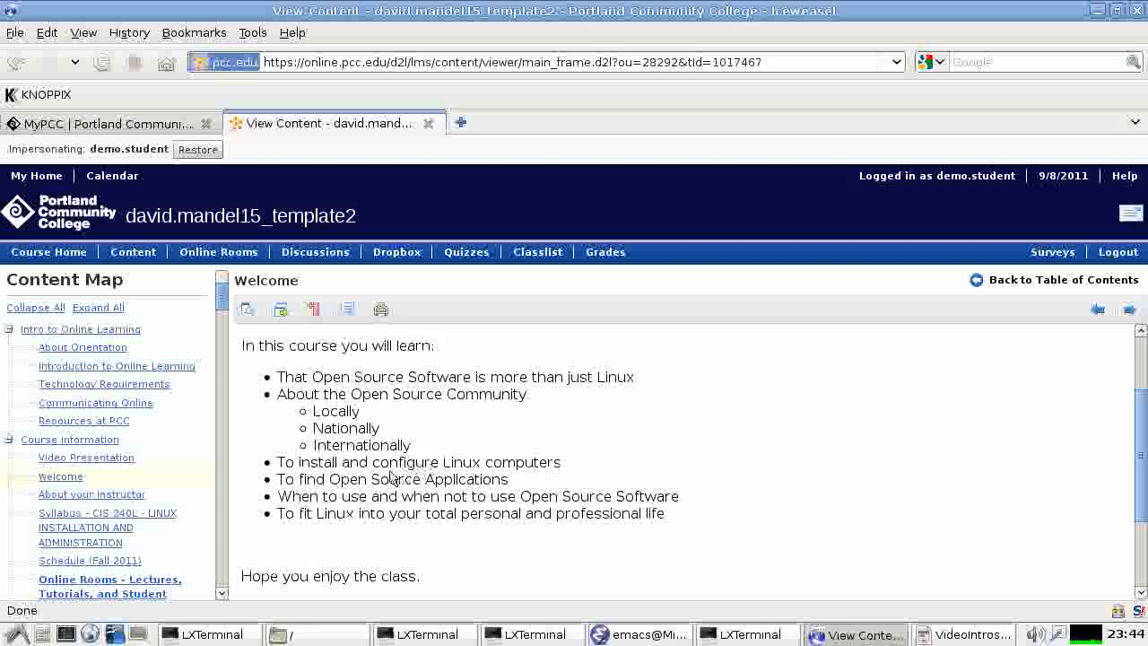
mouse_move(355, 488)
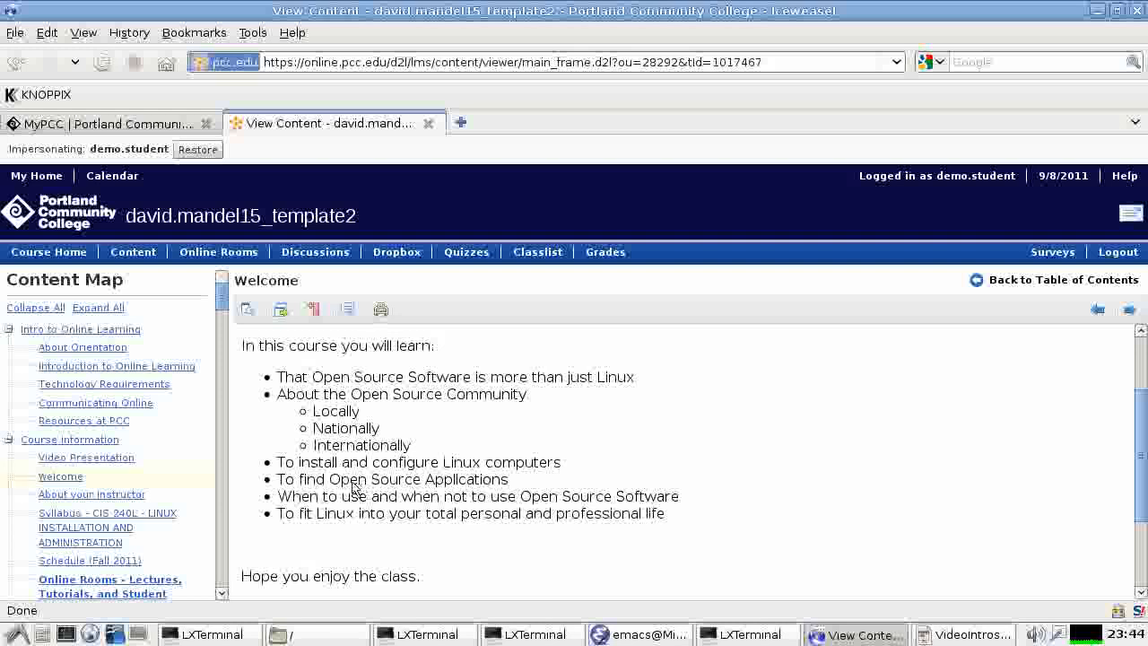
mouse_move(425, 504)
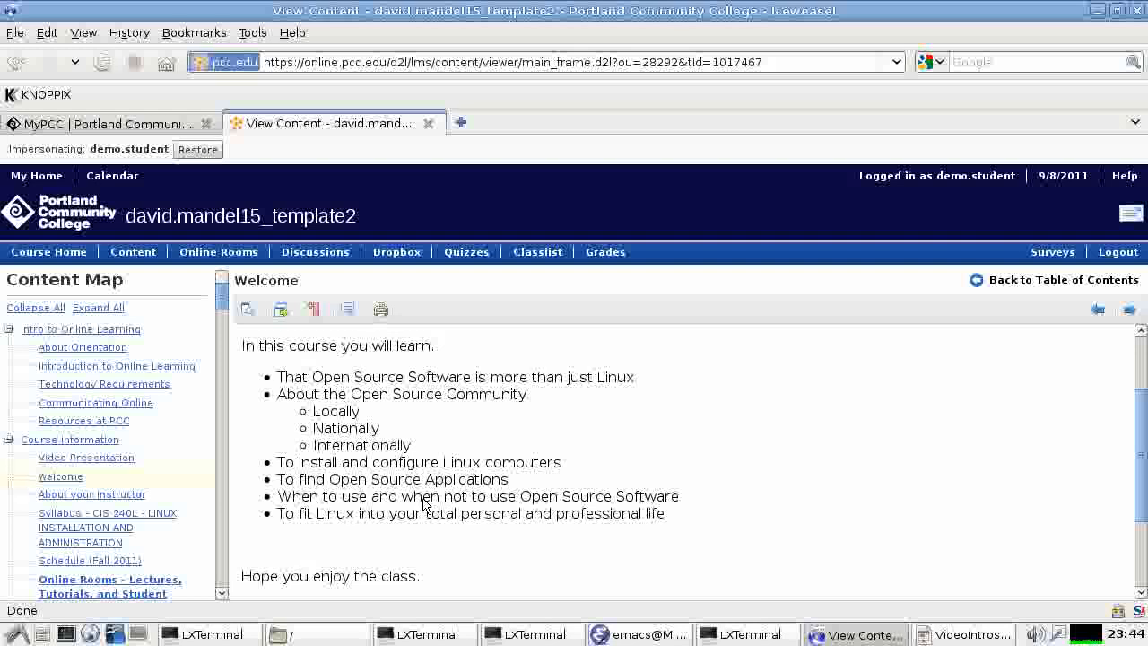
mouse_move(429, 517)
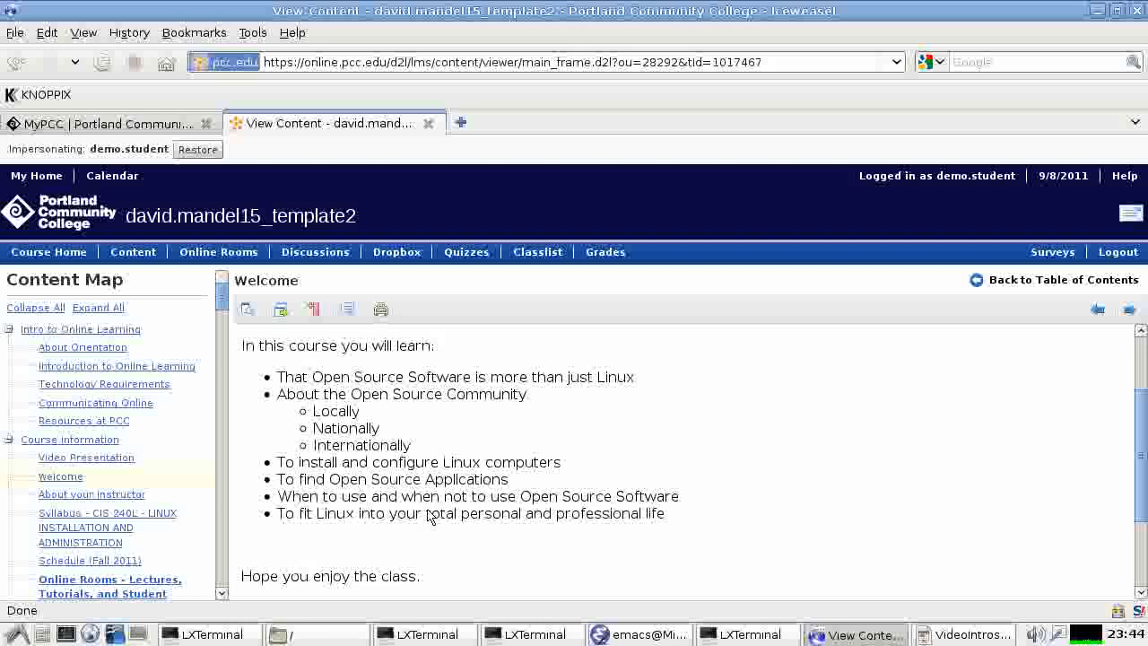
mouse_move(633, 517)
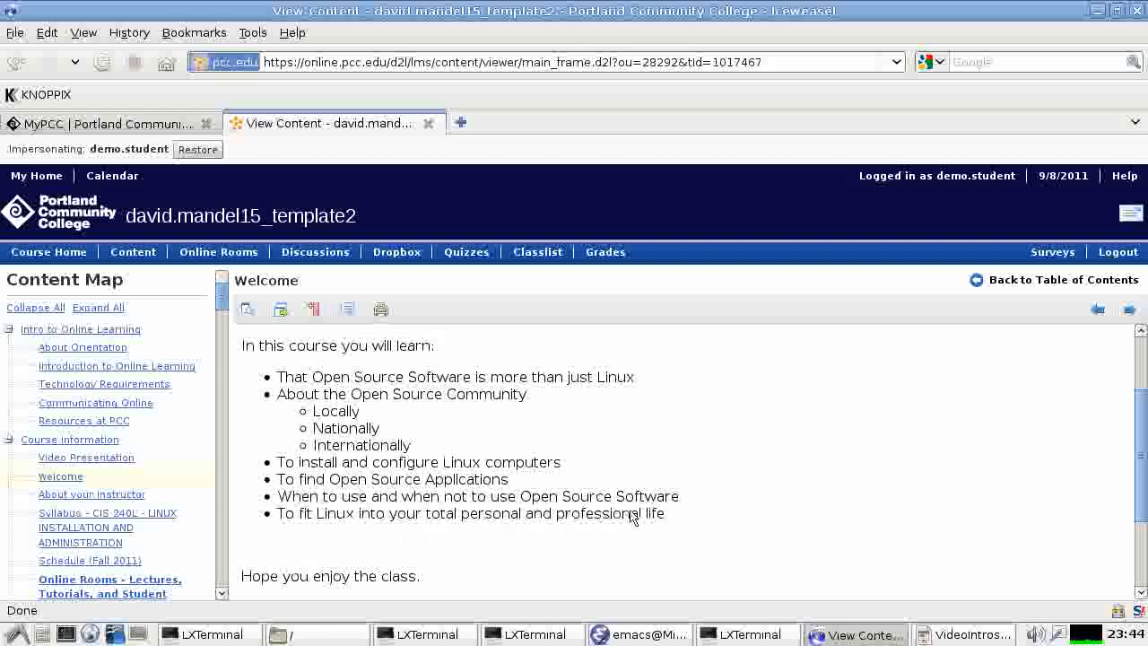
mouse_move(523, 559)
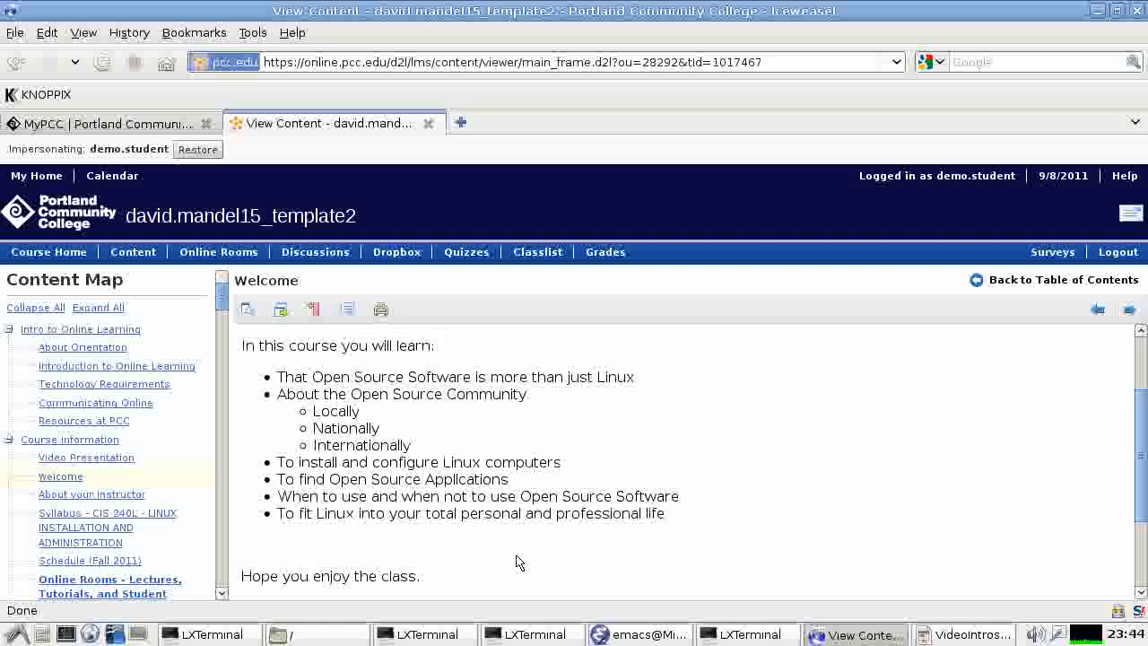
mouse_move(435, 545)
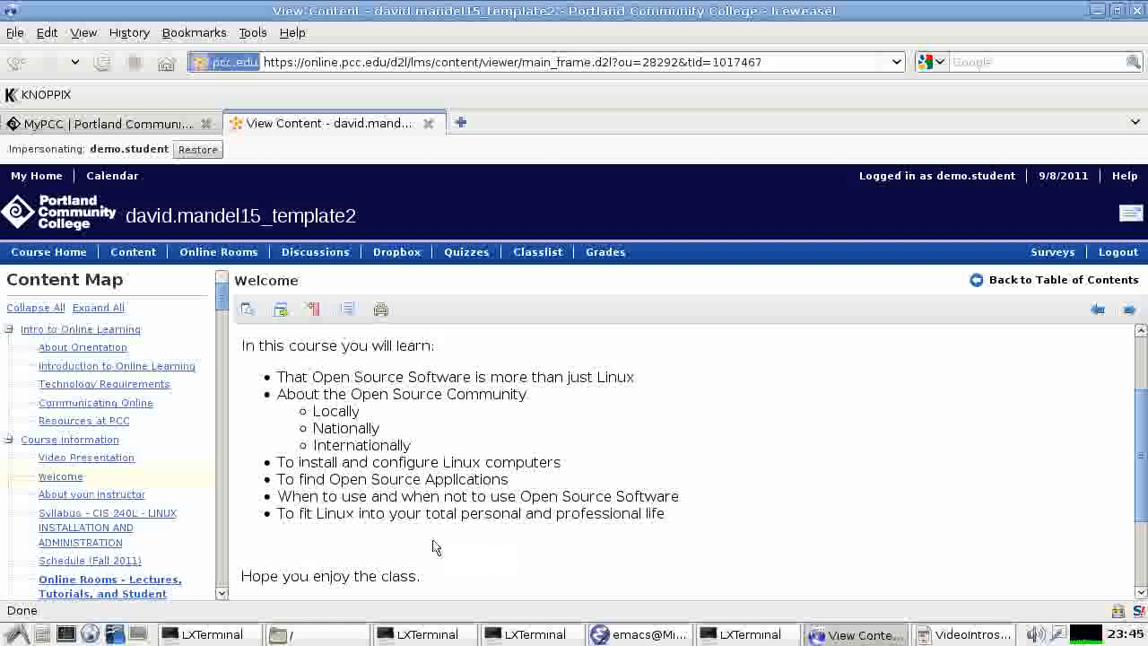
mouse_move(357, 527)
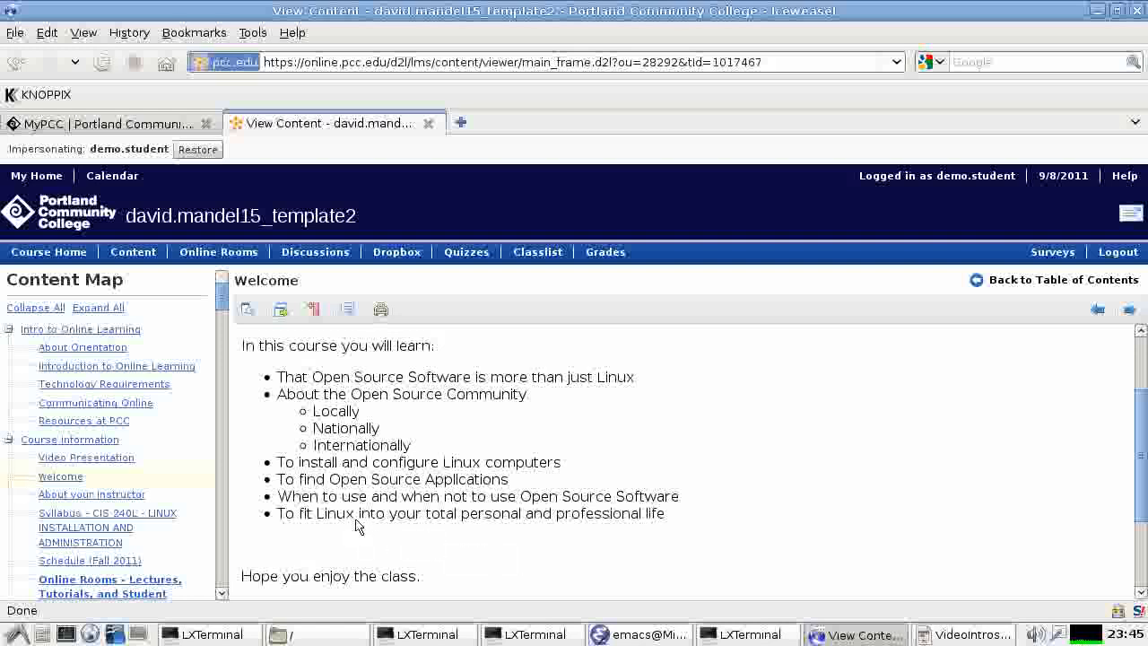
mouse_move(409, 524)
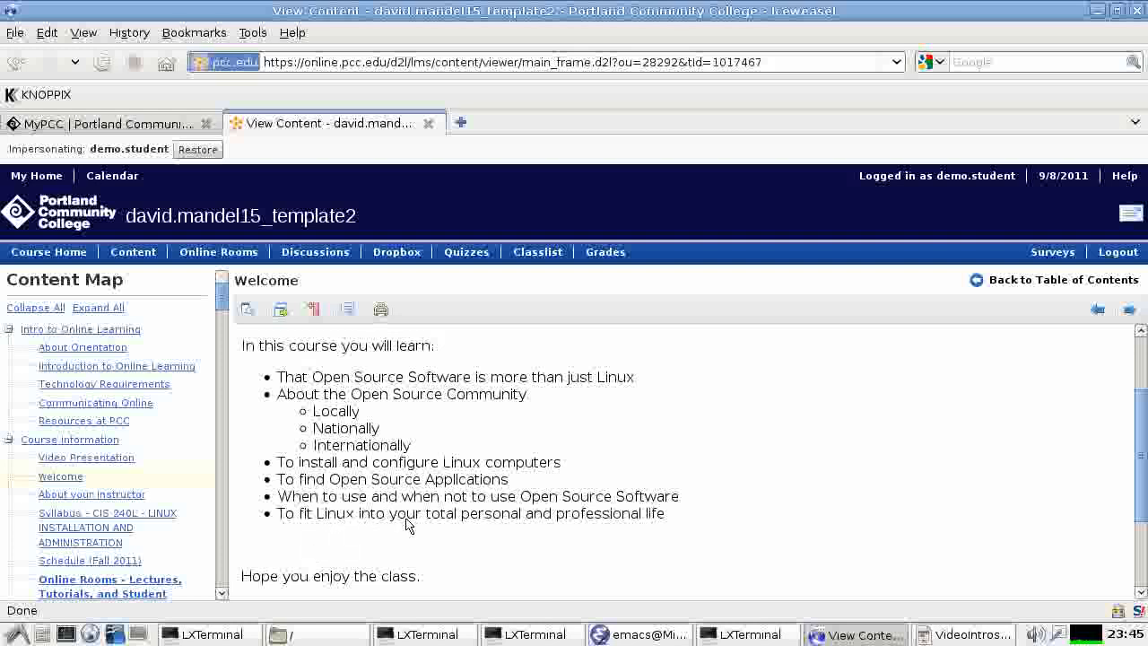
mouse_move(455, 541)
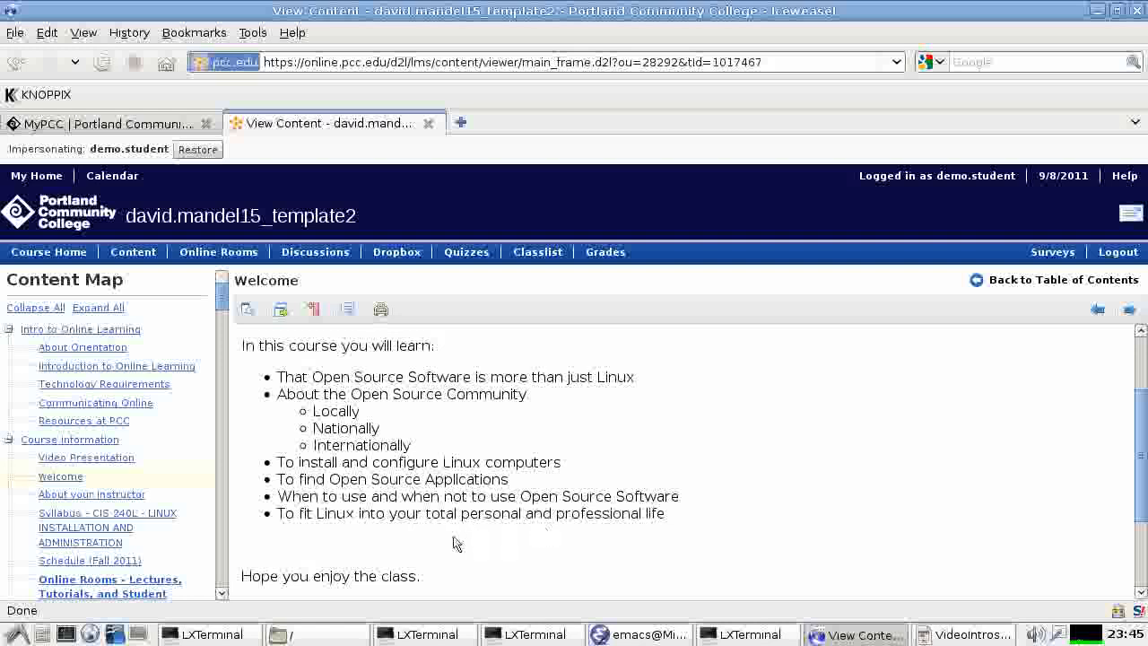
mouse_move(402, 531)
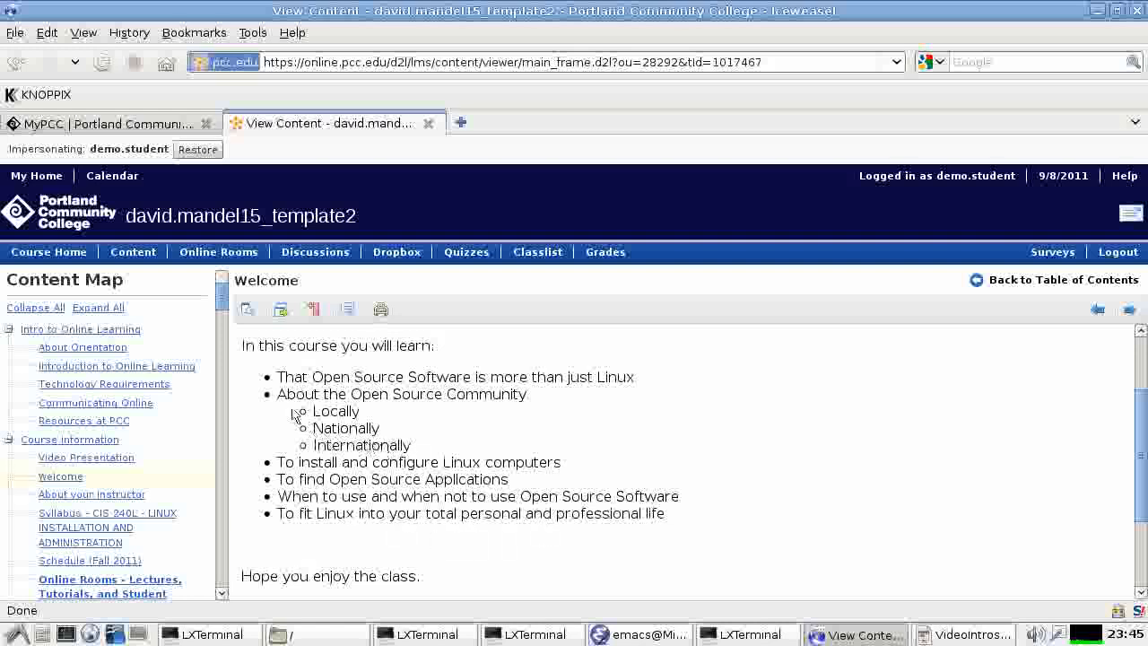
mouse_move(86, 481)
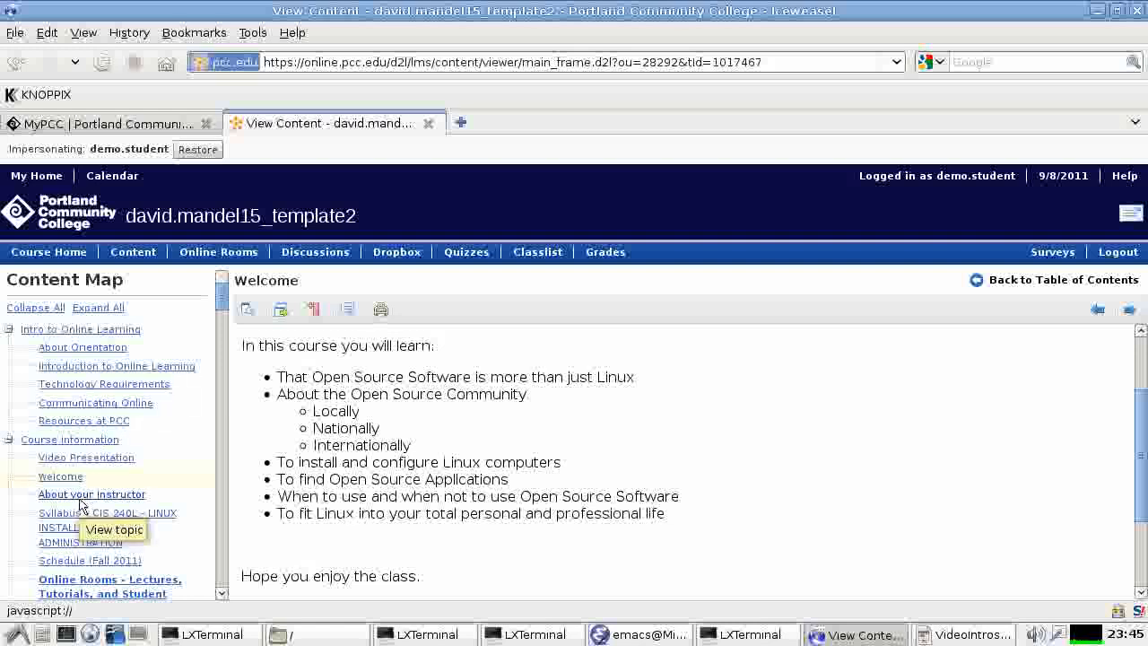
View the About your Instructor topic's teaching background, then bring a terminal window forward
click(92, 495)
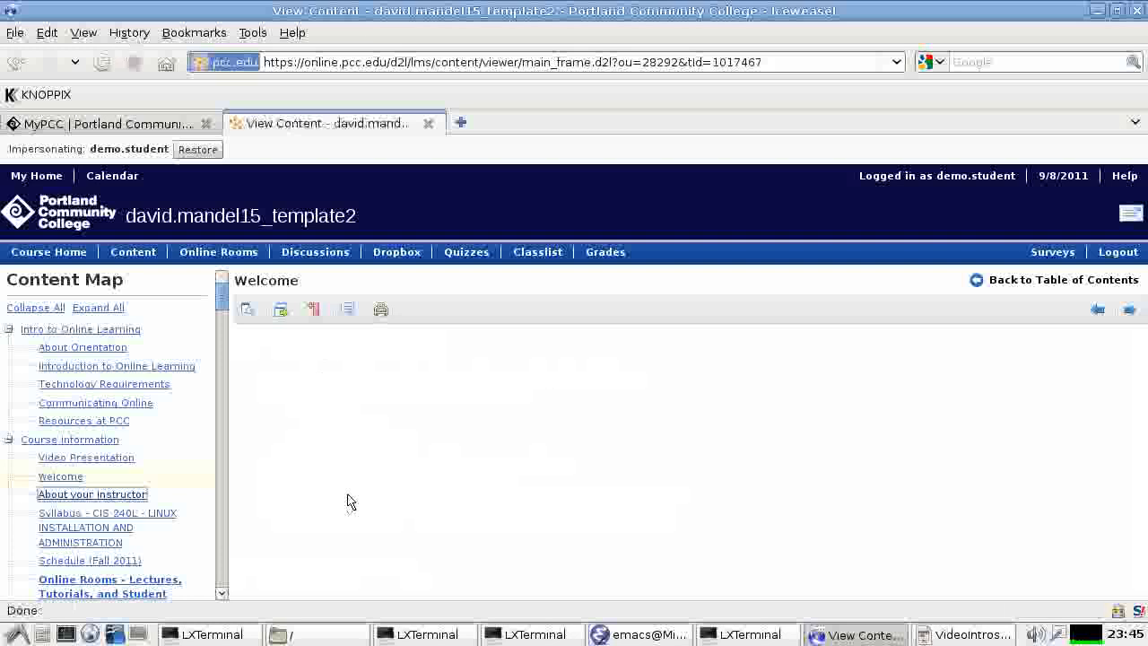
click(91, 495)
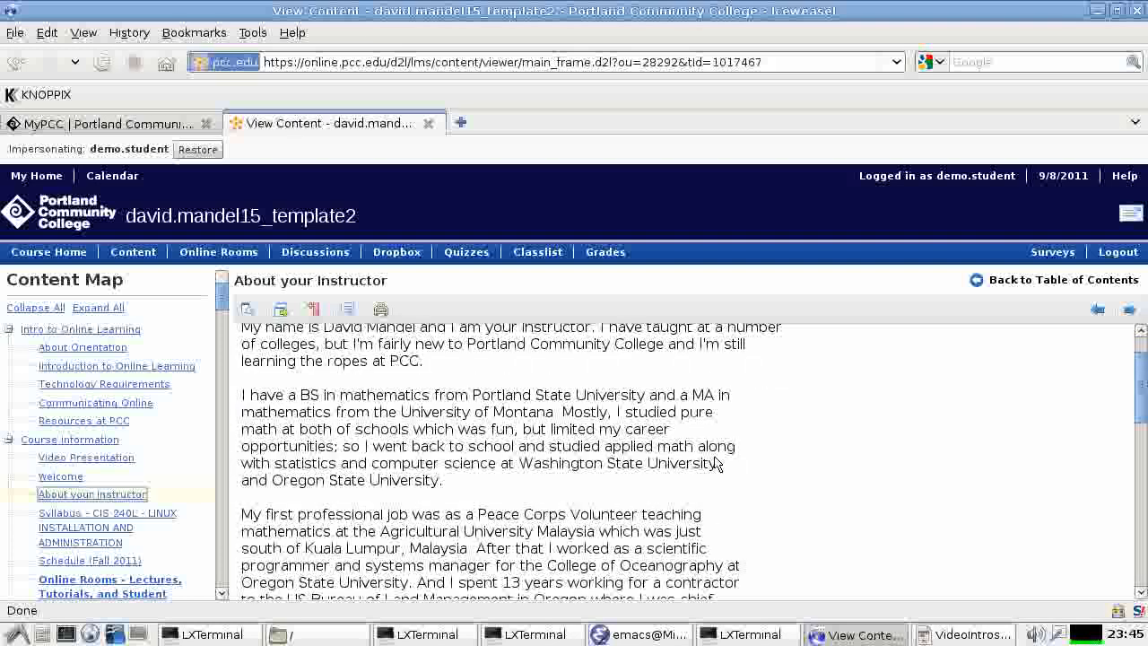
scroll(up, 3)
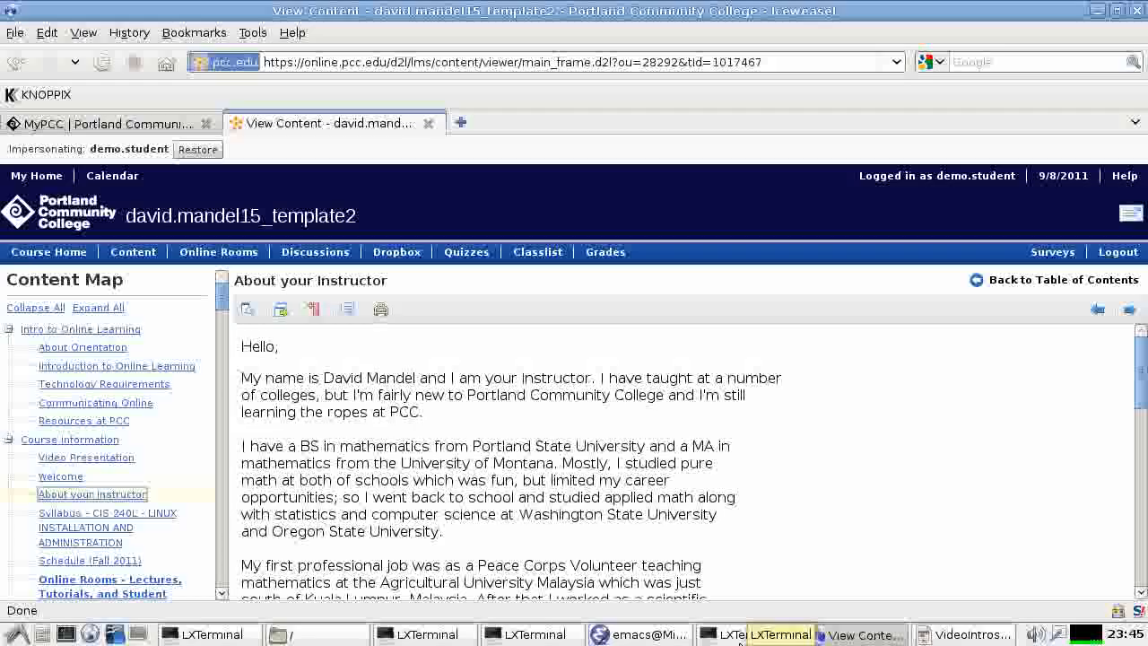
click(585, 635)
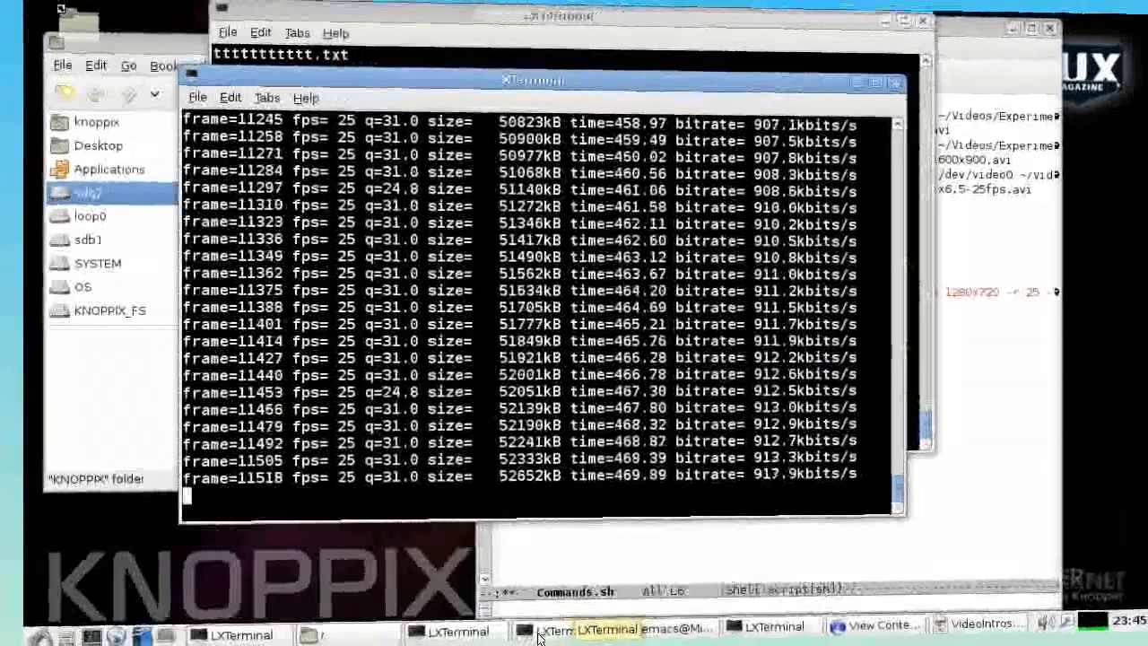
click(448, 635)
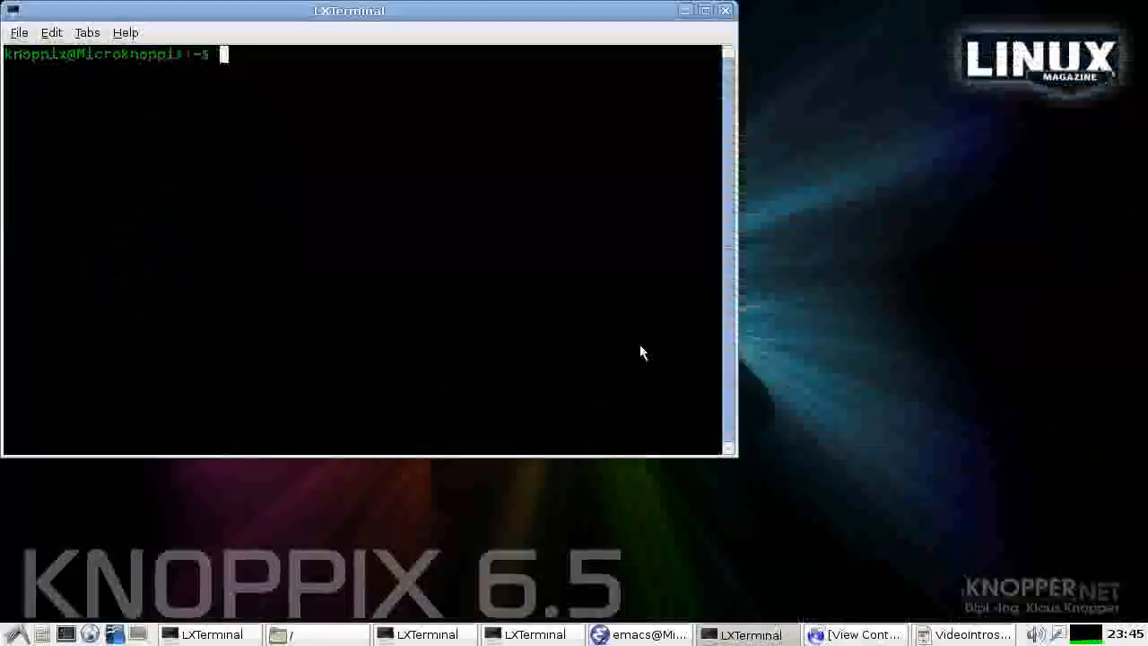
click(965, 635)
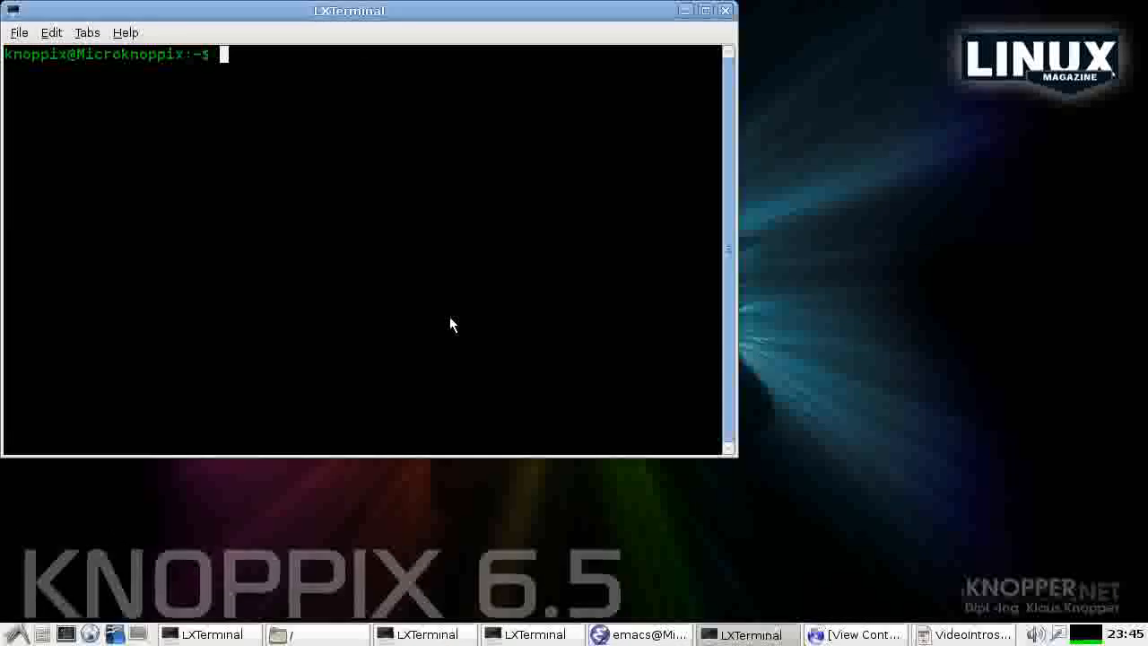
text(che)
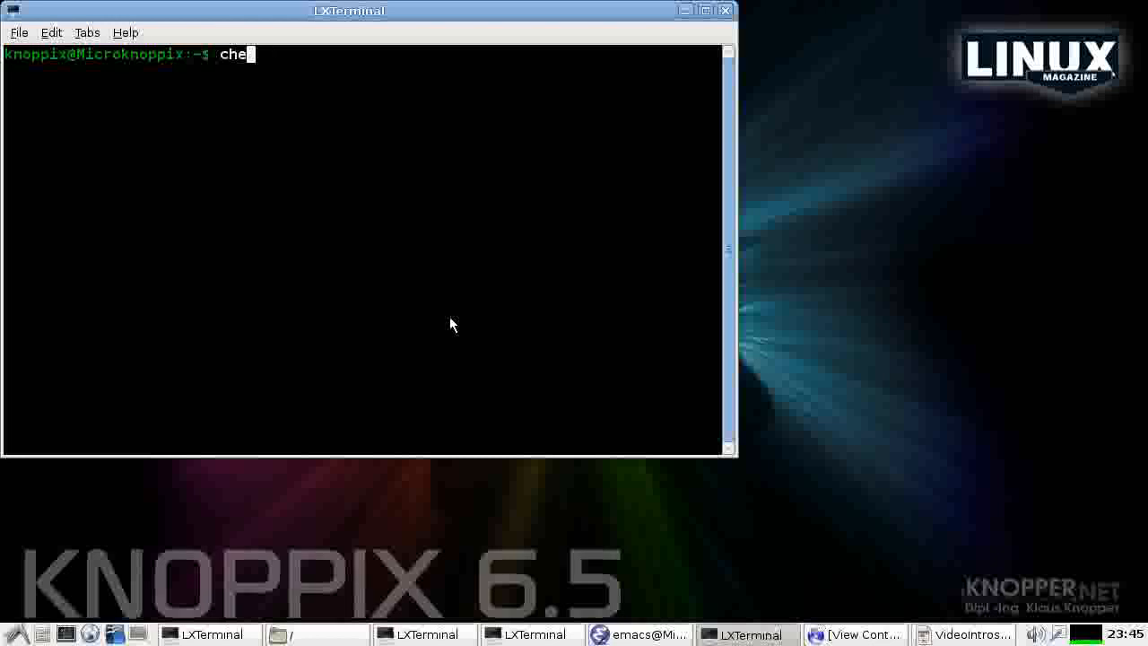
text(ese)
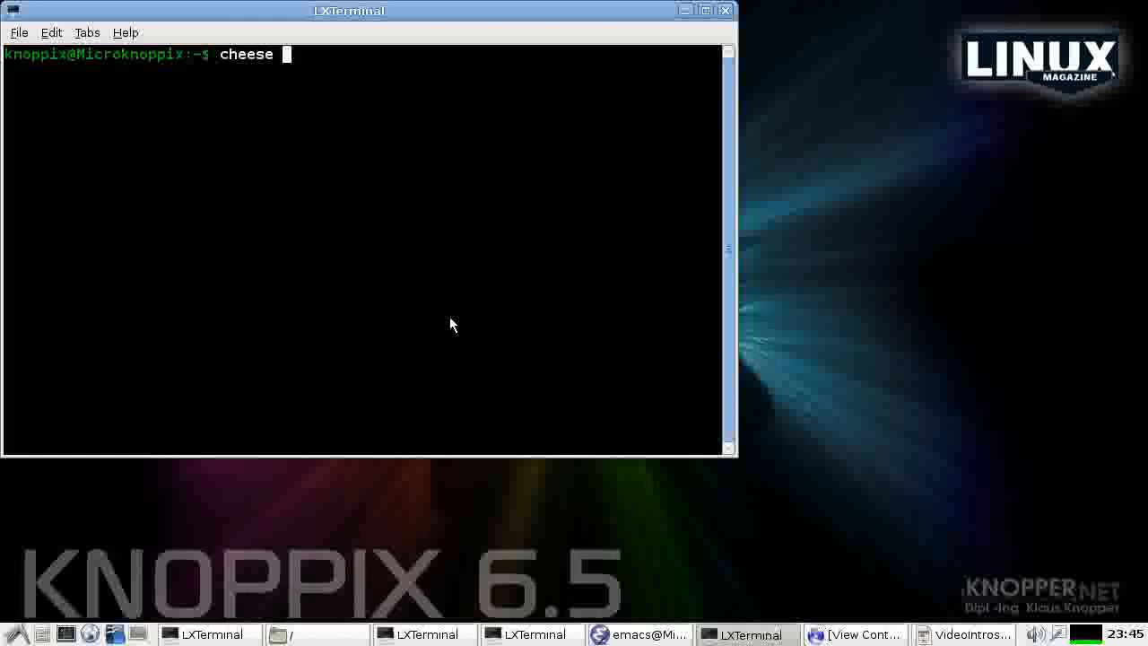
key(Return)
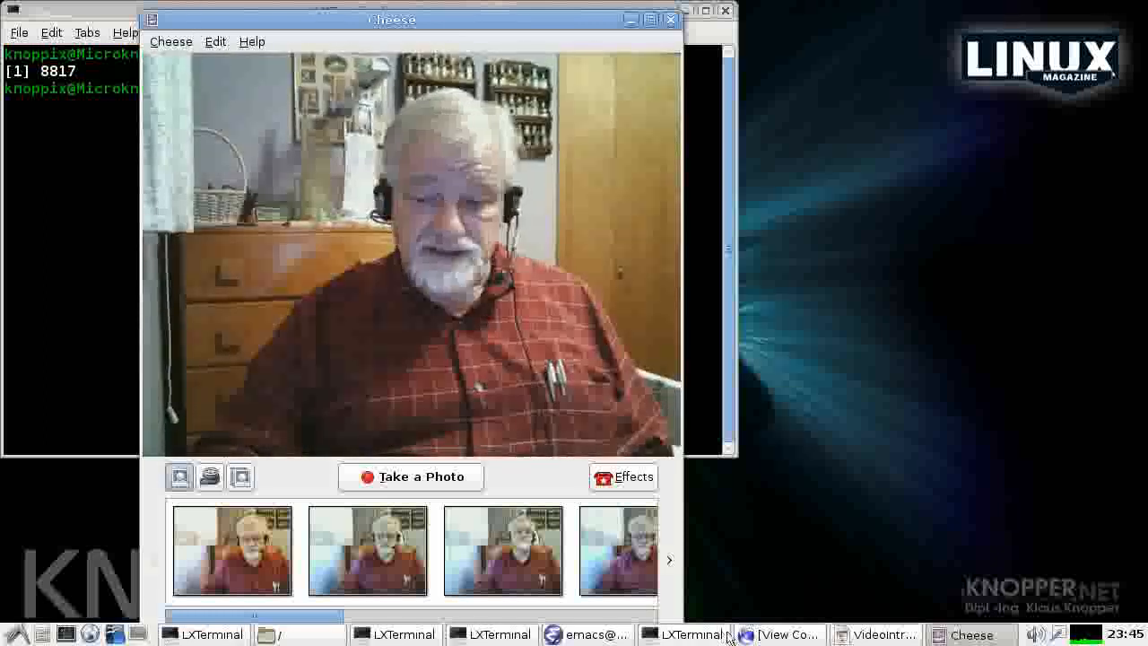
click(787, 635)
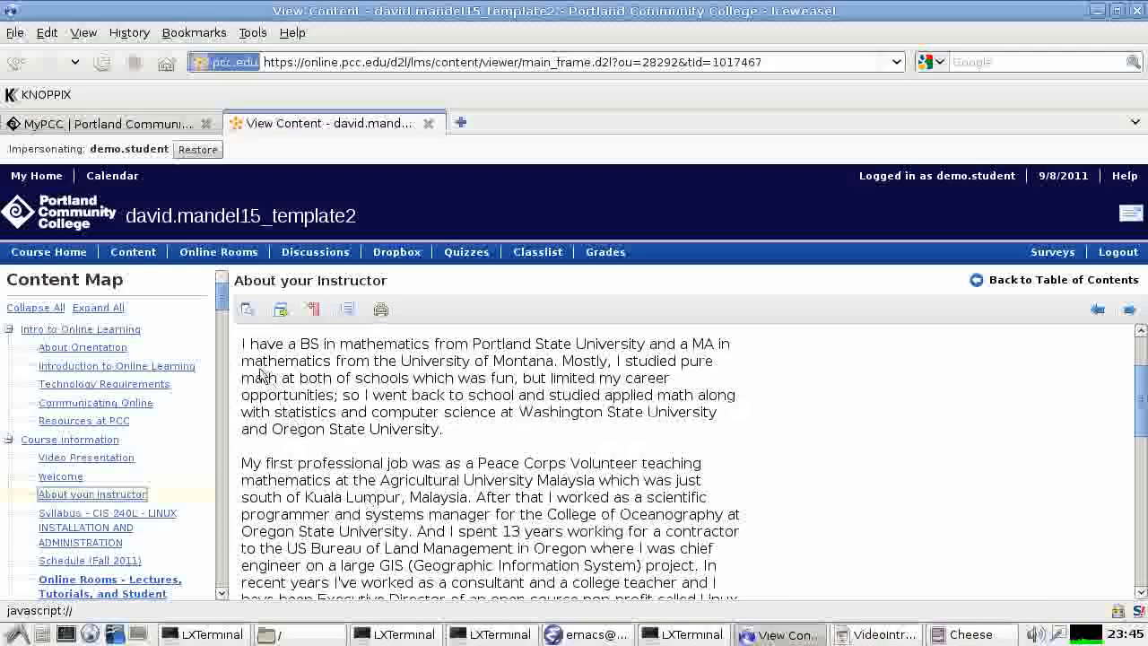
mouse_move(86, 527)
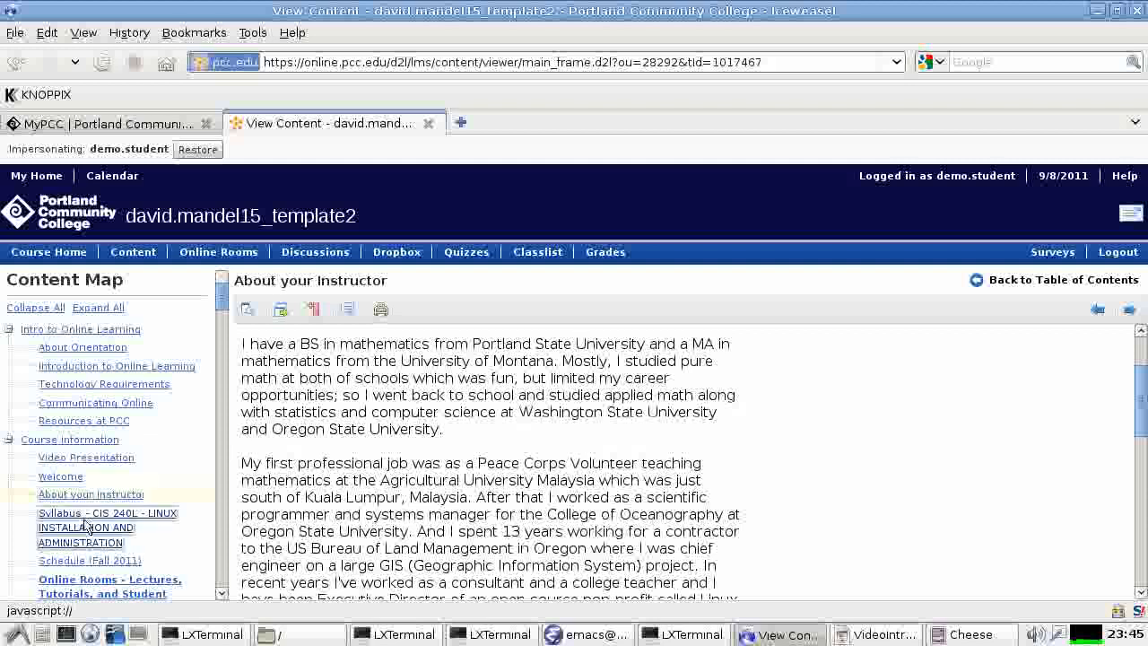
Show the CIS 240L syllabus in its own tab at the office location and online classes section
click(108, 527)
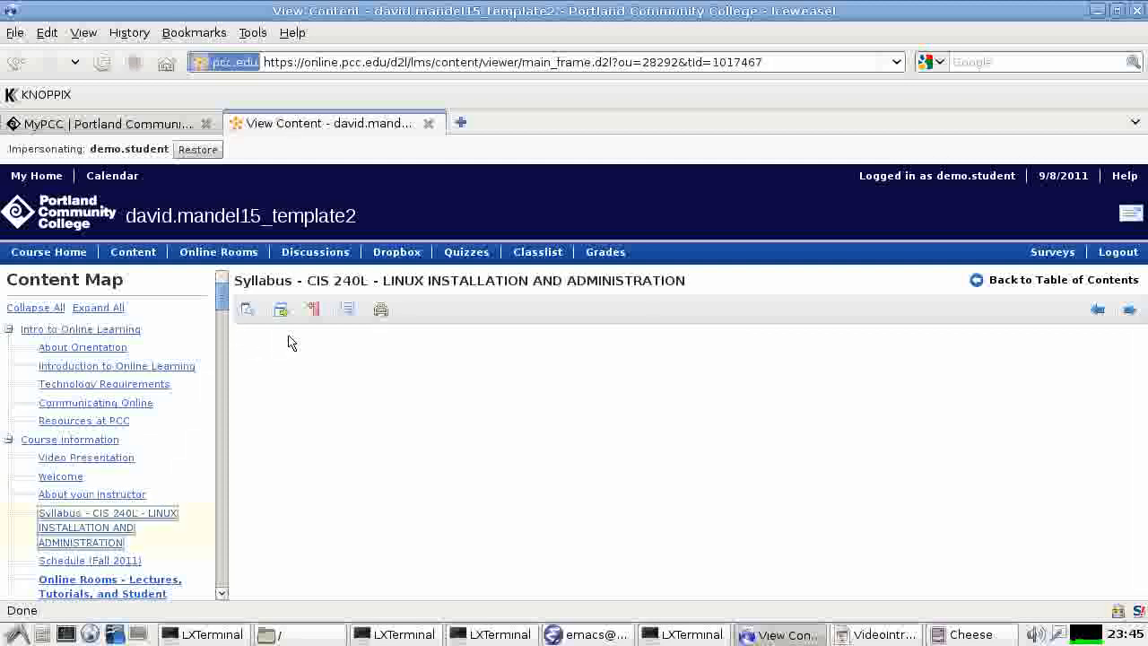
click(380, 308)
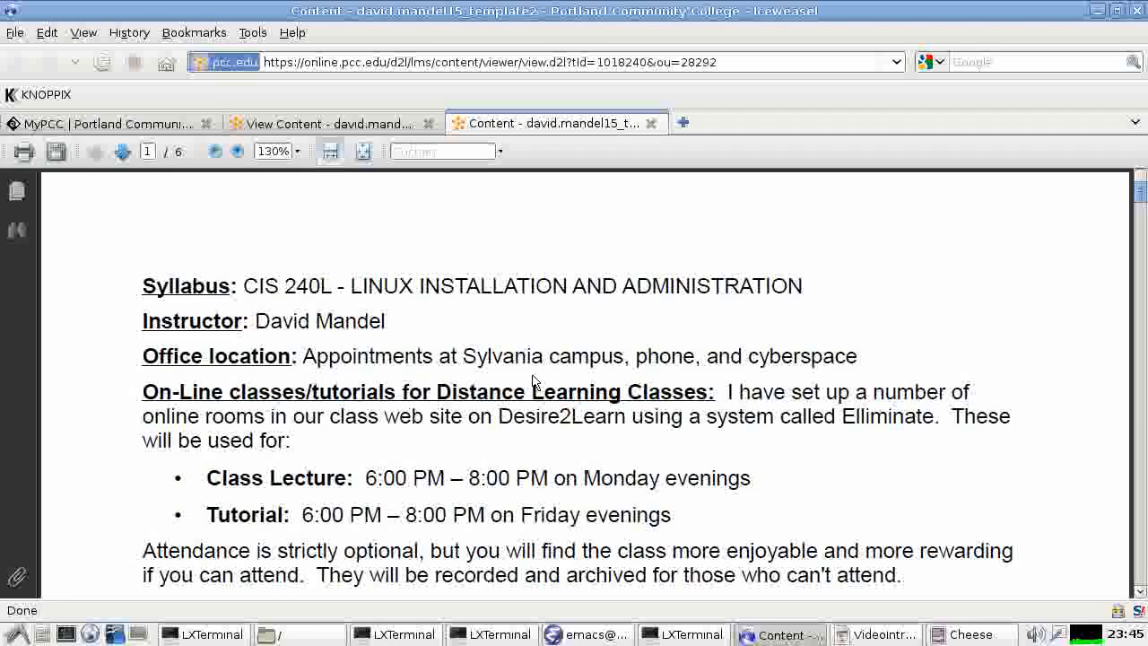
scroll(down, 3)
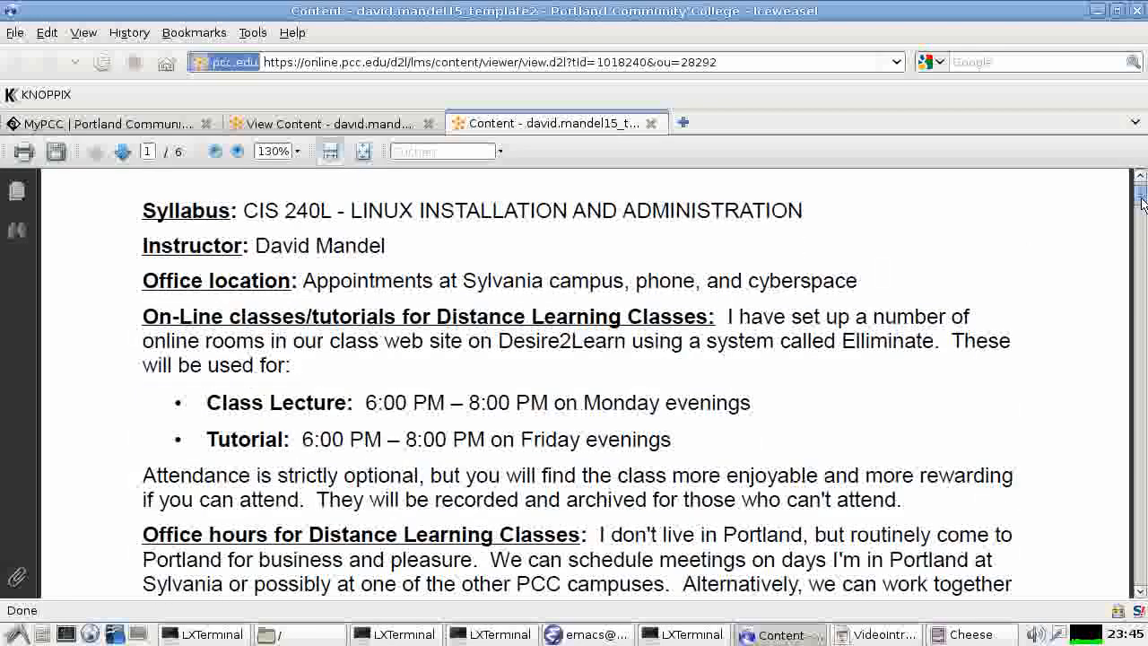
scroll(down, 3)
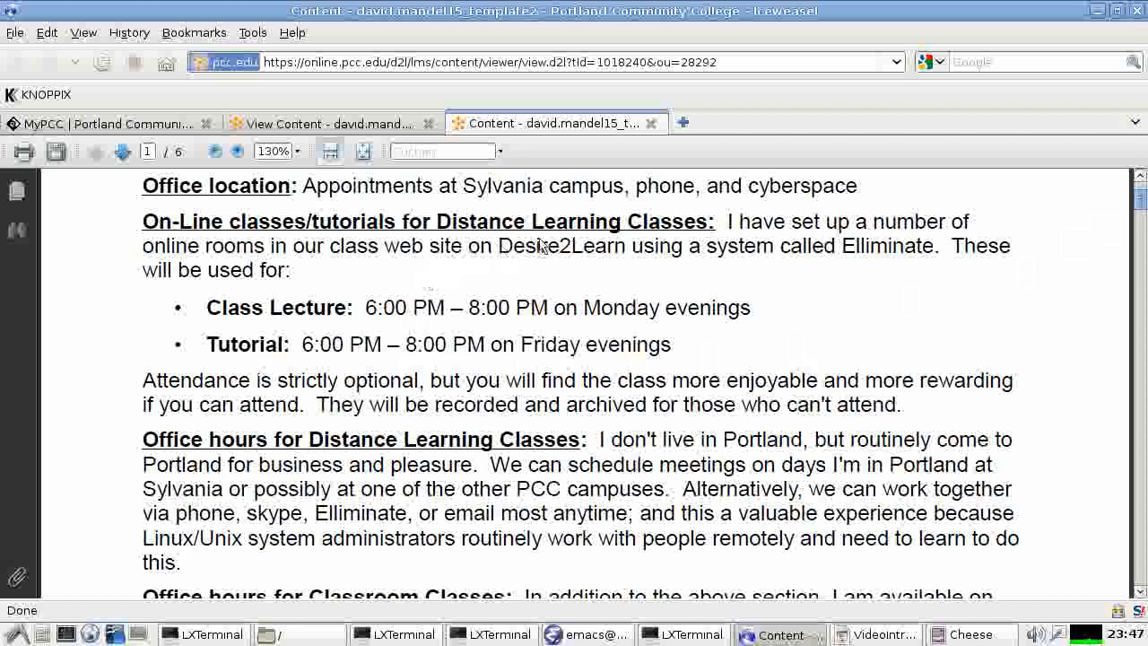
mouse_move(327, 237)
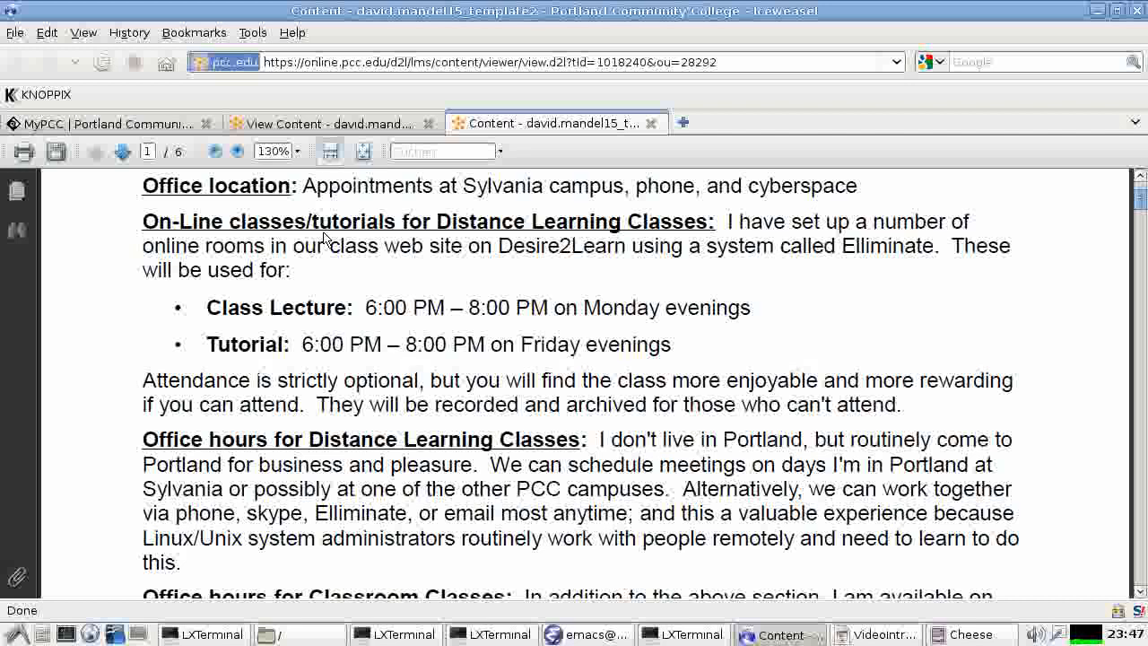
mouse_move(565, 237)
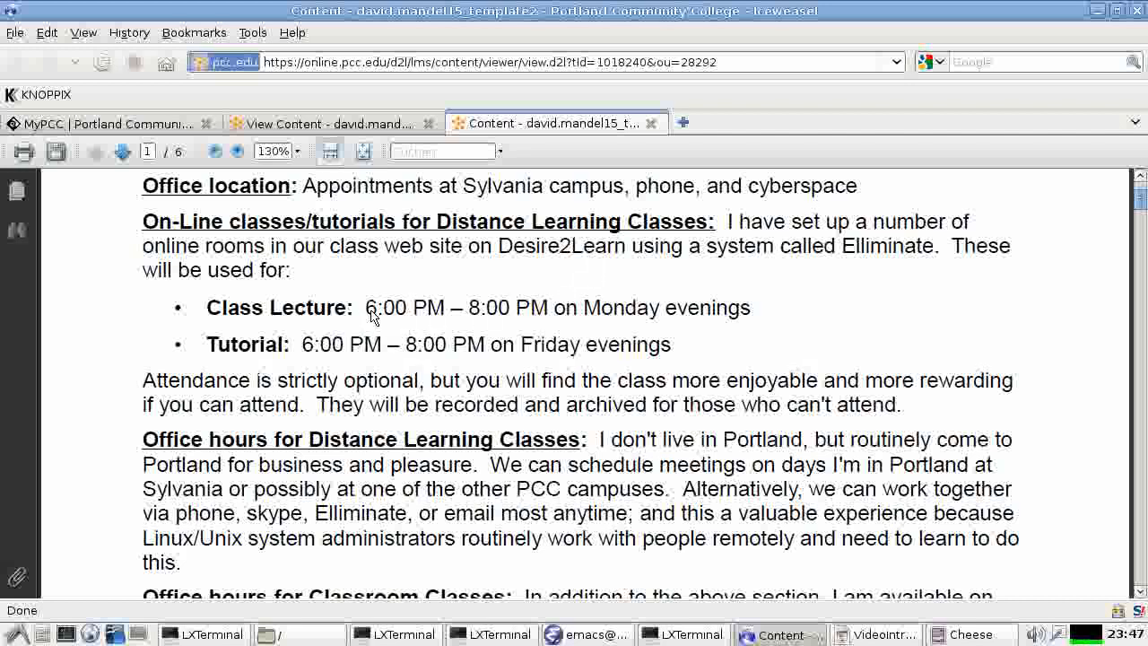
mouse_move(429, 330)
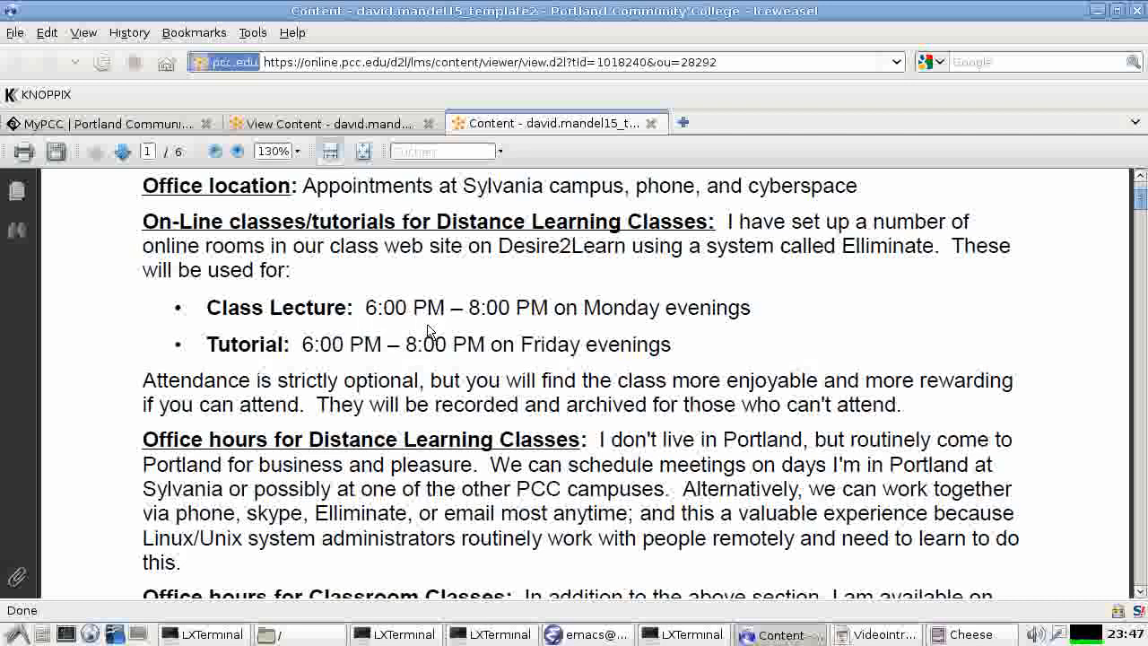
mouse_move(502, 323)
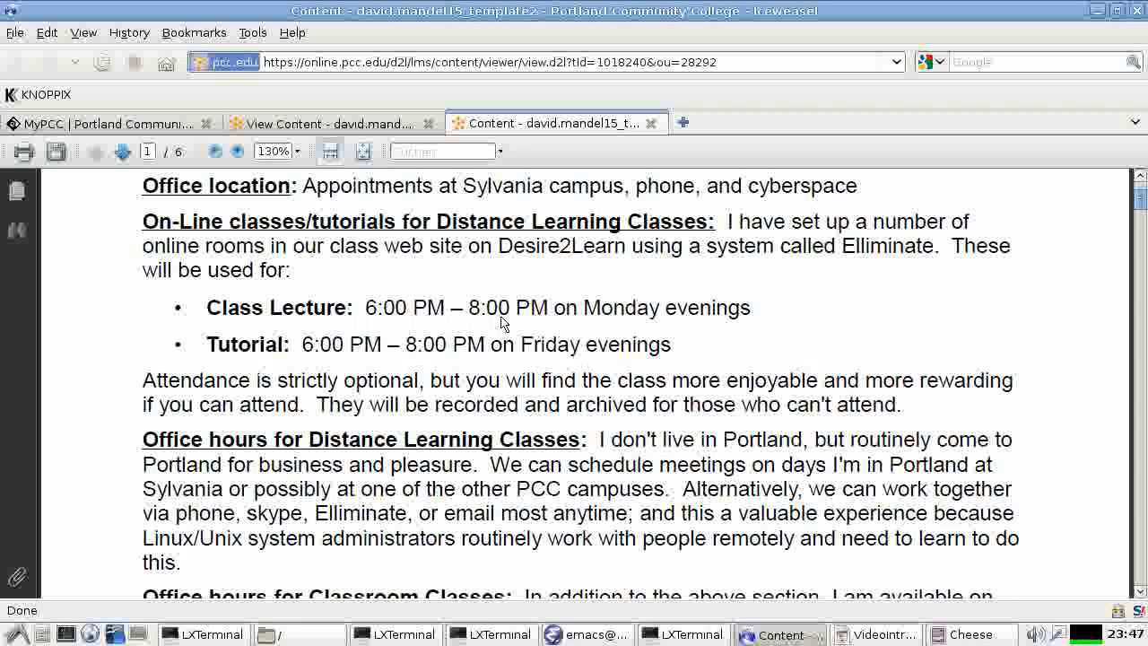
mouse_move(511, 319)
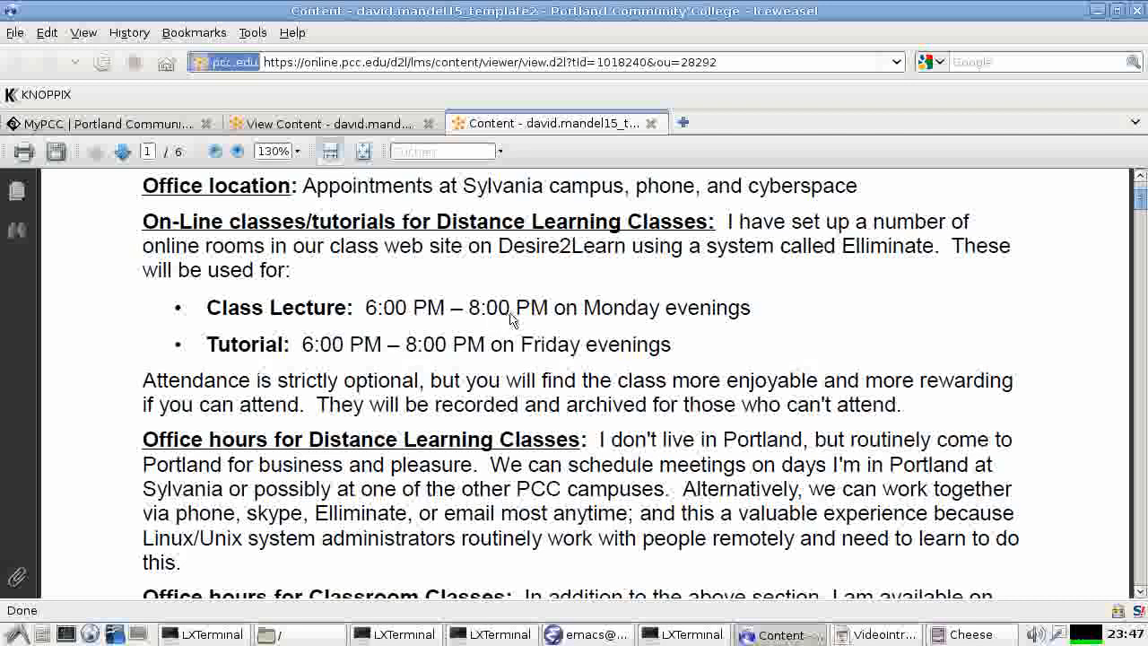
mouse_move(224, 314)
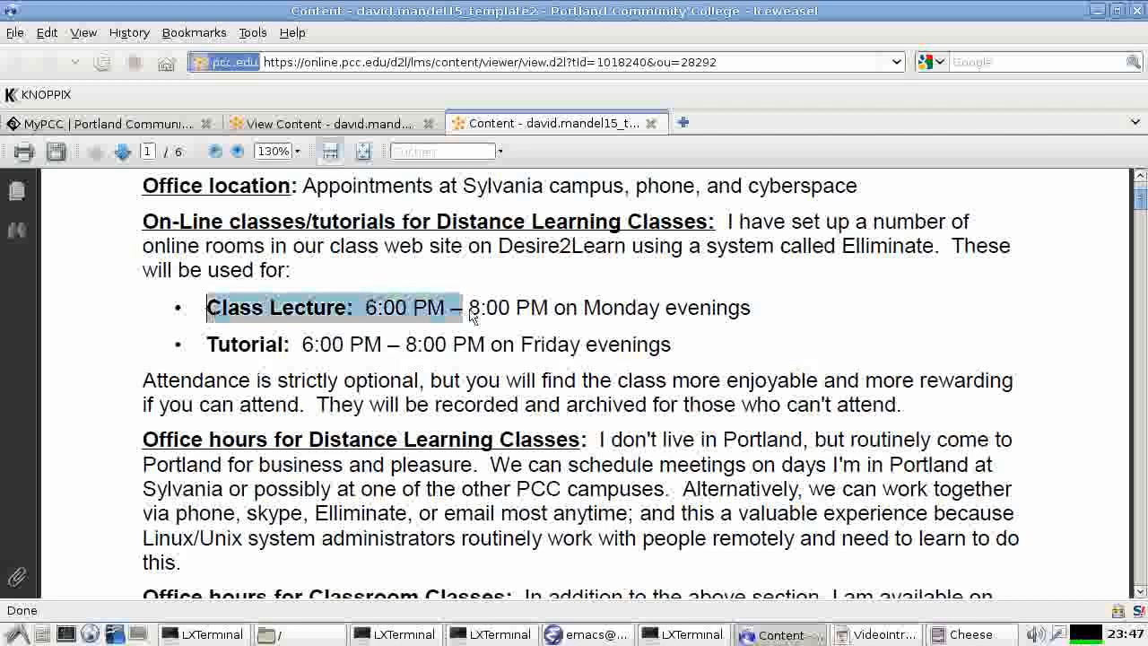
Highlight the Monday 6:00–8:00 PM Class Lecture line in the syllabus
drag(467, 307, 757, 306)
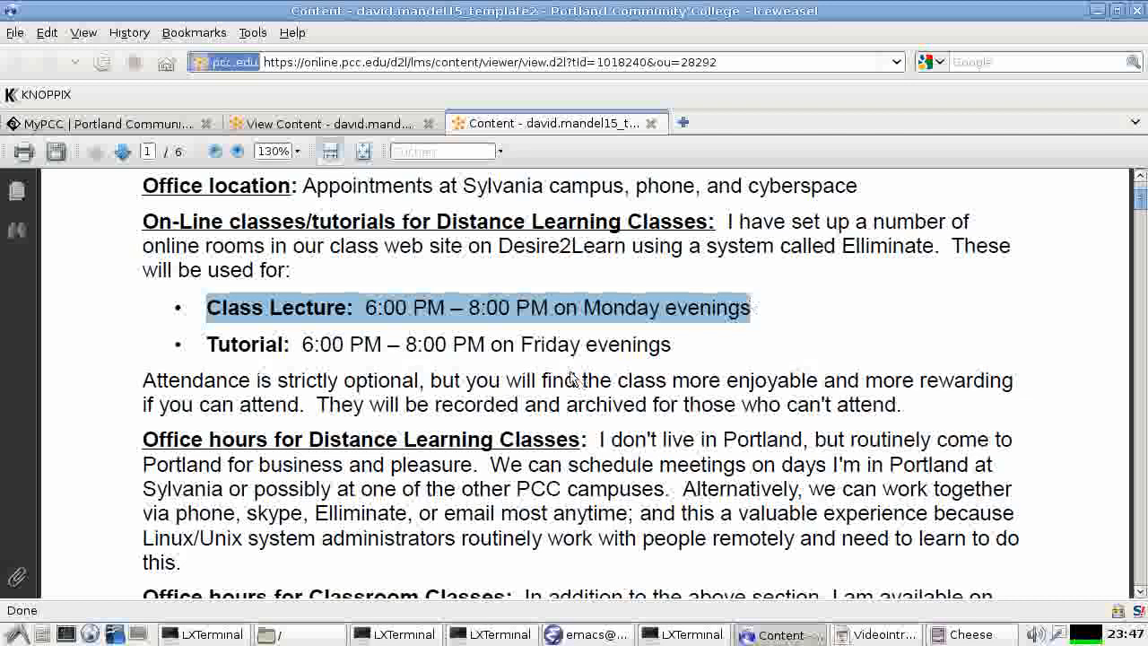
mouse_move(387, 368)
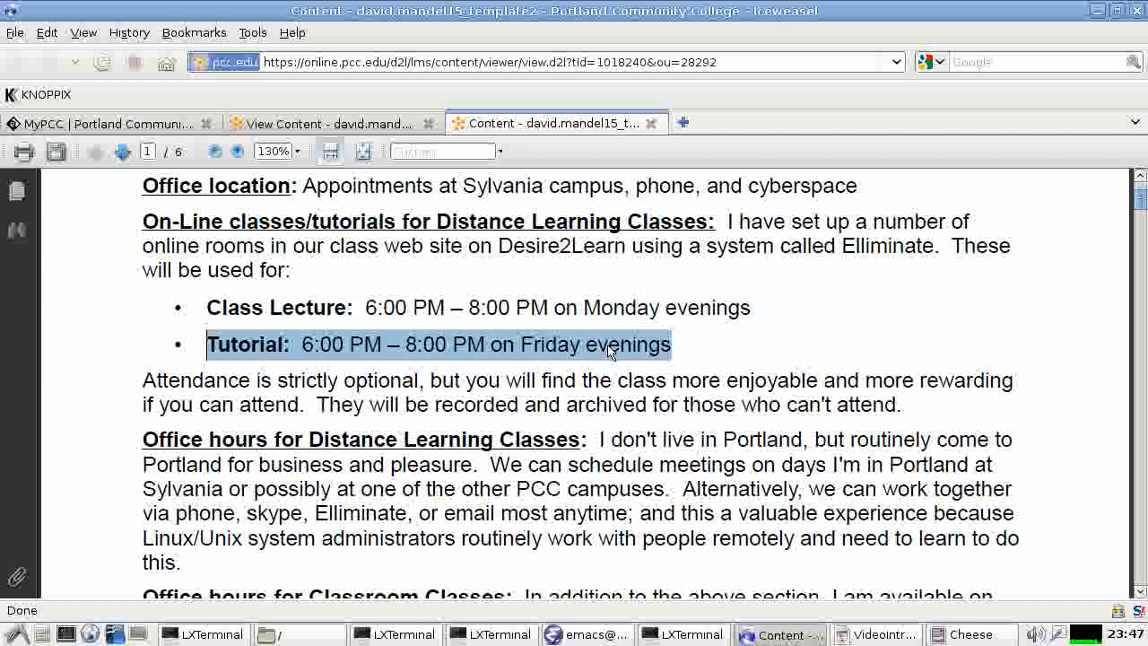
mouse_move(475, 391)
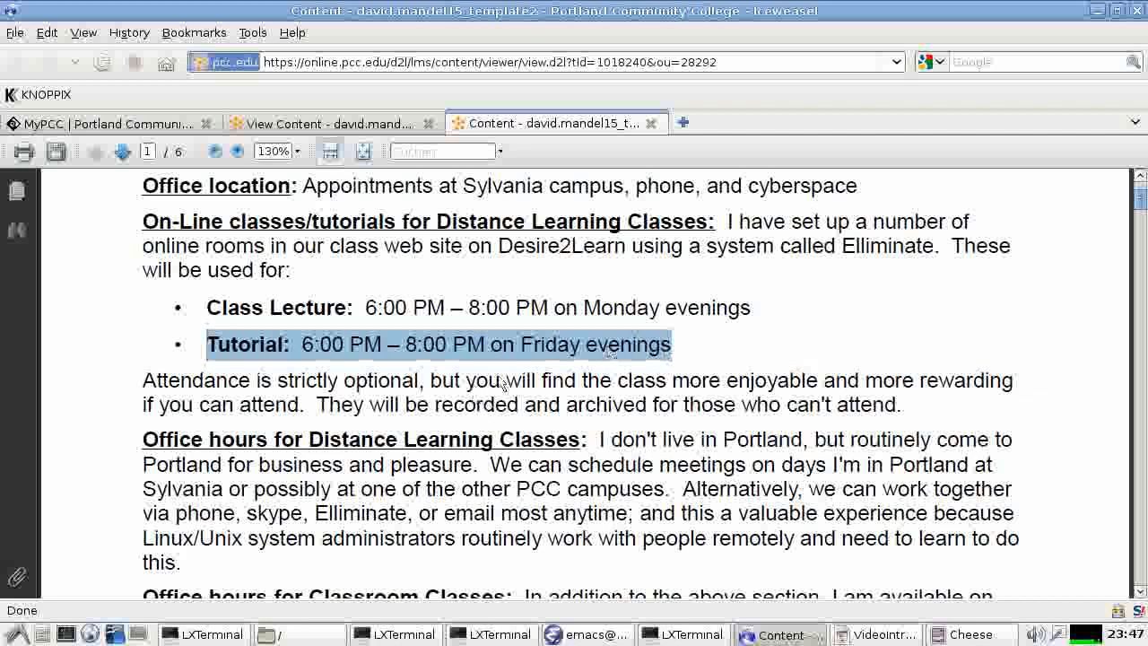
mouse_move(628, 386)
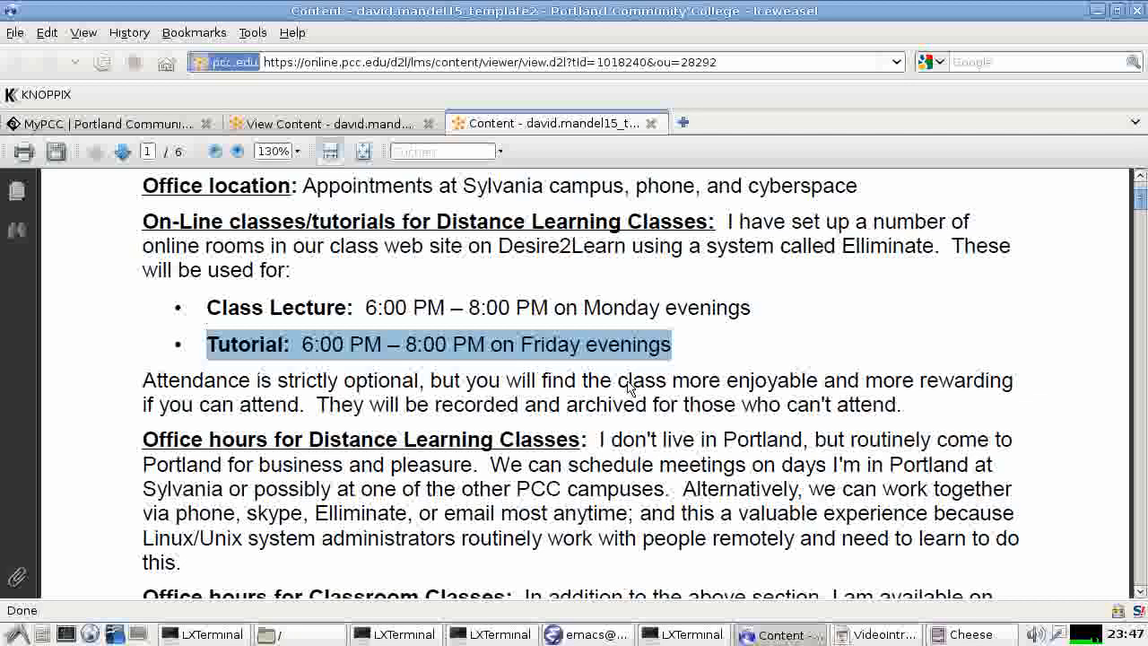
mouse_move(242, 448)
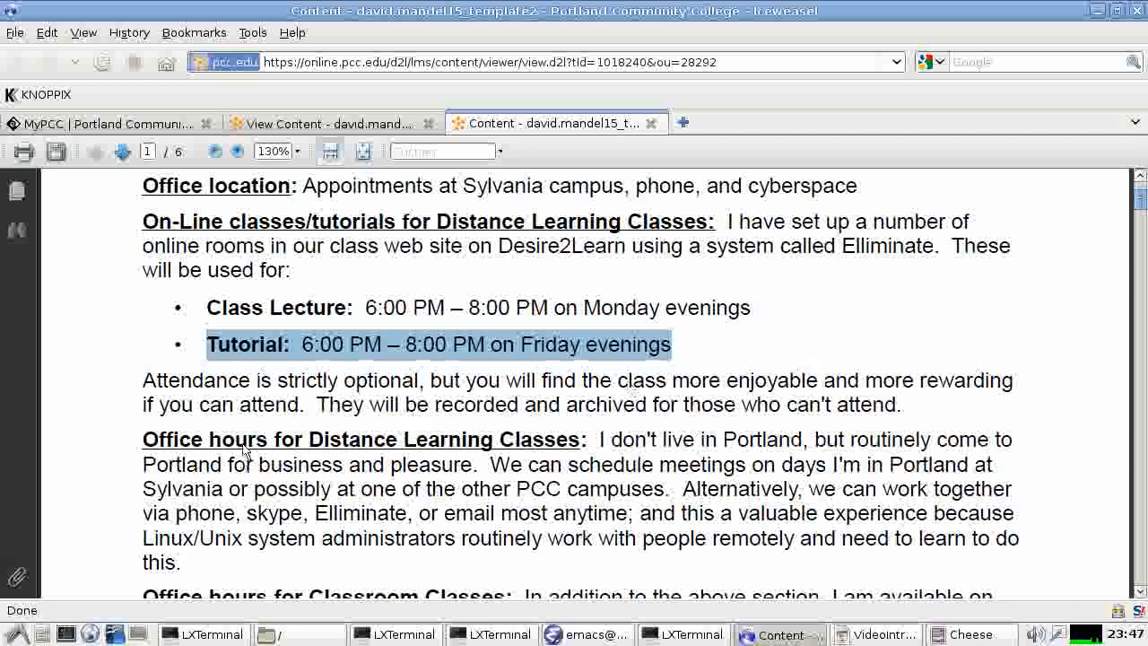
mouse_move(506, 444)
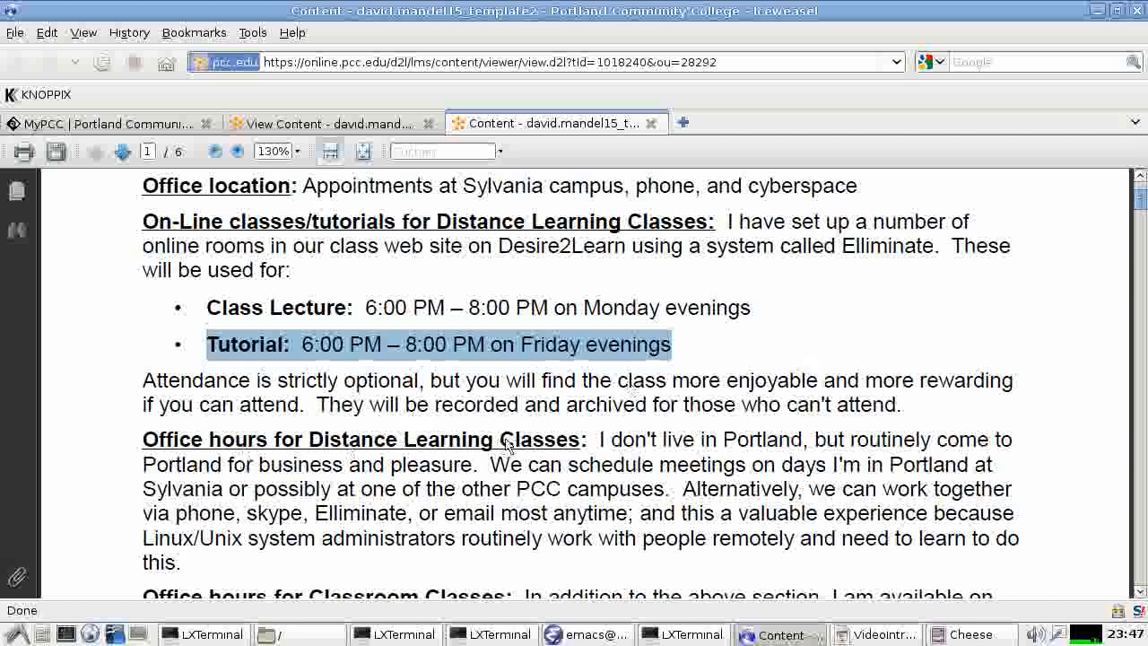
mouse_move(1065, 303)
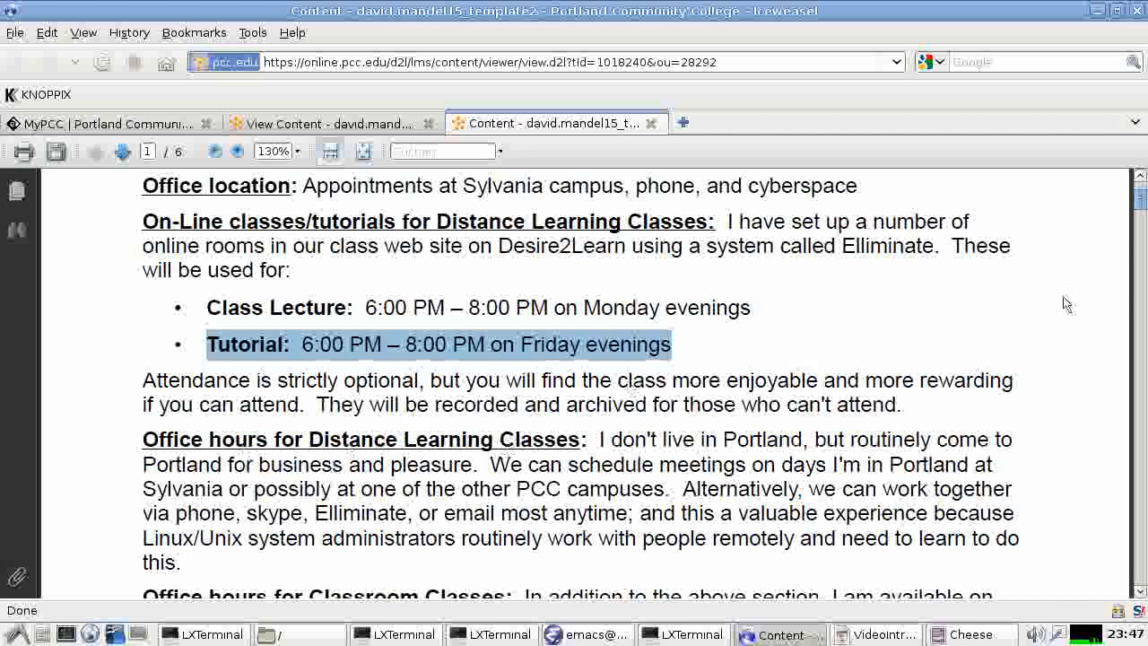
Scroll the syllabus to the instructor contact section with office hours, phone and email
scroll(down, 3)
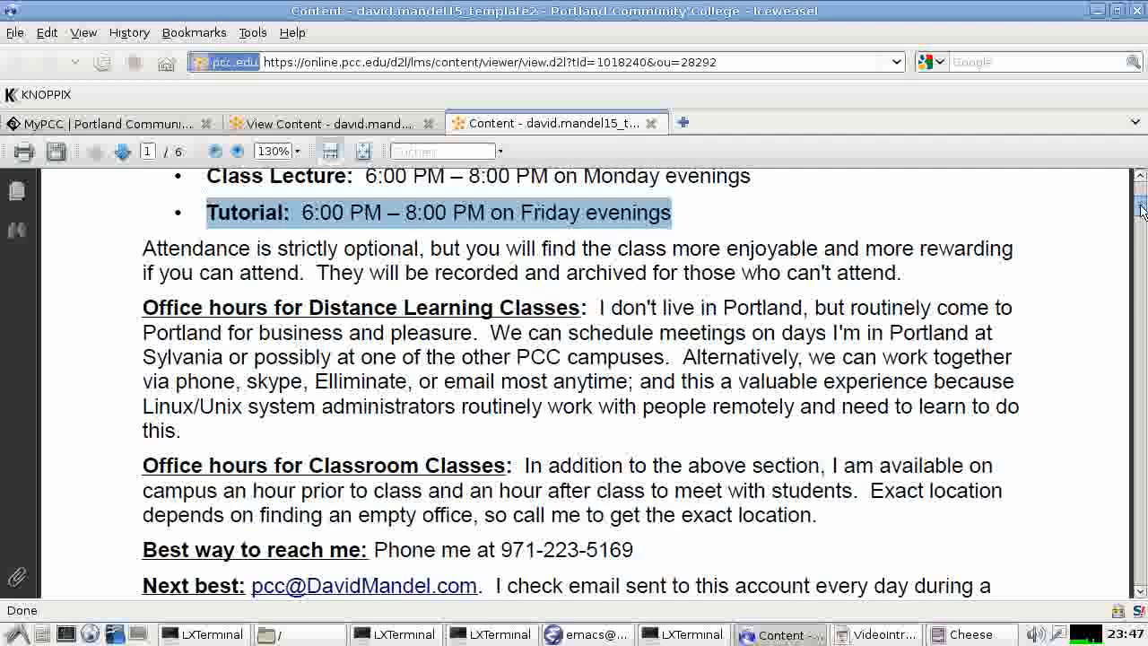
scroll(down, 3)
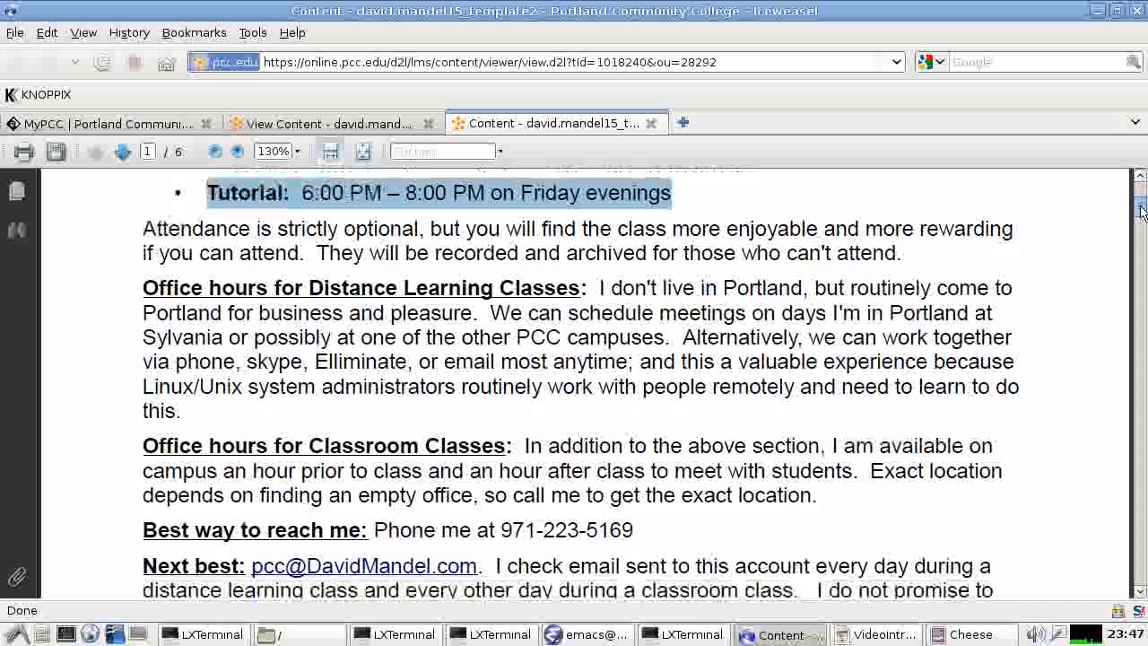
mouse_move(714, 337)
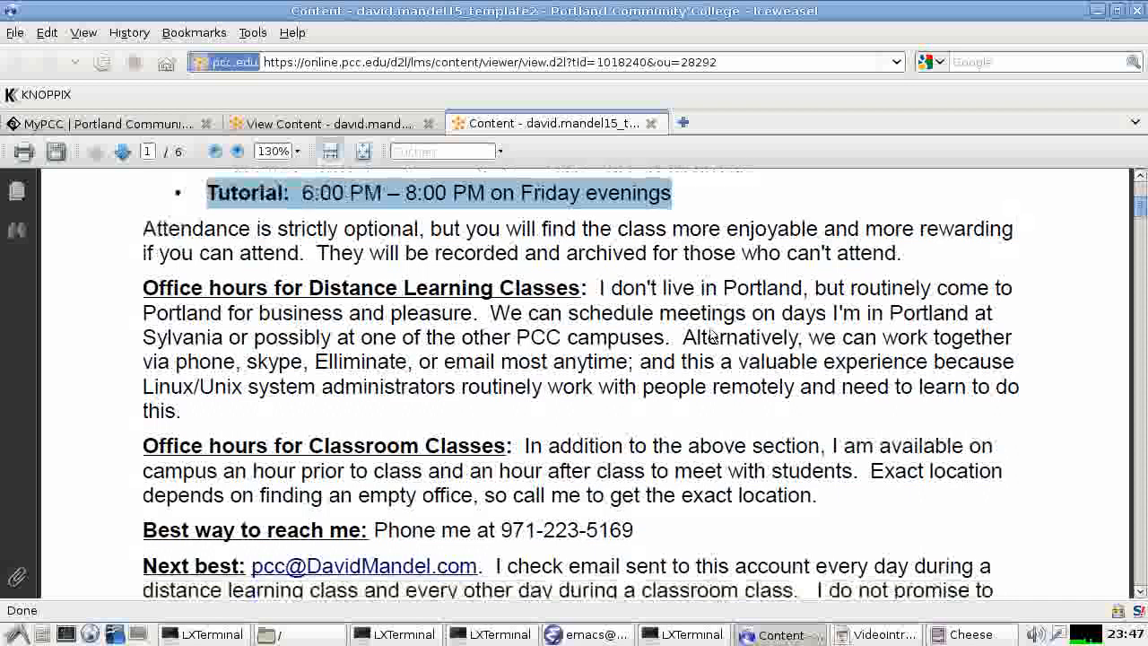
mouse_move(409, 436)
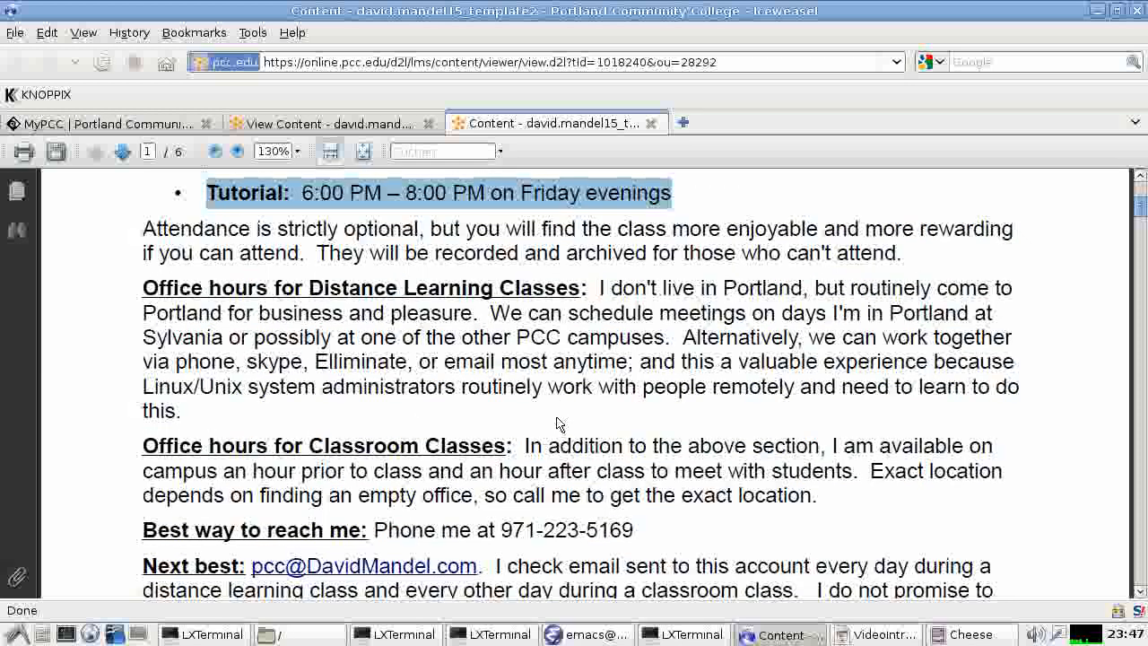
mouse_move(673, 397)
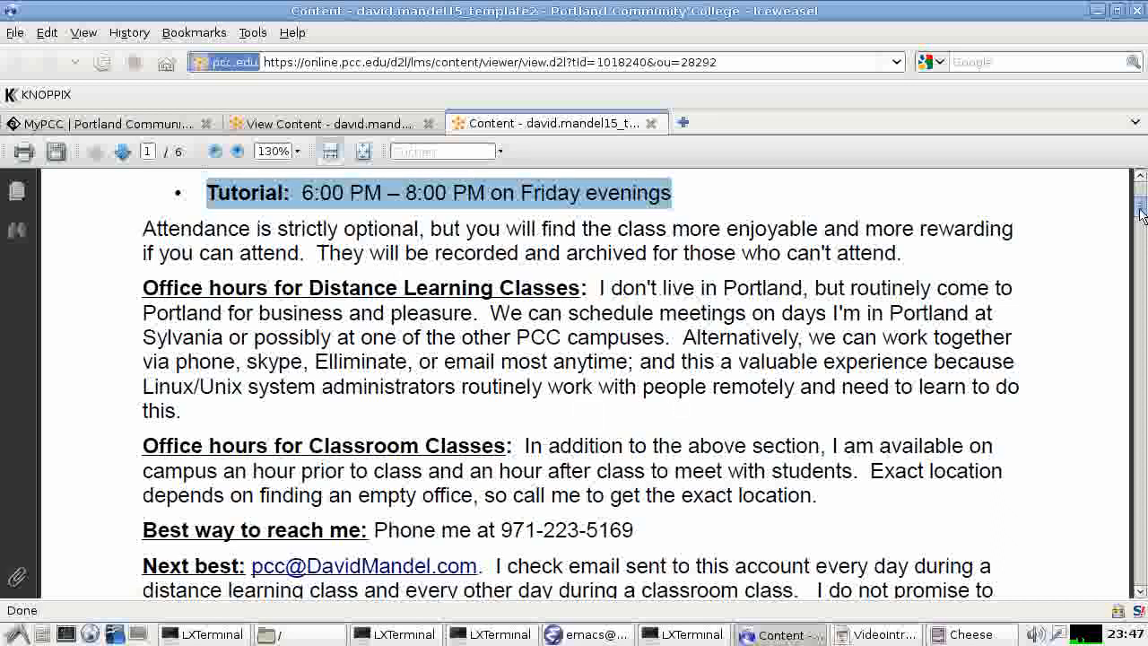
scroll(down, 3)
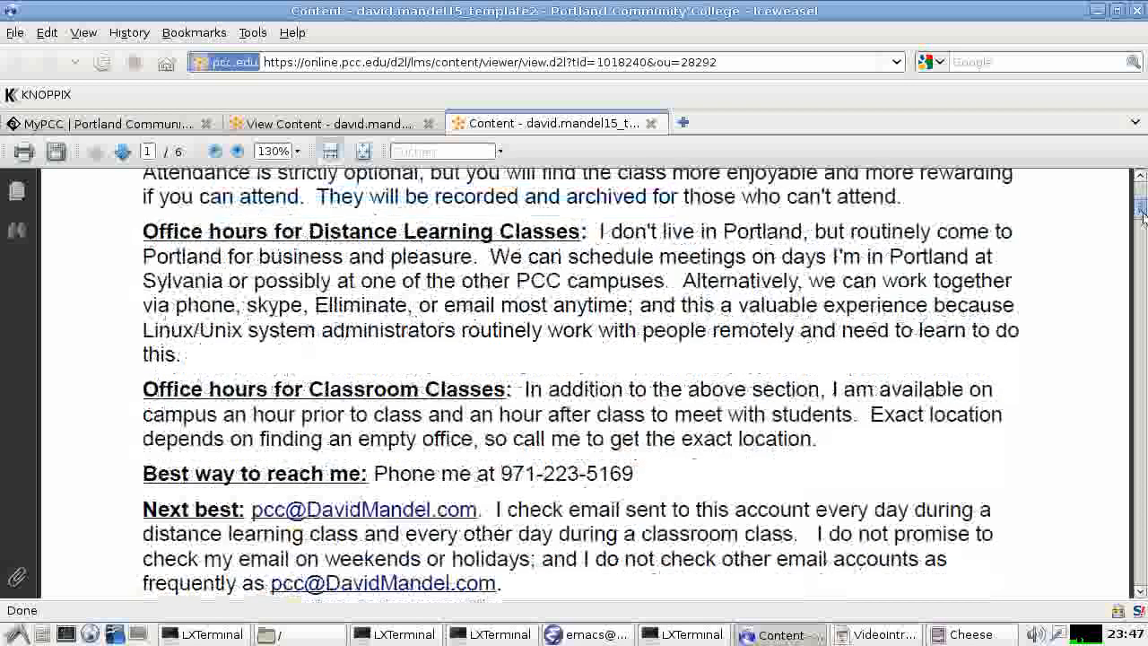
scroll(down, 3)
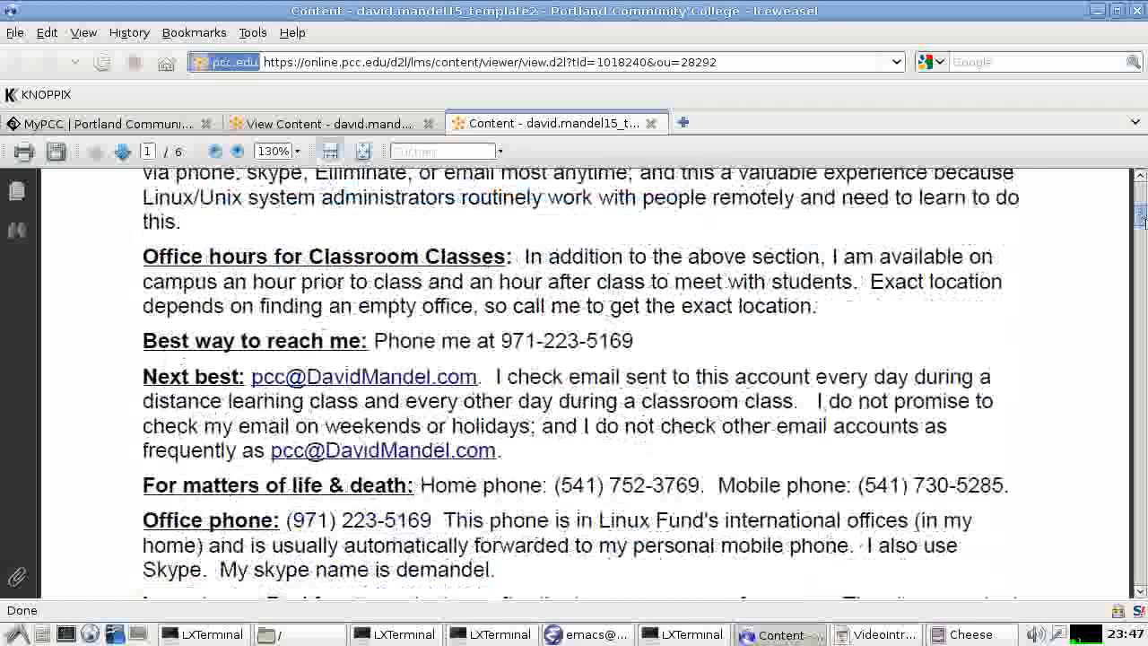
scroll(down, 3)
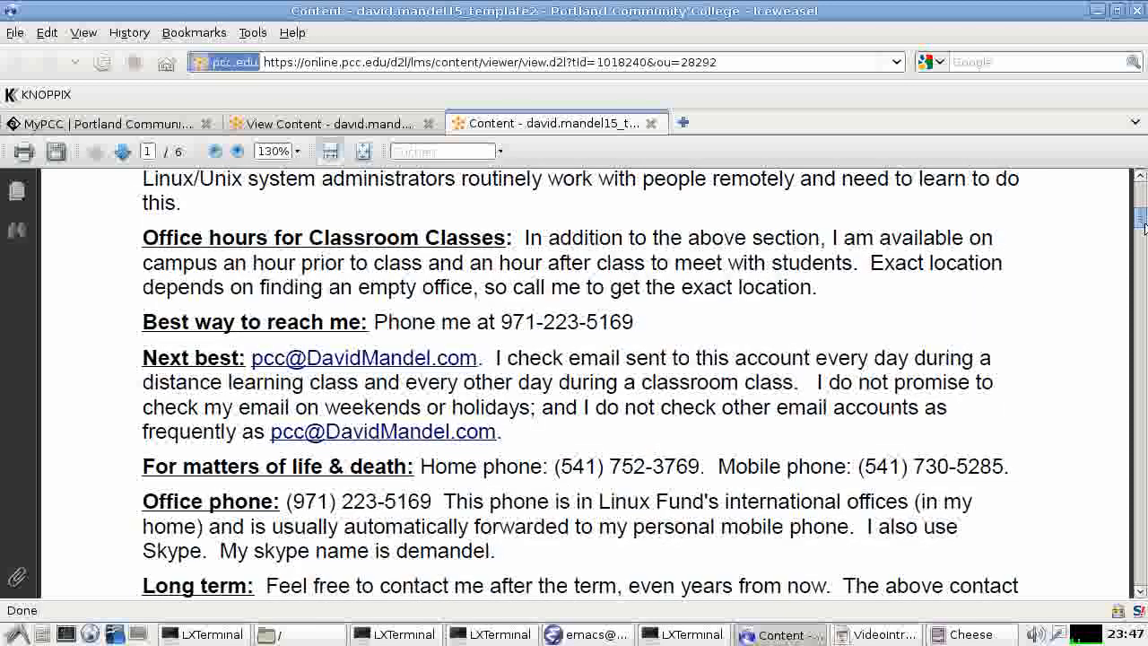
mouse_move(859, 376)
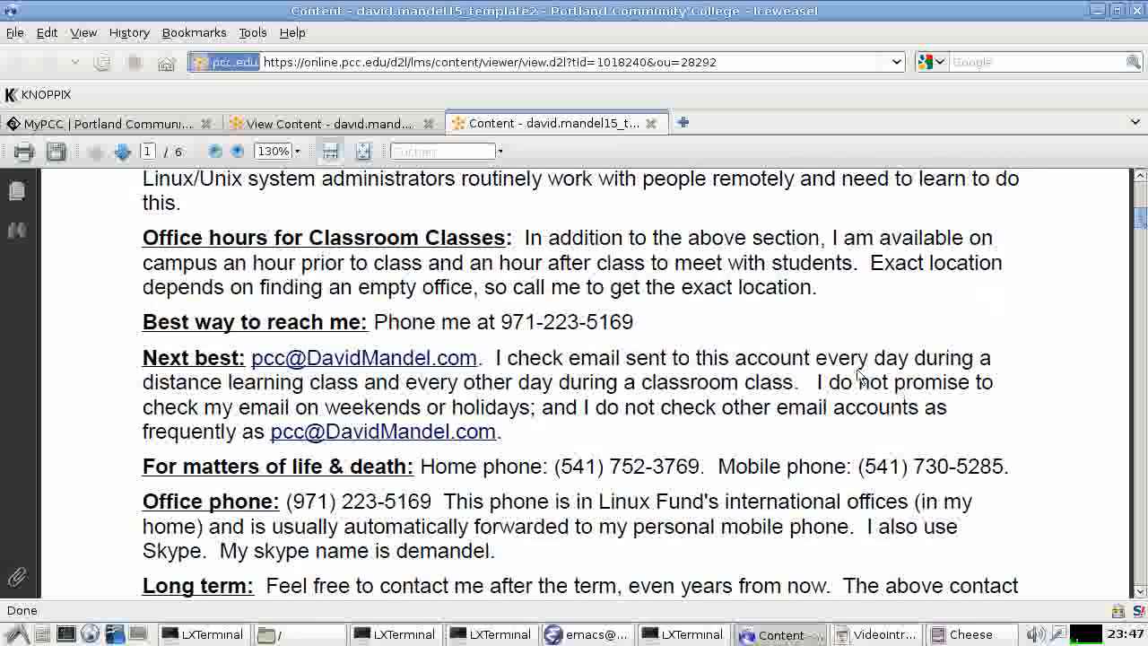
mouse_move(556, 362)
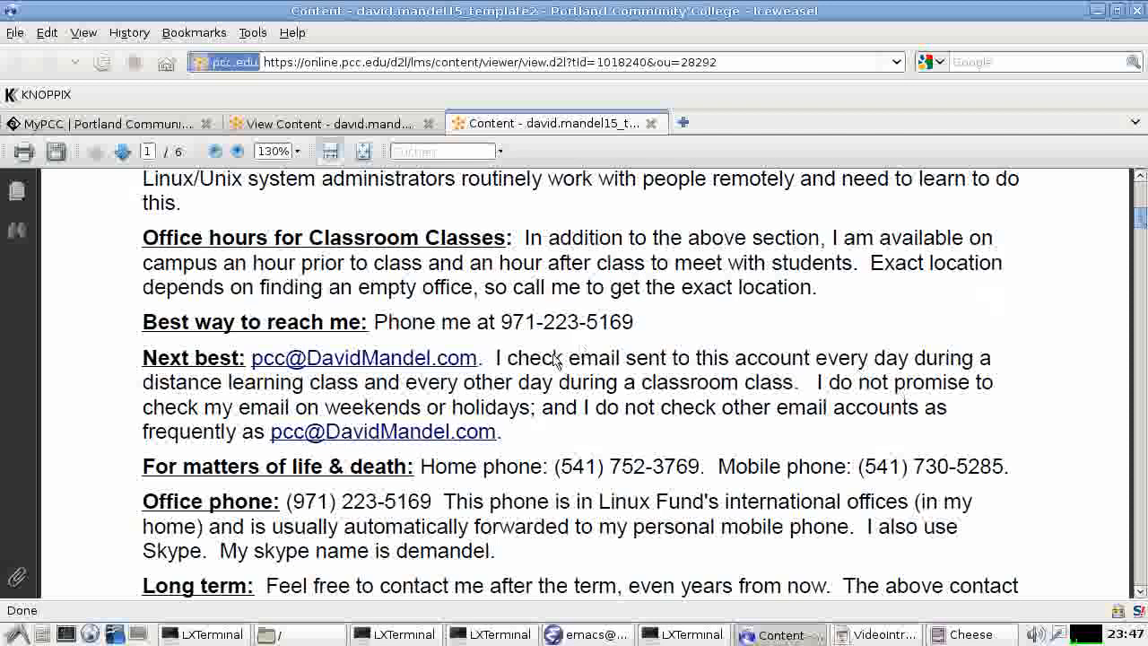
mouse_move(624, 355)
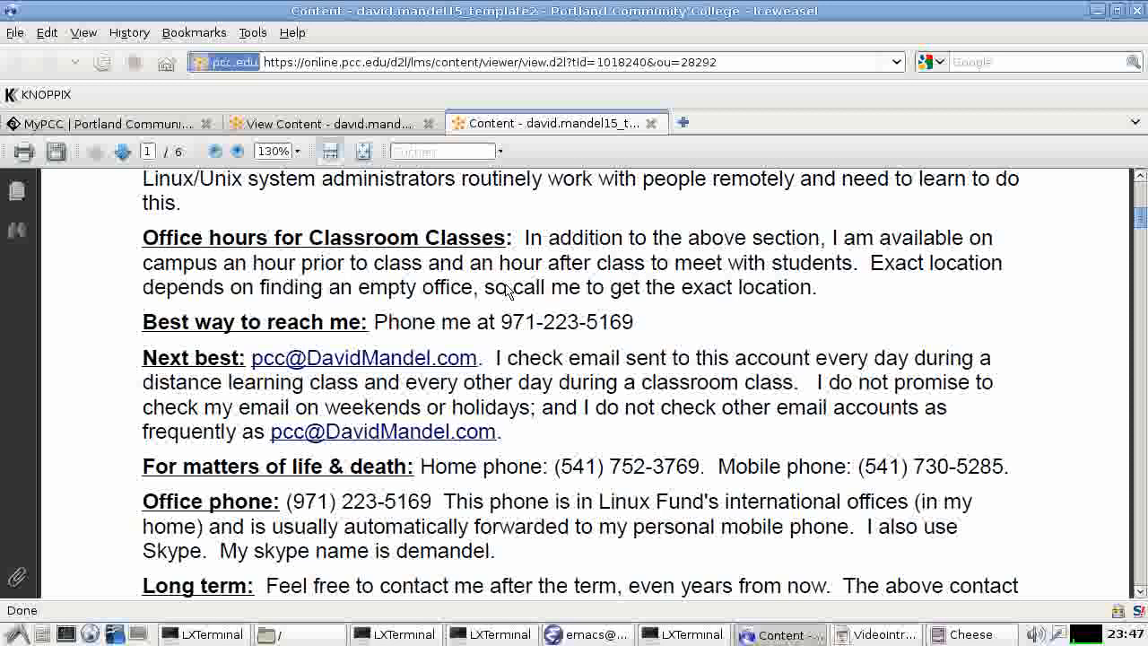
mouse_move(534, 337)
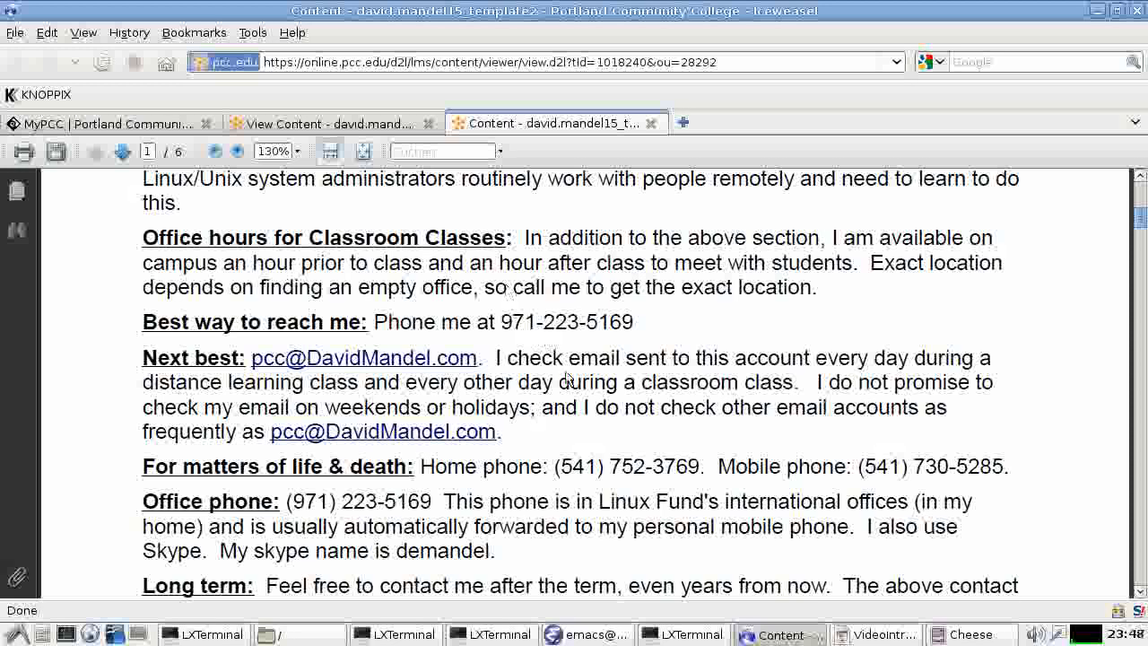
mouse_move(739, 400)
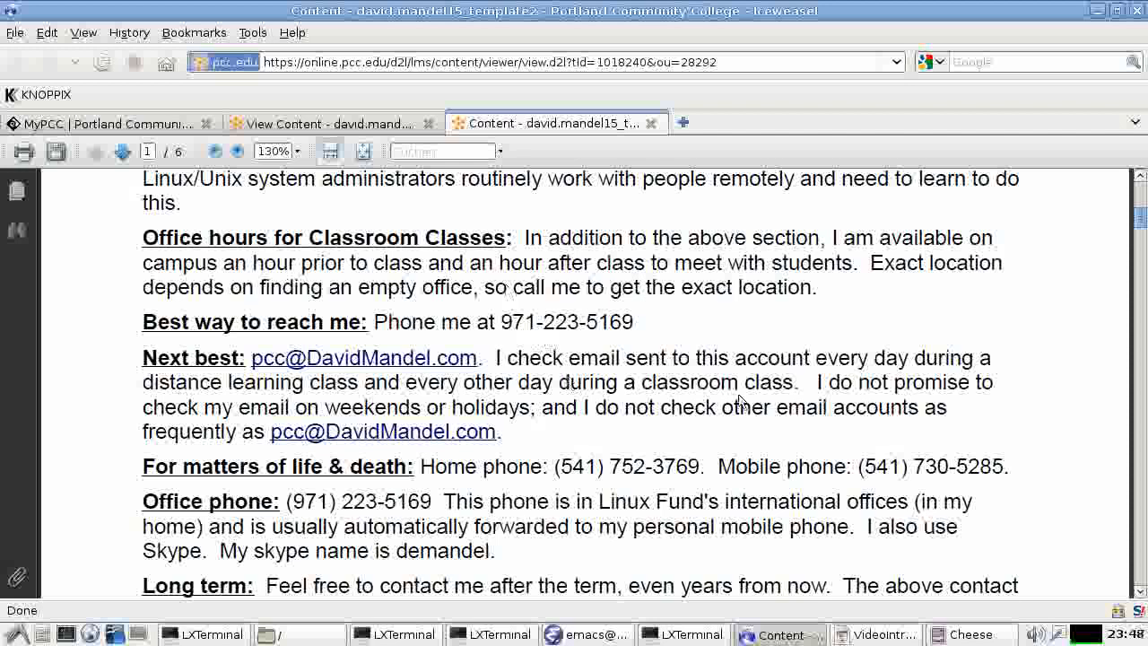
scroll(down, 3)
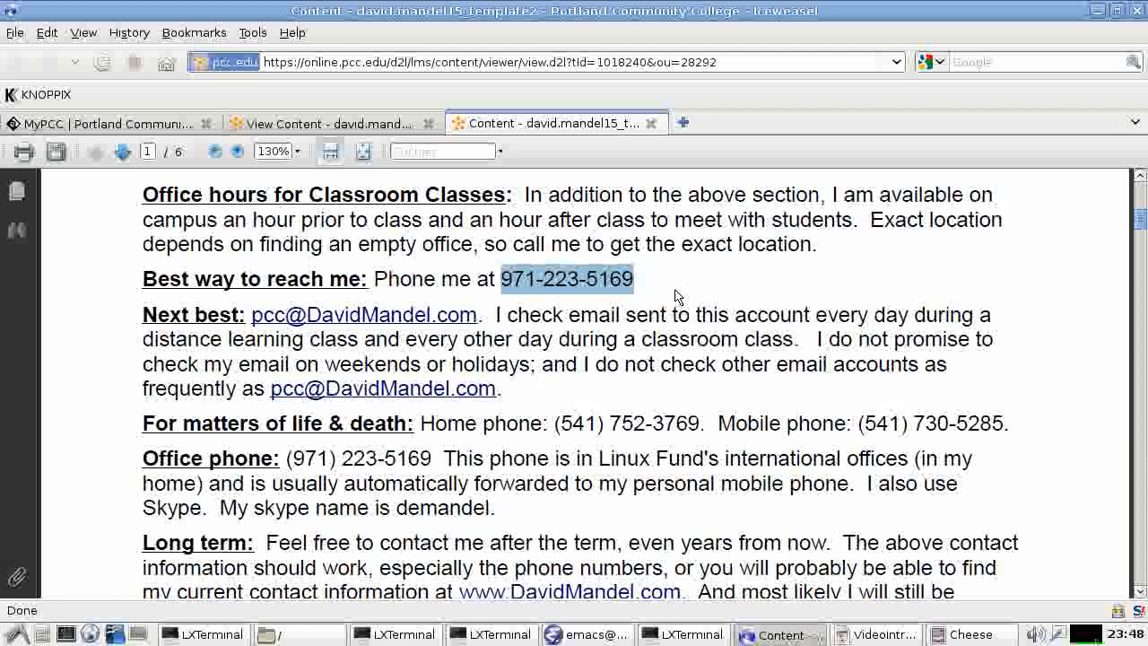
mouse_move(683, 294)
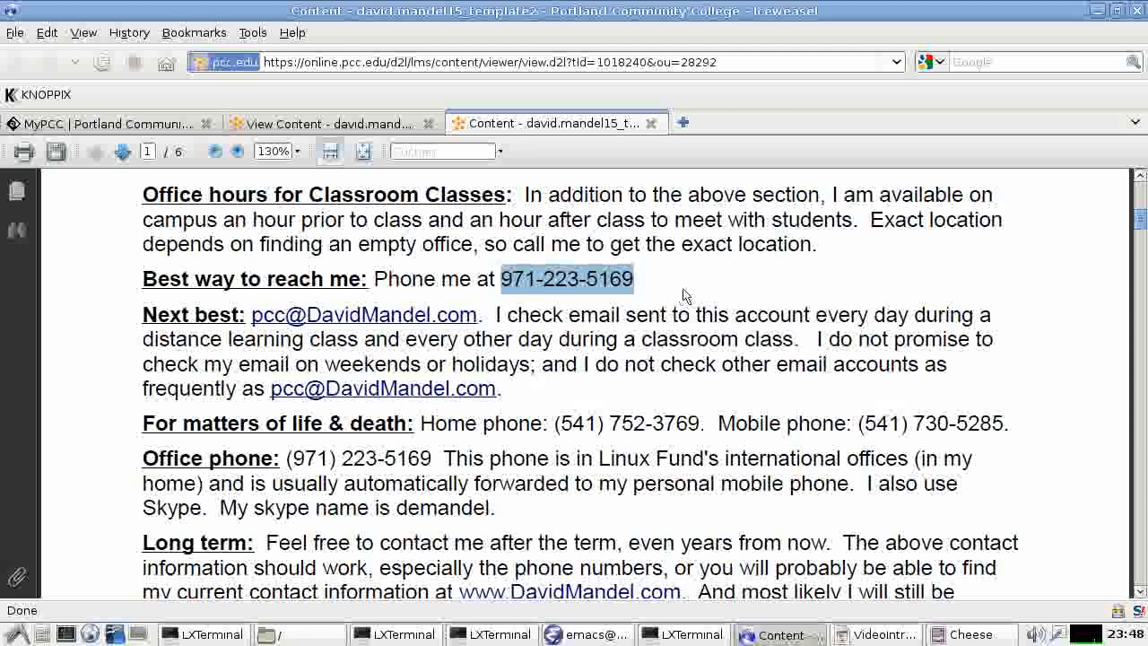
mouse_move(376, 341)
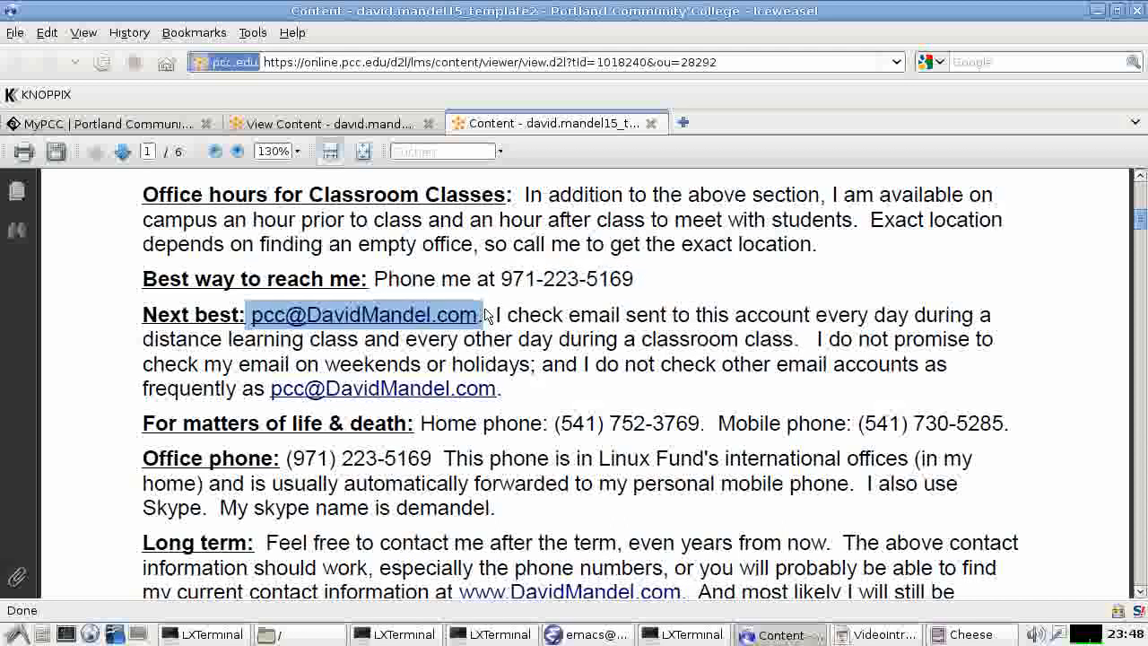
mouse_move(624, 398)
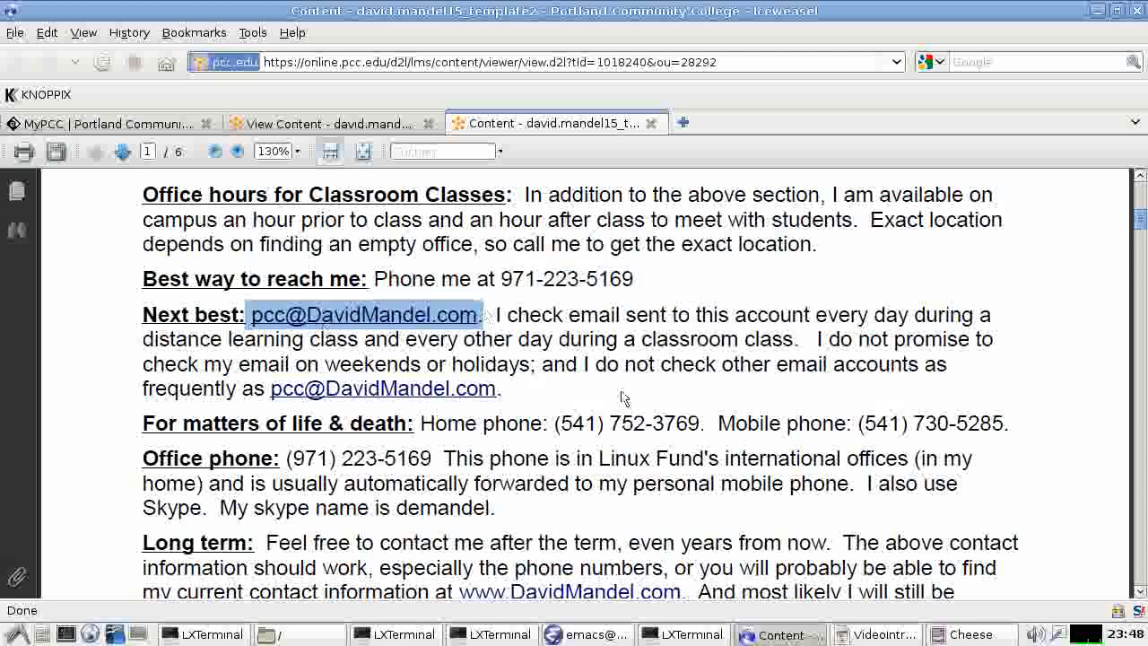
Scroll past the long-term contact paragraph to the start of the Course Description
scroll(down, 3)
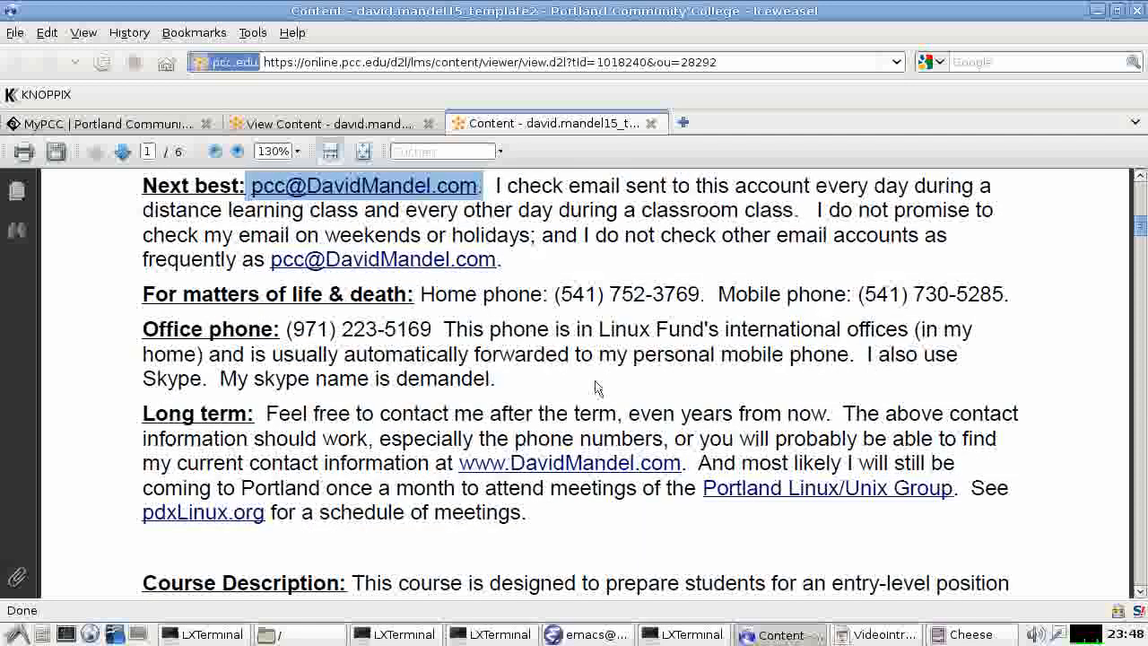
mouse_move(879, 308)
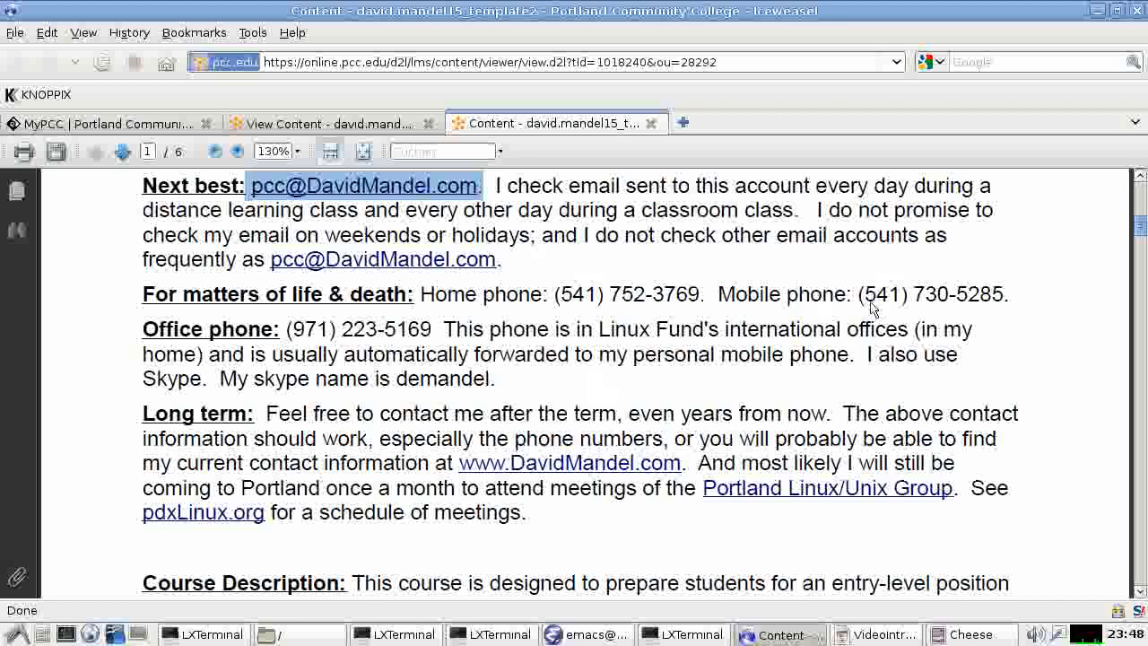
mouse_move(708, 339)
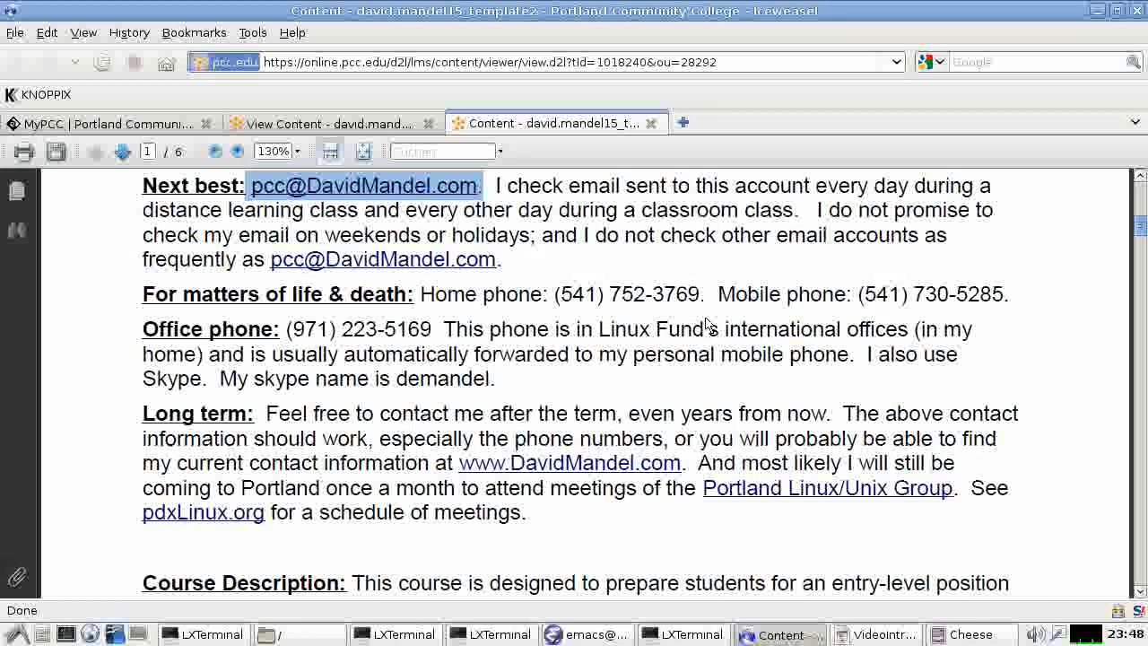
mouse_move(196, 301)
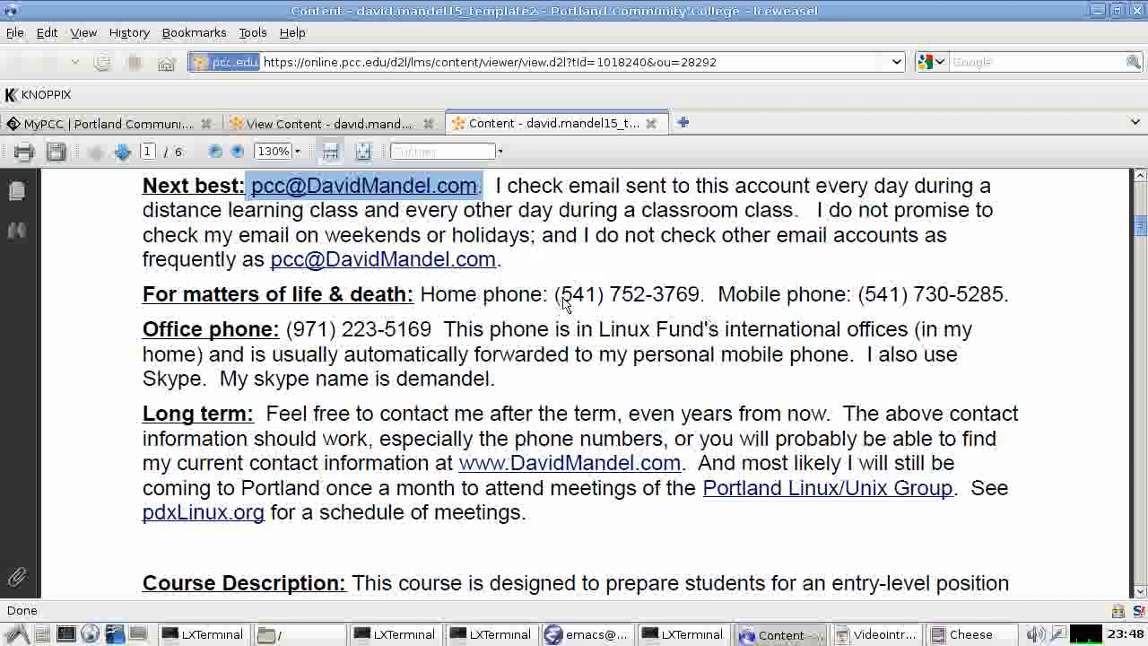
mouse_move(385, 341)
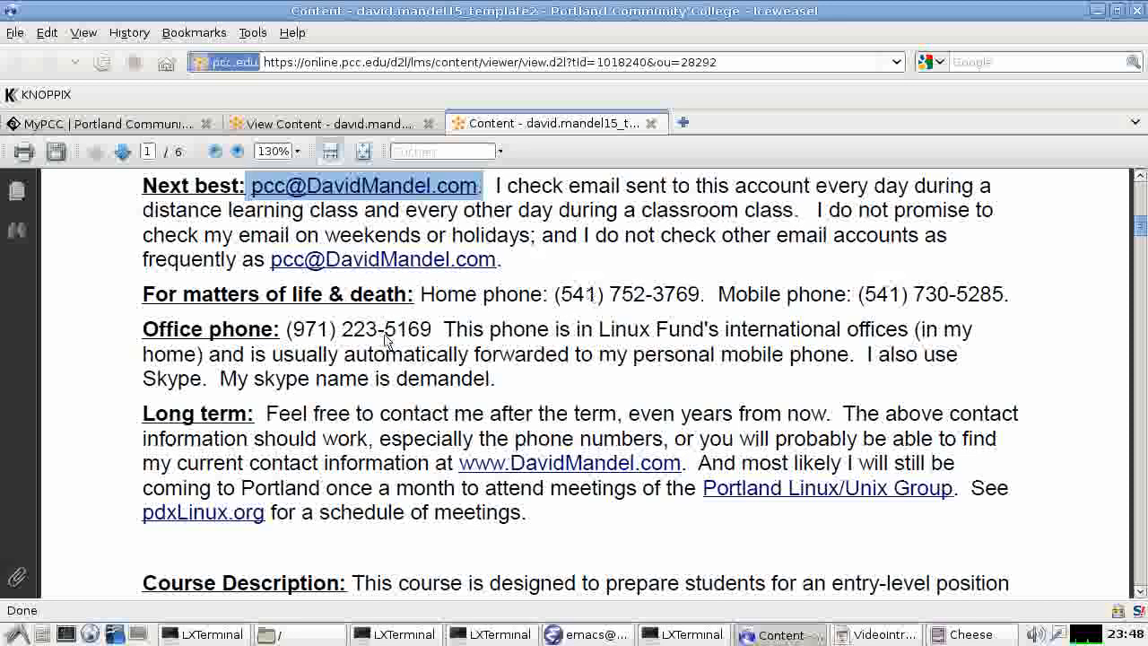
mouse_move(434, 327)
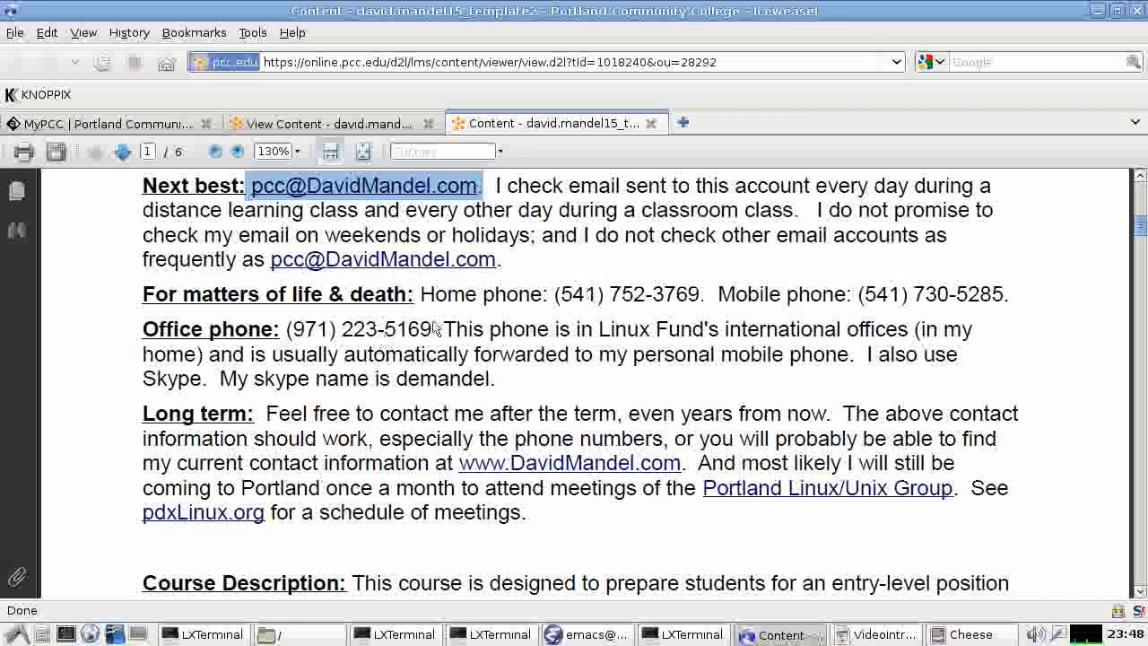
mouse_move(893, 332)
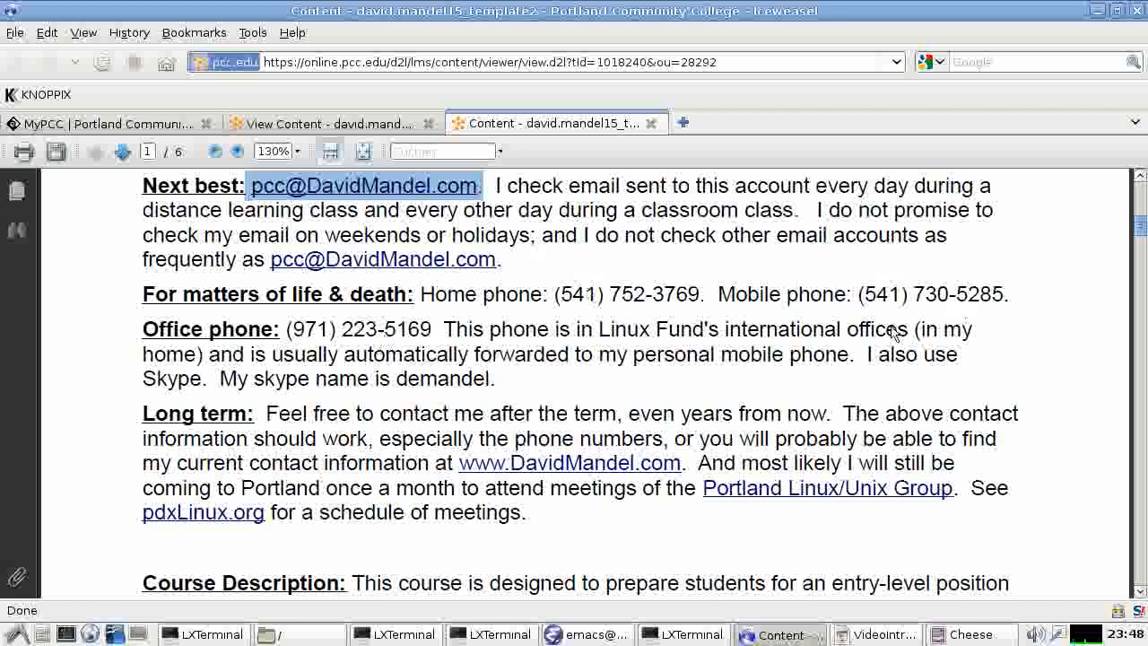
scroll(down, 3)
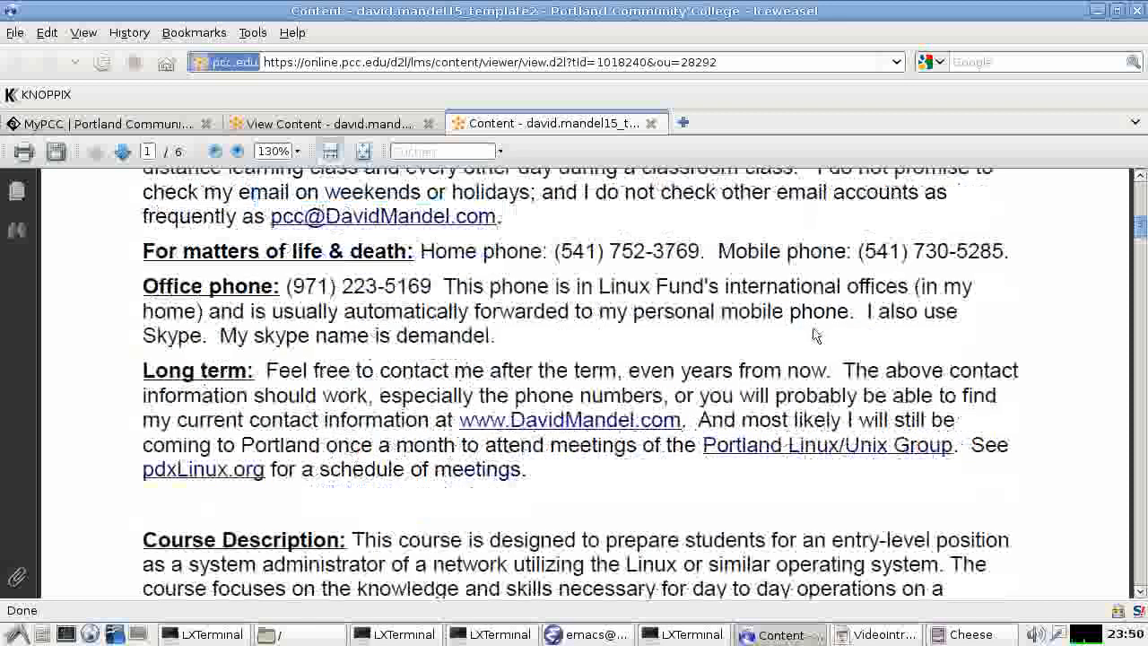
scroll(down, 3)
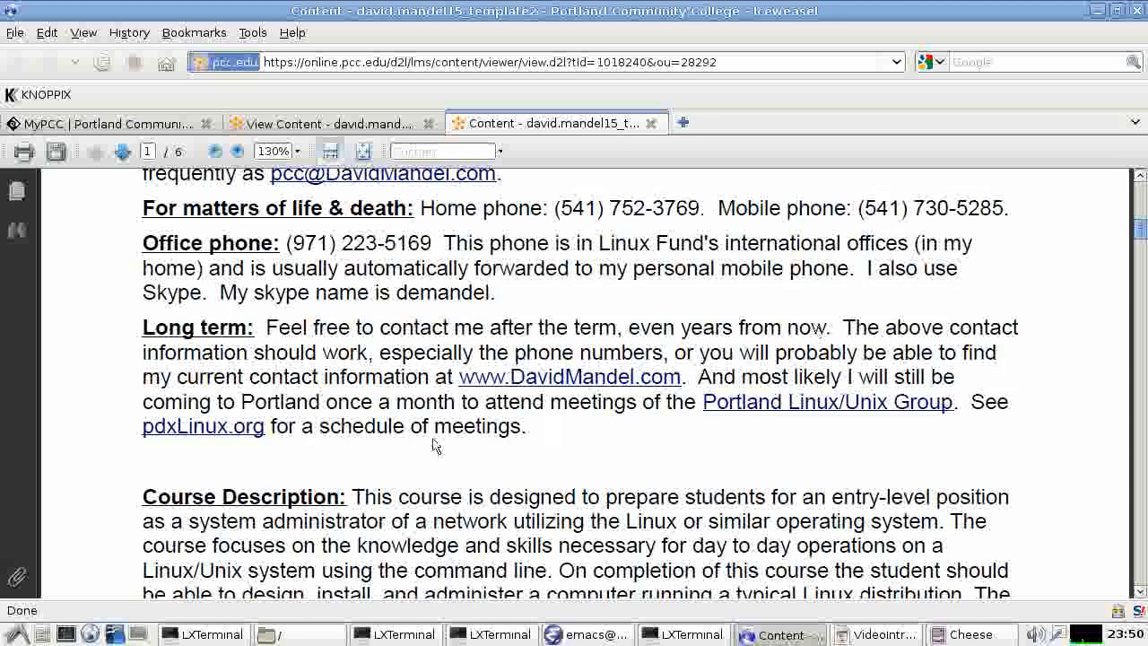
mouse_move(475, 298)
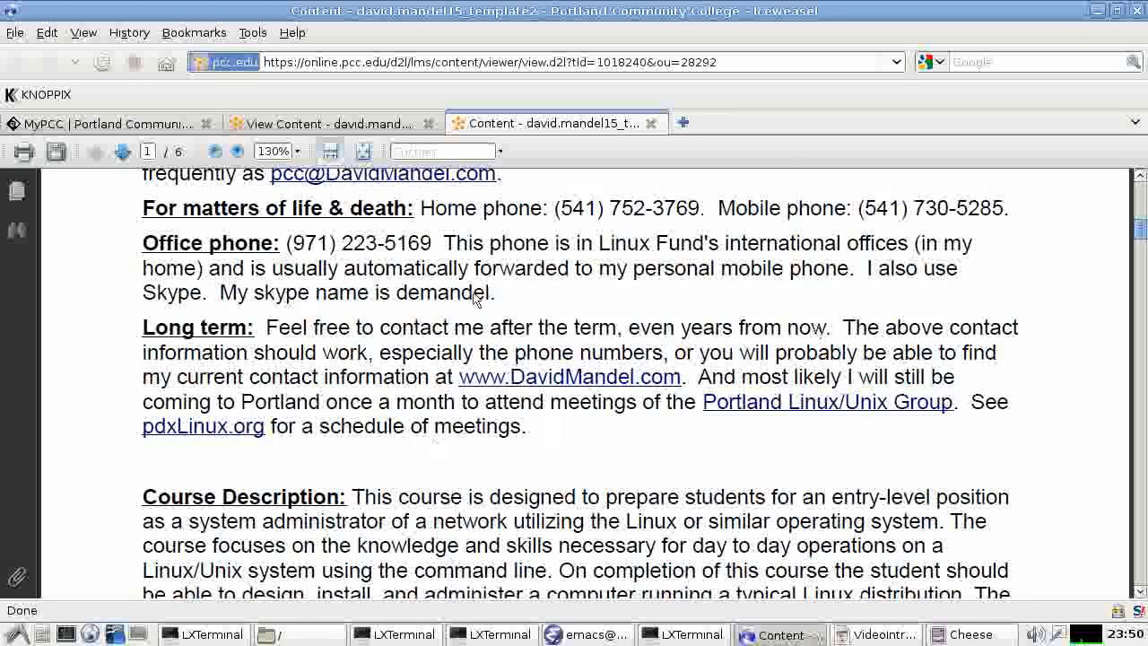
mouse_move(332, 345)
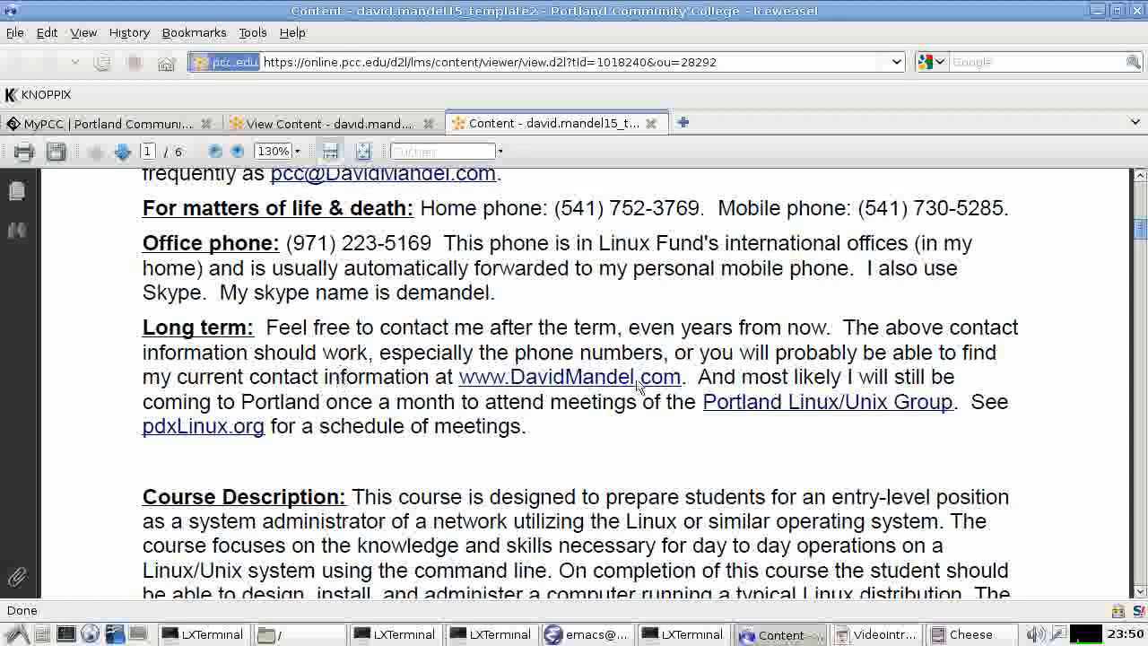
mouse_move(709, 395)
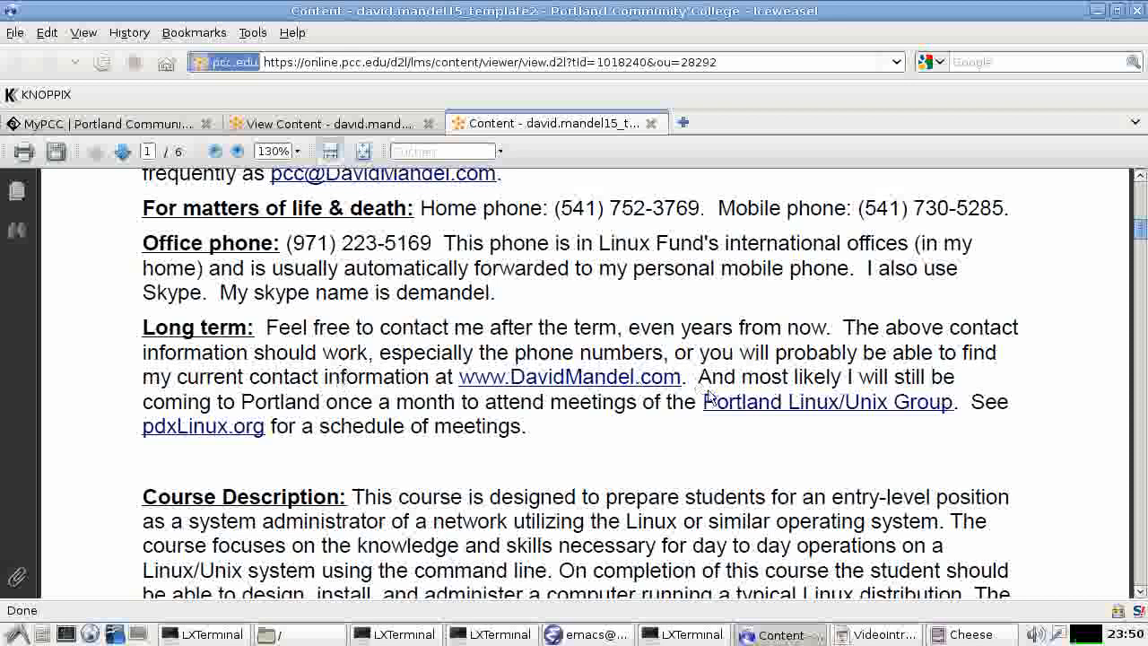
mouse_move(610, 421)
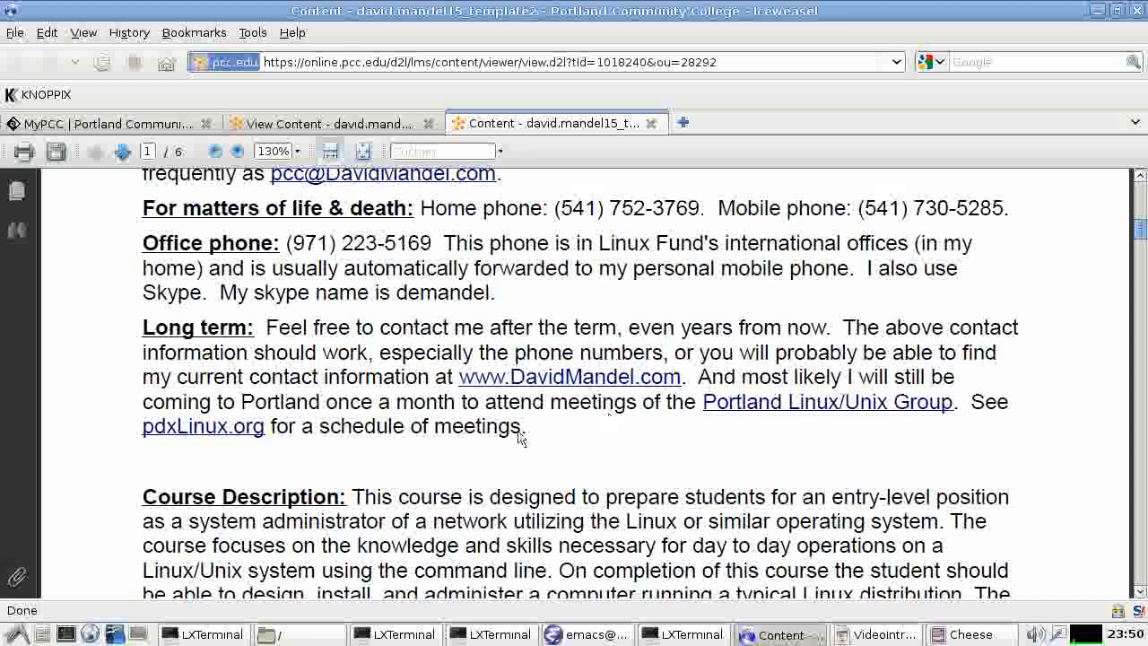
mouse_move(560, 432)
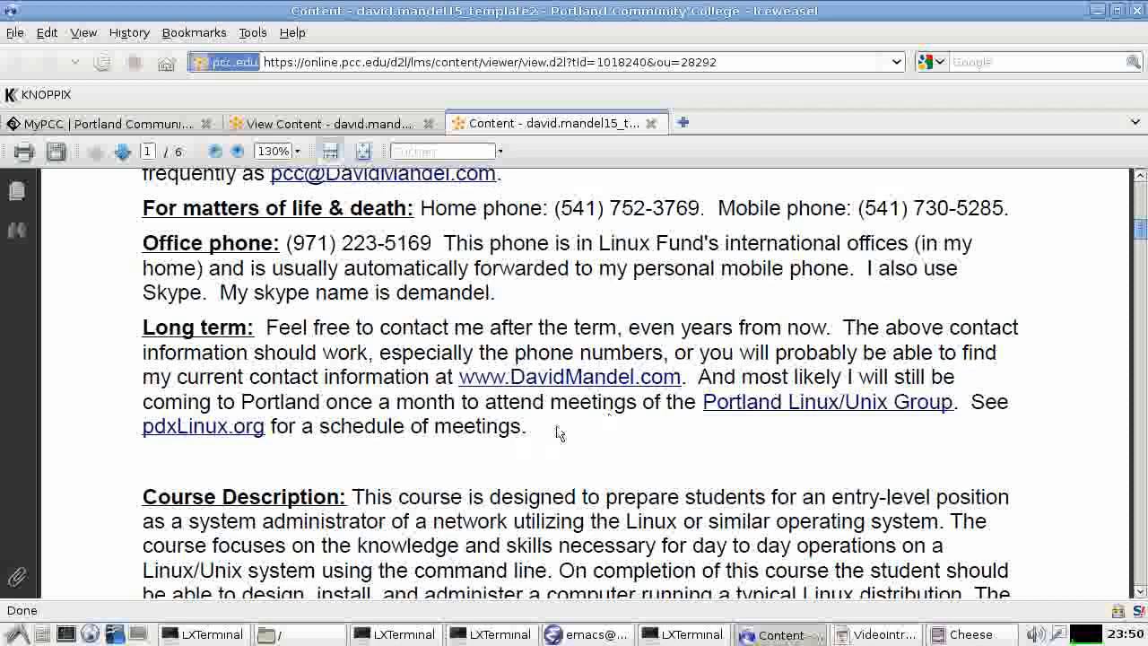
scroll(down, 3)
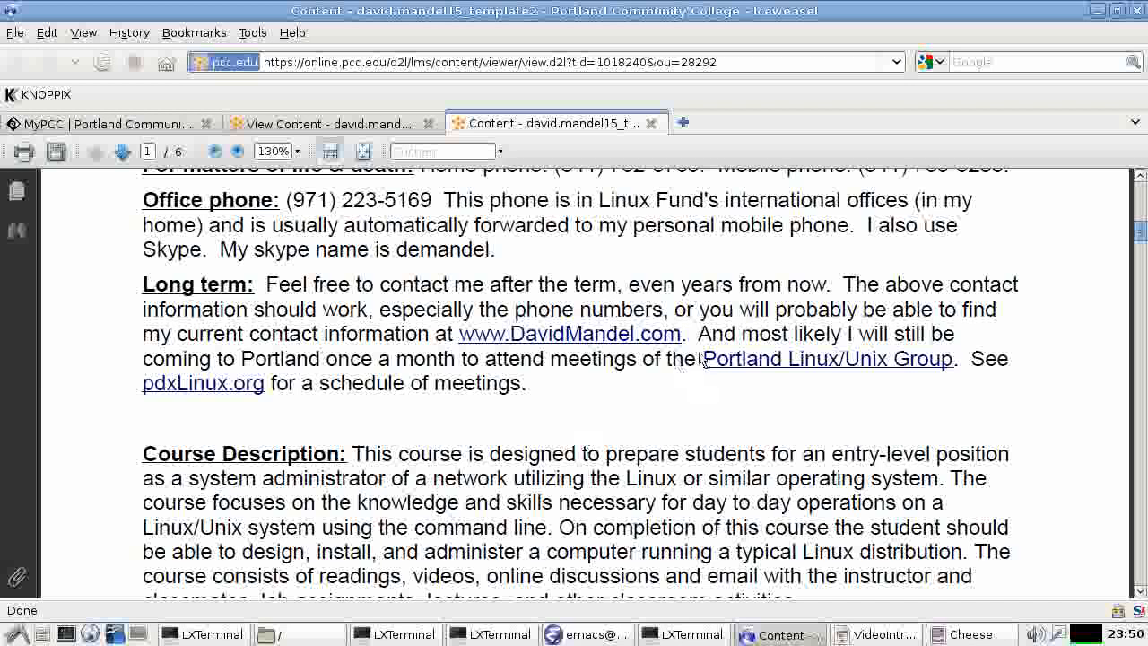
mouse_move(553, 450)
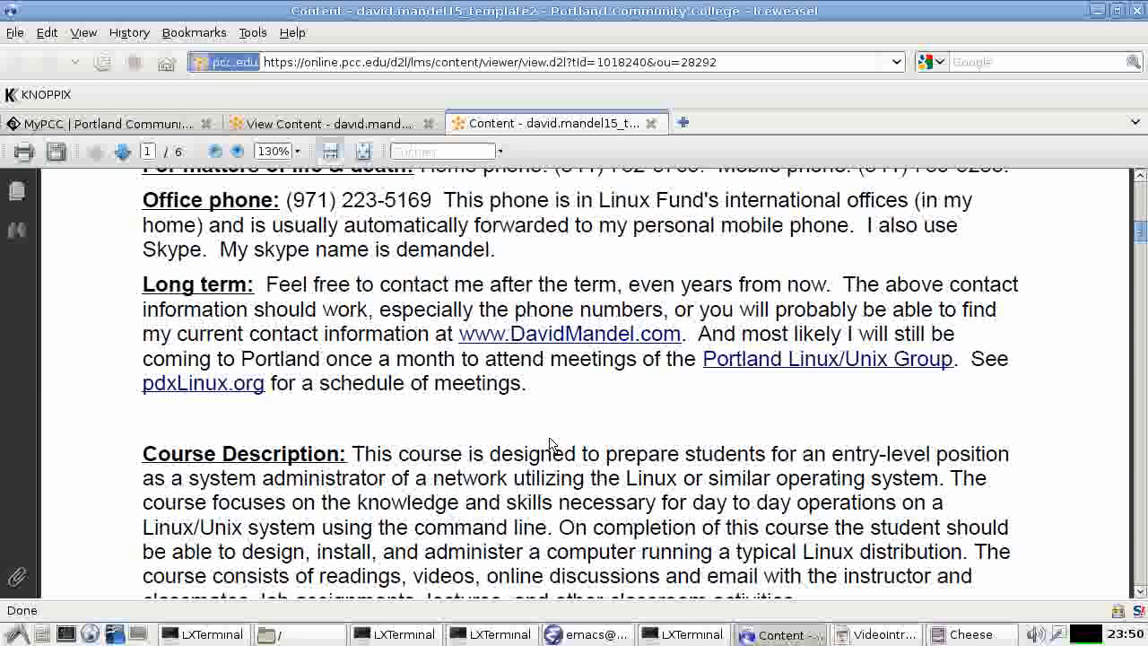
Bring the full Course Description paragraph on readings, videos, discussions, labs and lectures into view
scroll(down, 3)
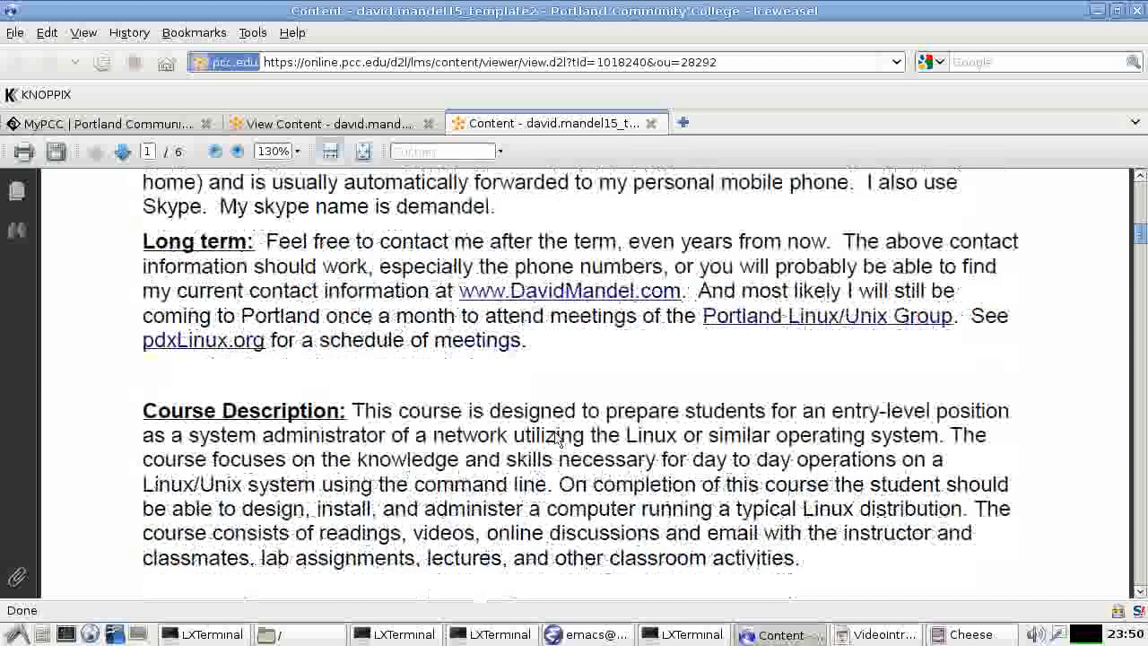
scroll(down, 3)
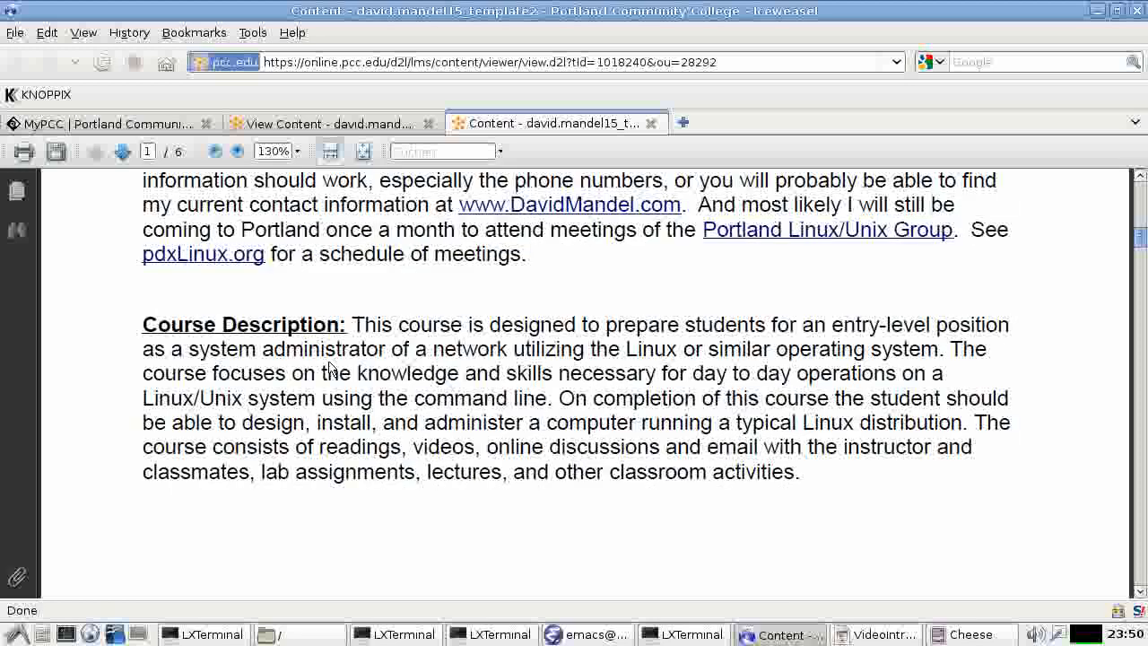
mouse_move(409, 360)
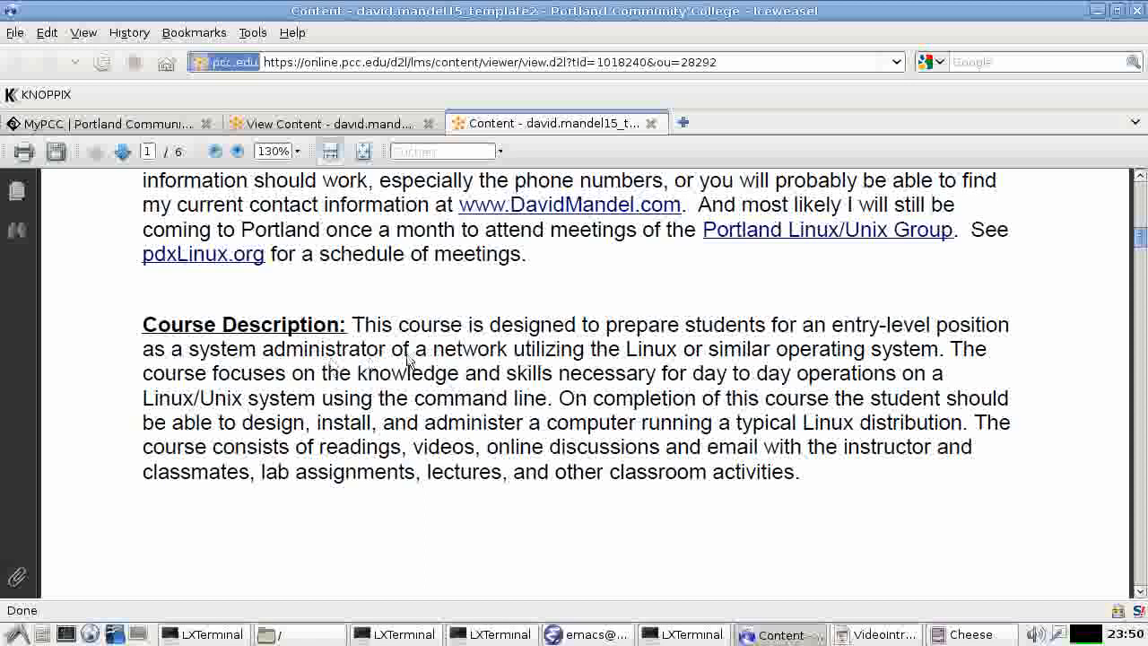
mouse_move(574, 398)
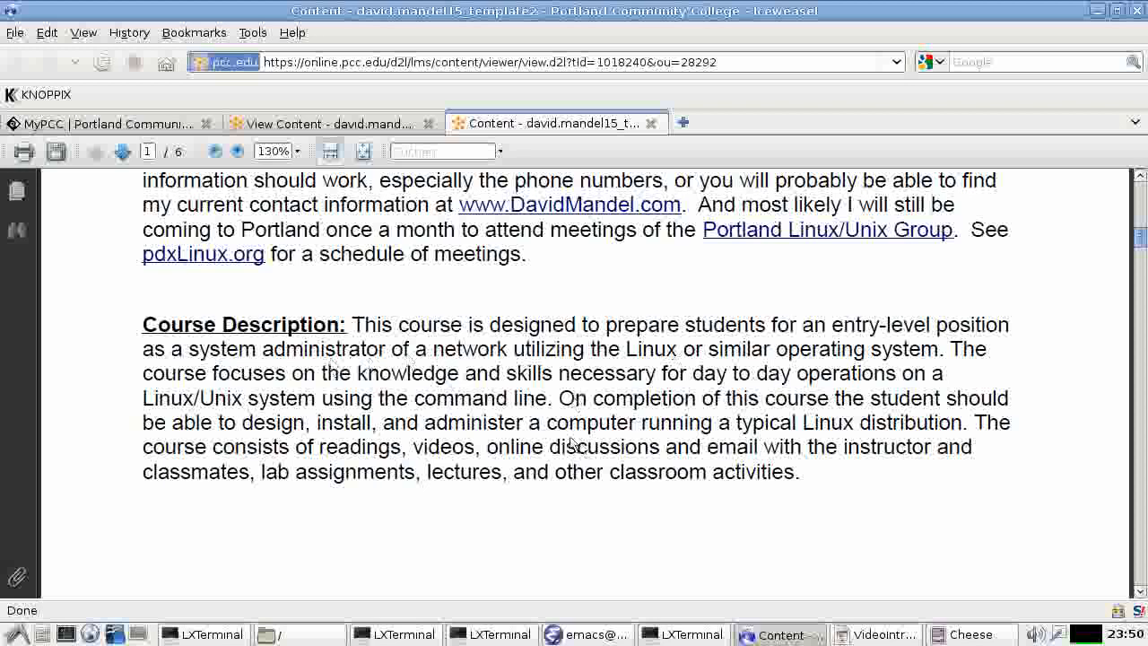
Scroll page 2 through Learning Outcomes, Recommended Prerequisite and Teaching Philosophy into Class Attendance
scroll(down, 3)
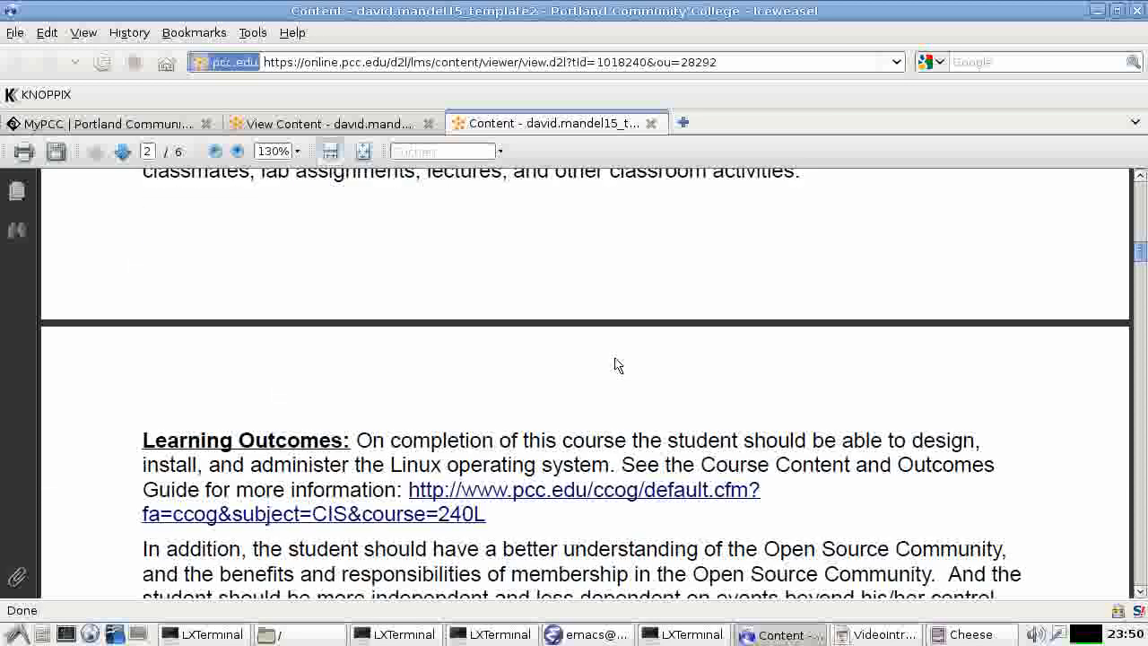
scroll(down, 3)
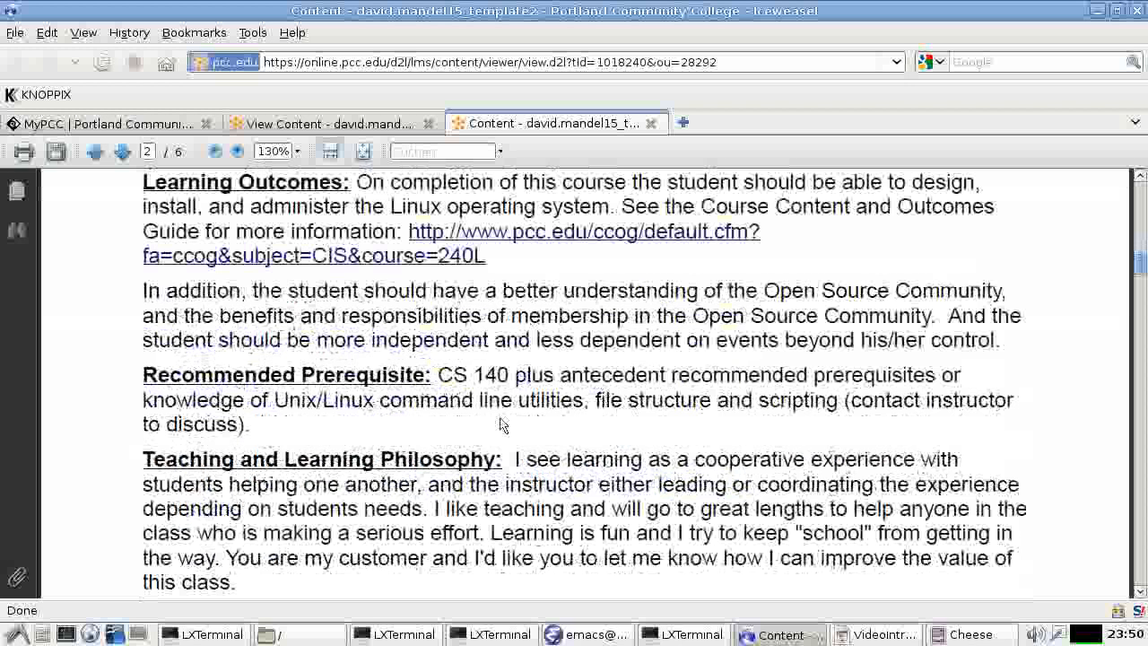
mouse_move(449, 409)
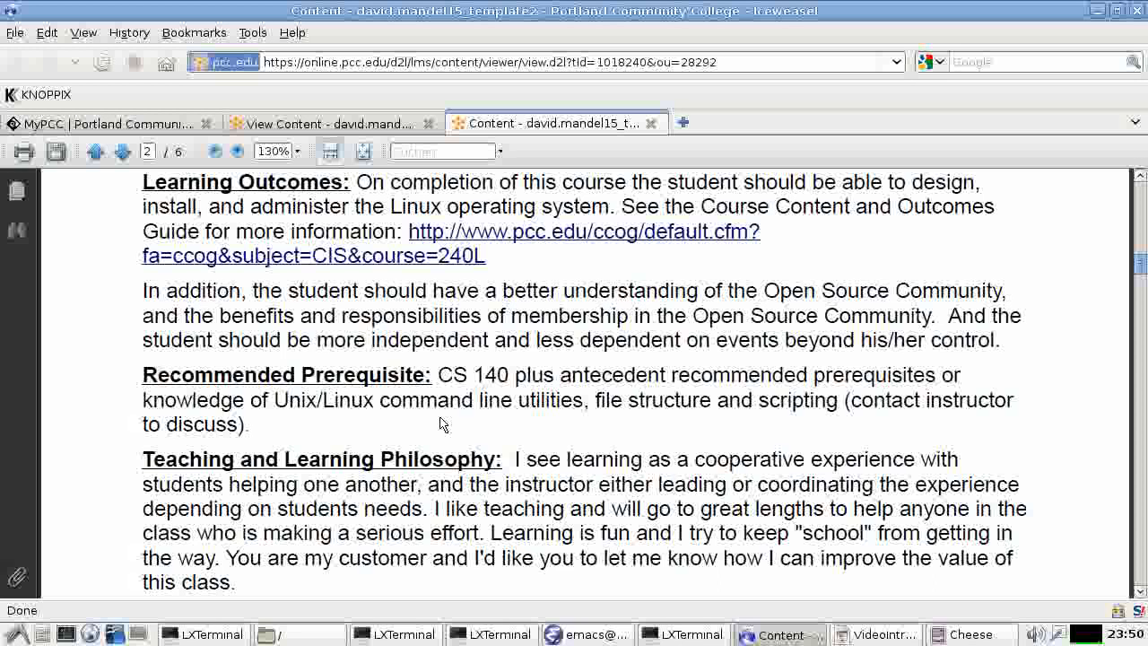
mouse_move(563, 424)
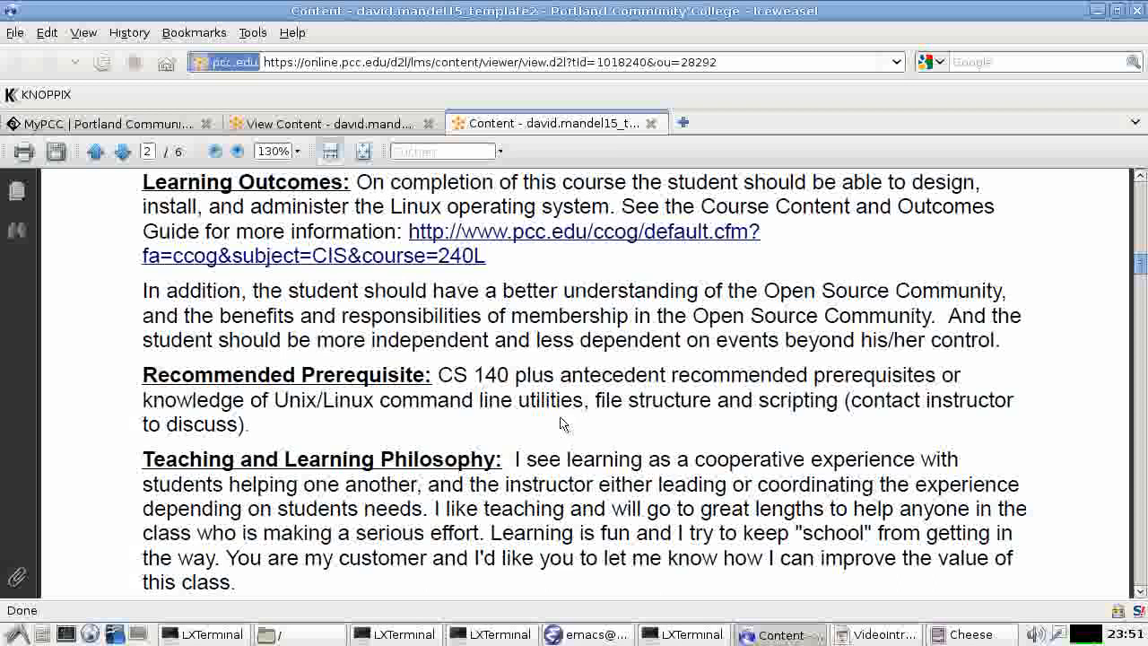
mouse_move(488, 397)
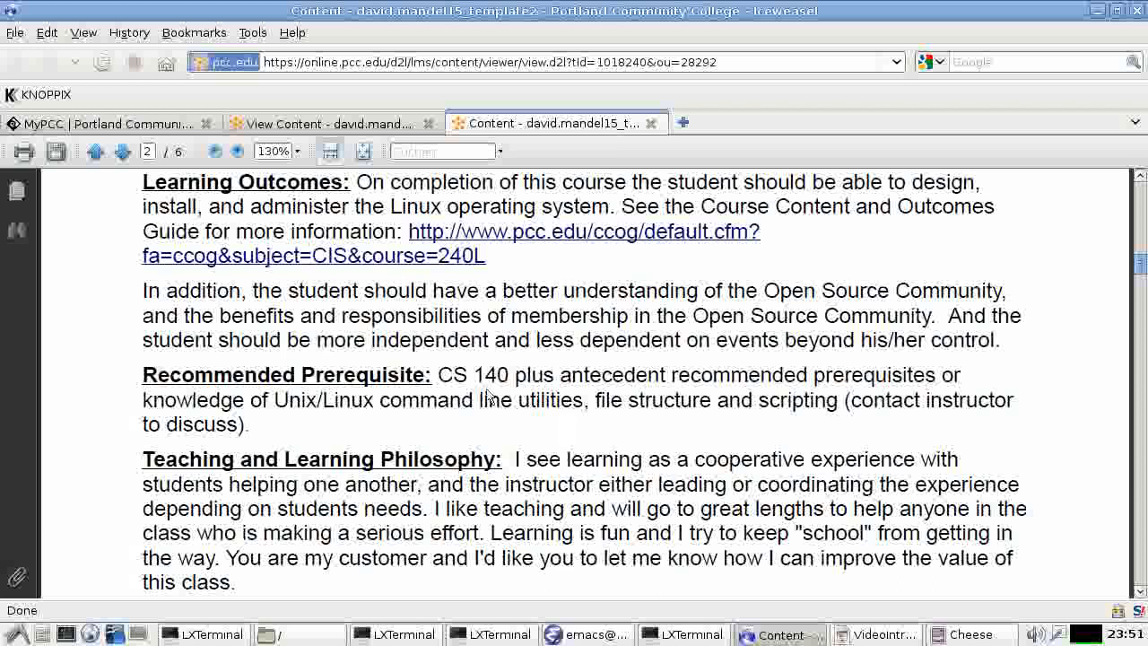
mouse_move(524, 427)
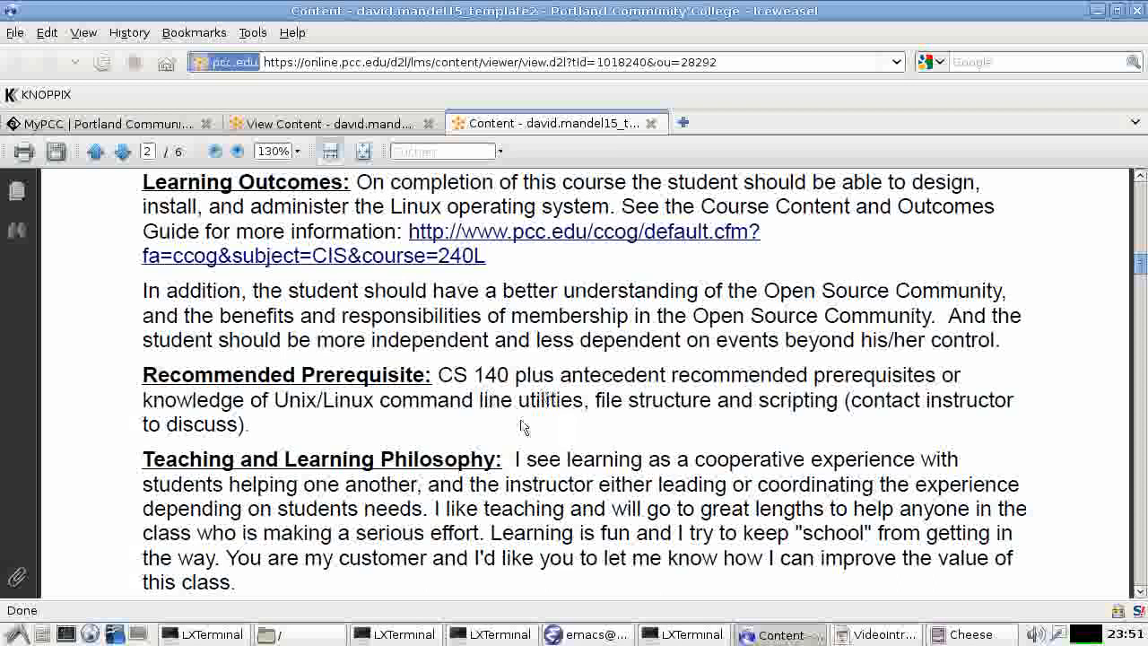
scroll(down, 3)
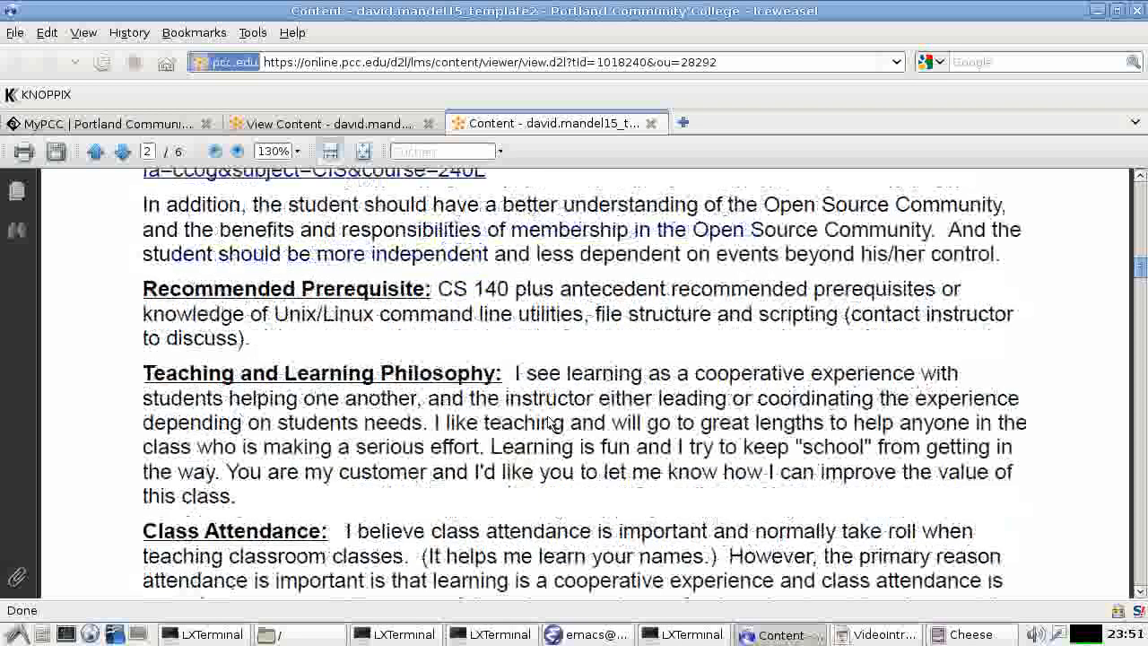
scroll(down, 3)
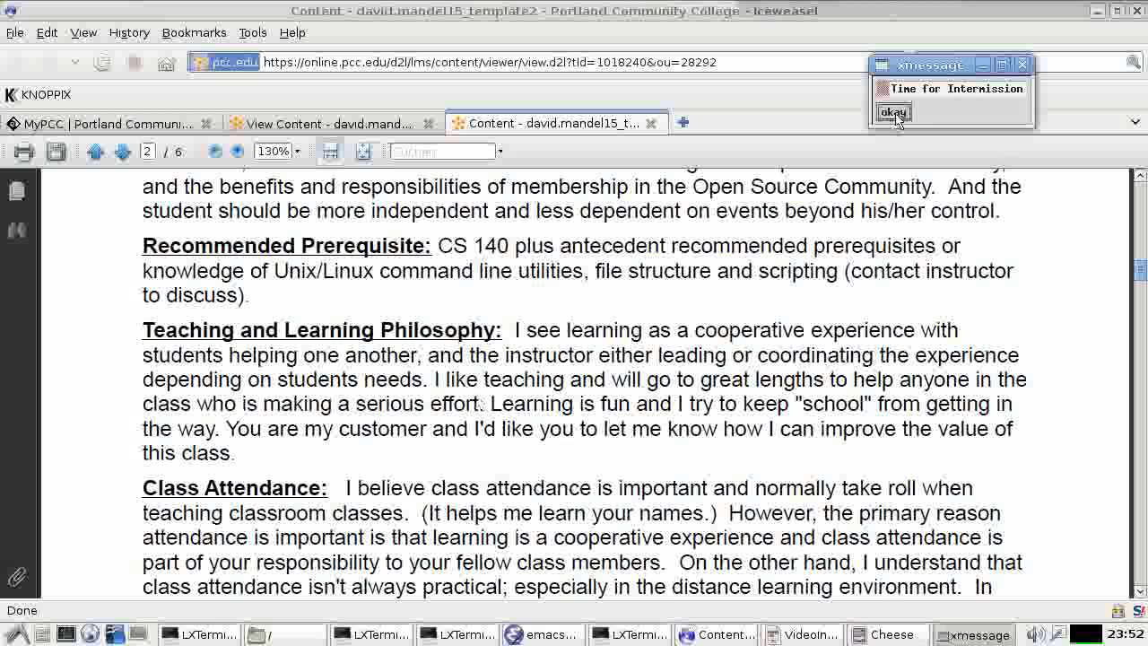
Dismiss the Time for Intermission alert and show slide 17, Intermission, in the Impress presentation
click(893, 111)
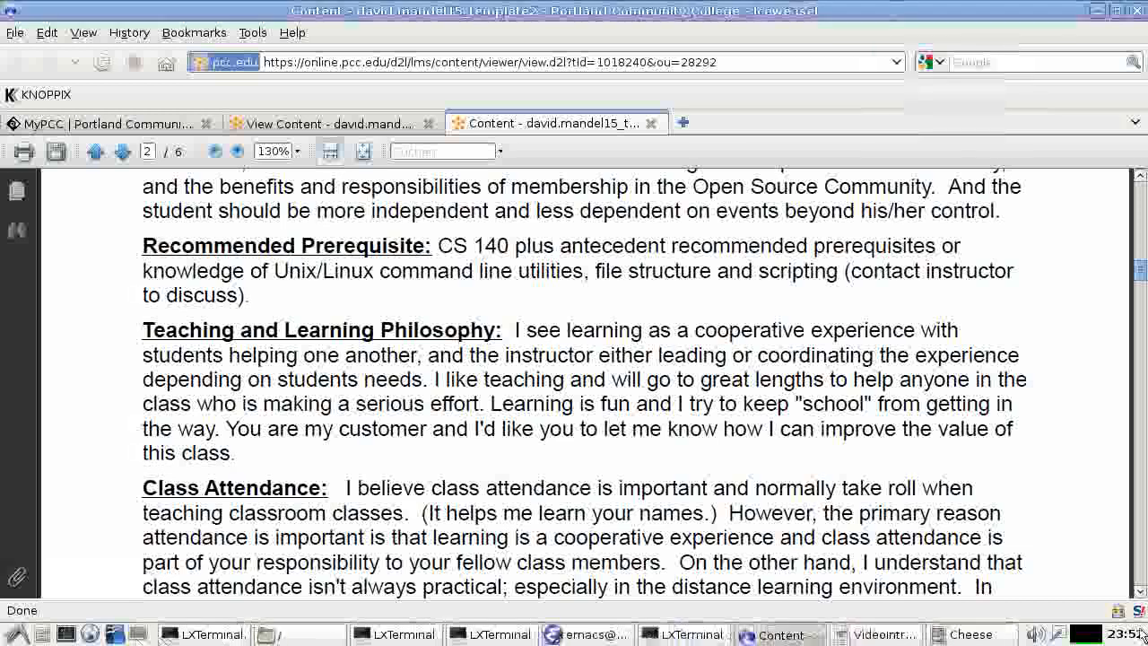
click(907, 635)
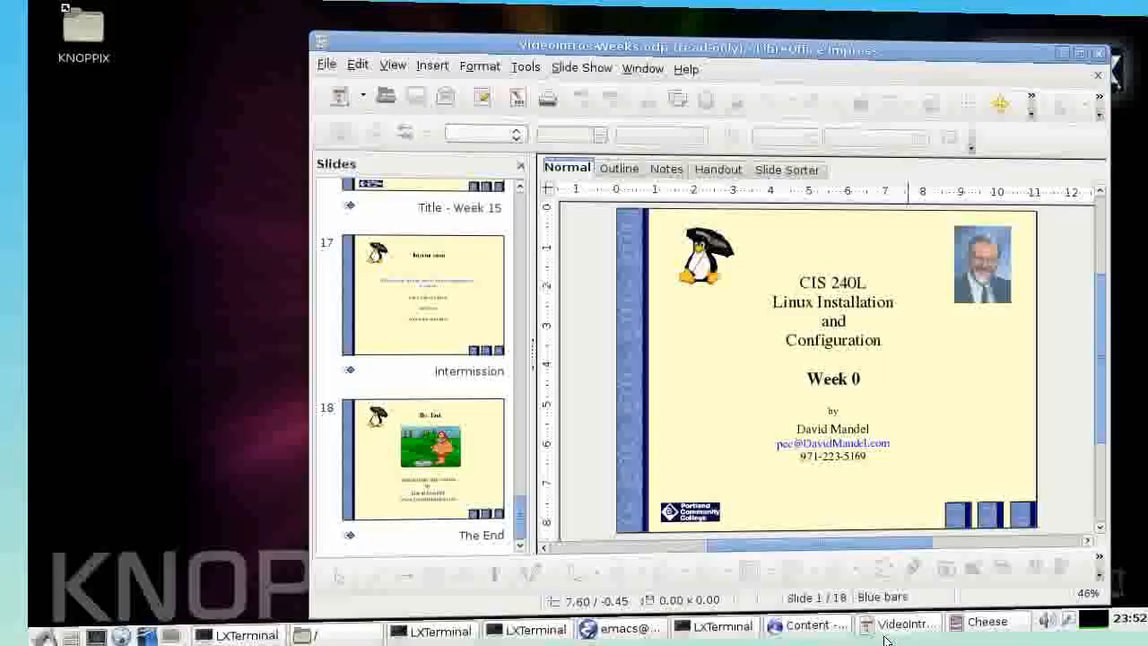
click(422, 296)
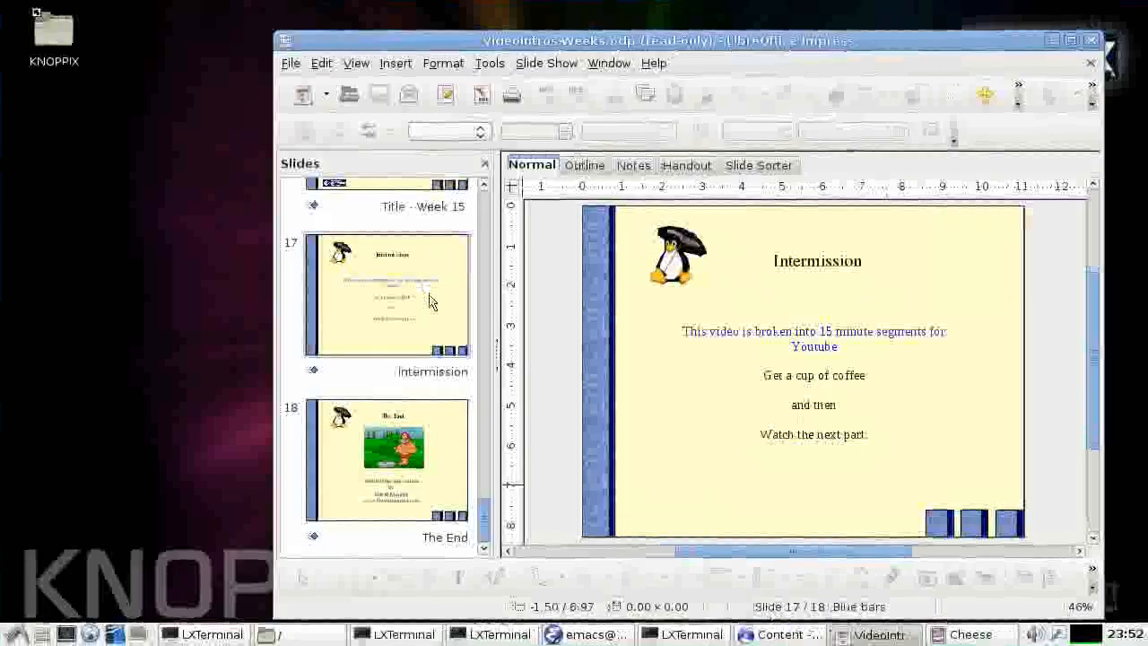